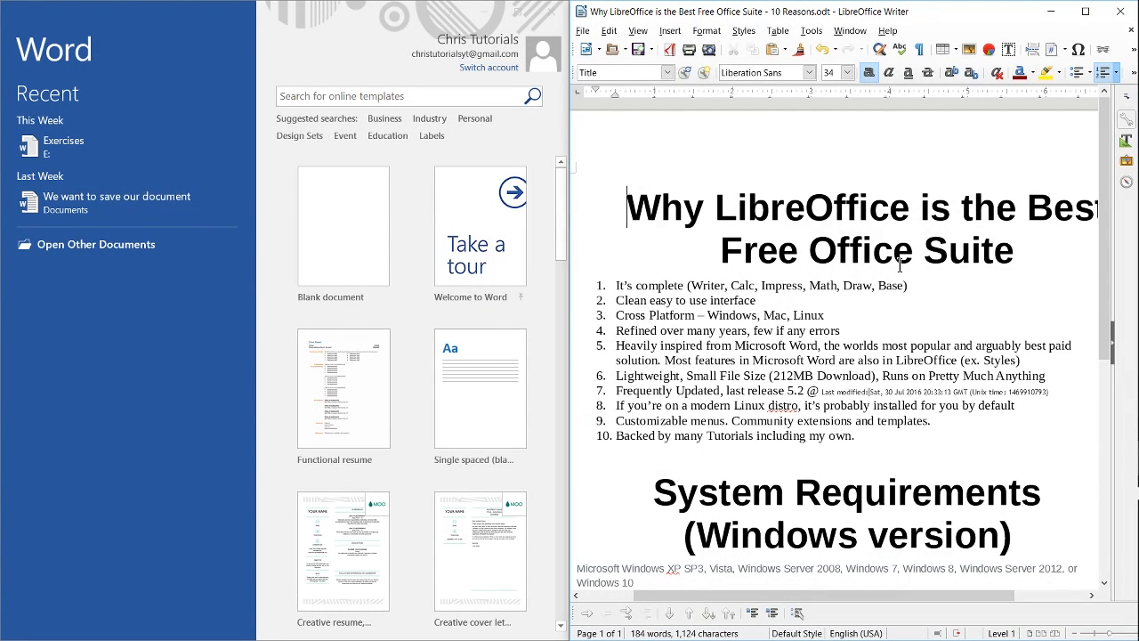
{"action": "mouse_move", "coordinate": [276, 38]}
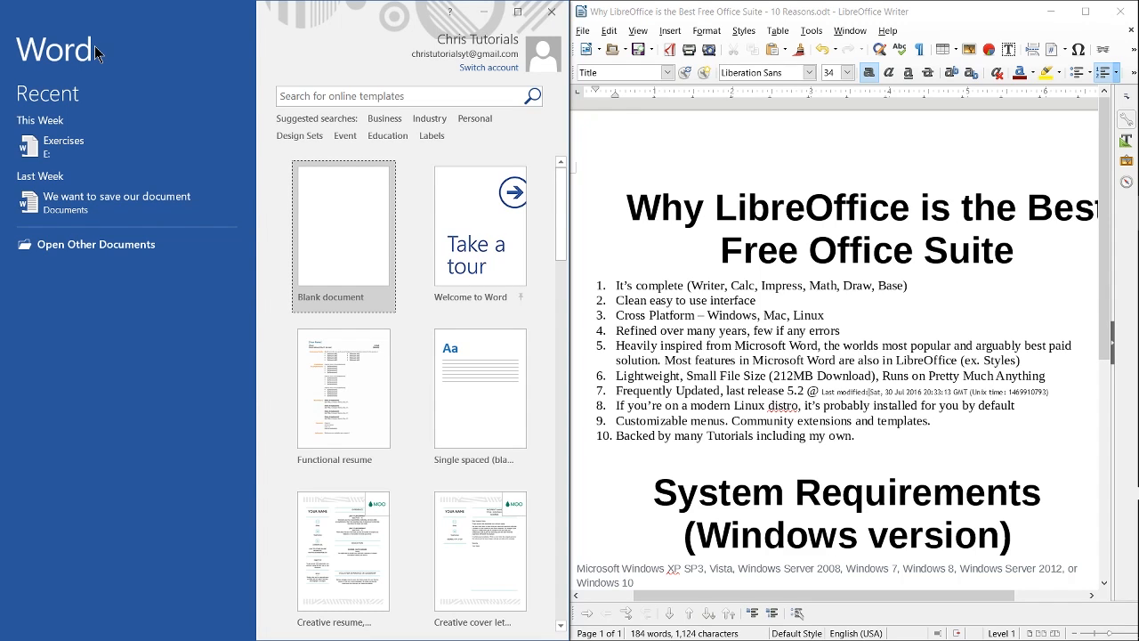
{"action": "mouse_move", "coordinate": [206, 219]}
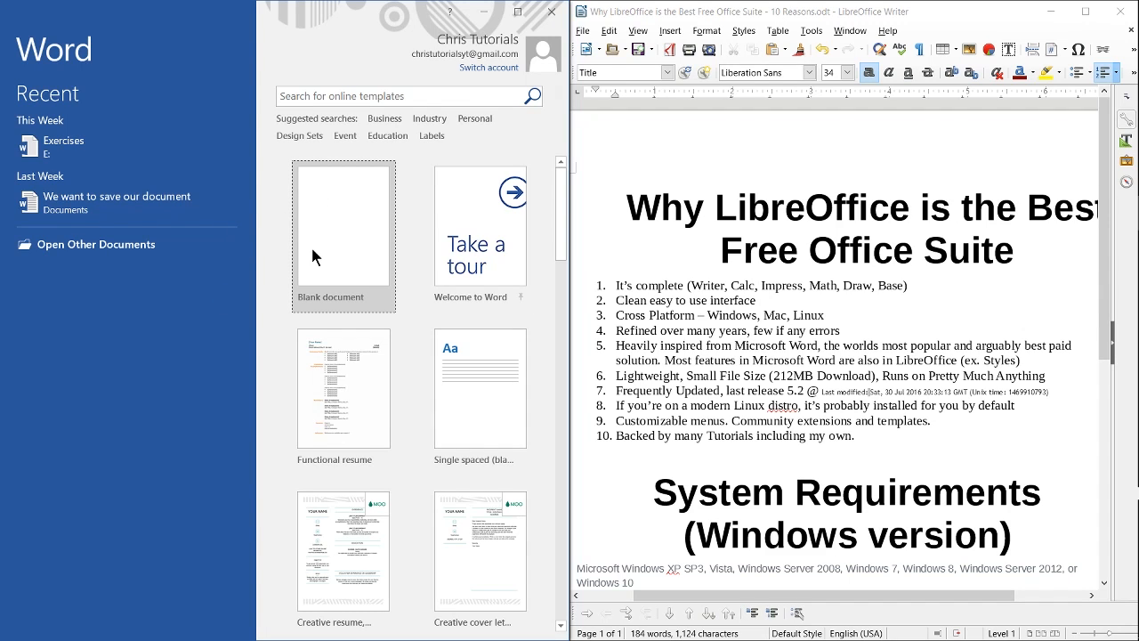
{"action": "mouse_move", "coordinate": [370, 242]}
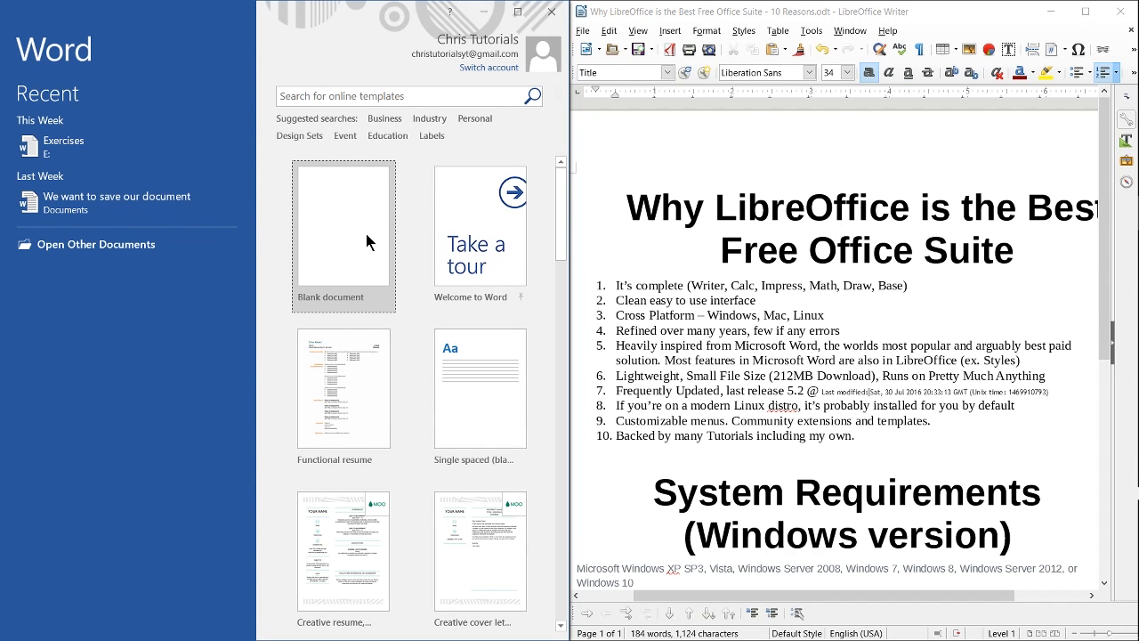
{"action": "mouse_move", "coordinate": [360, 366]}
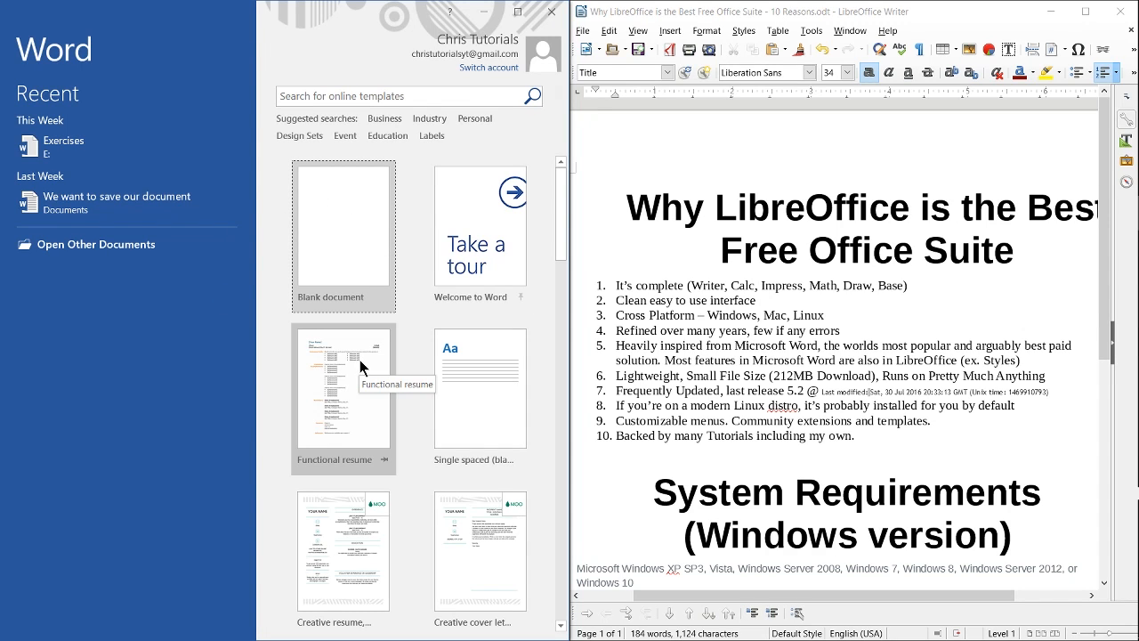
{"action": "mouse_move", "coordinate": [374, 356]}
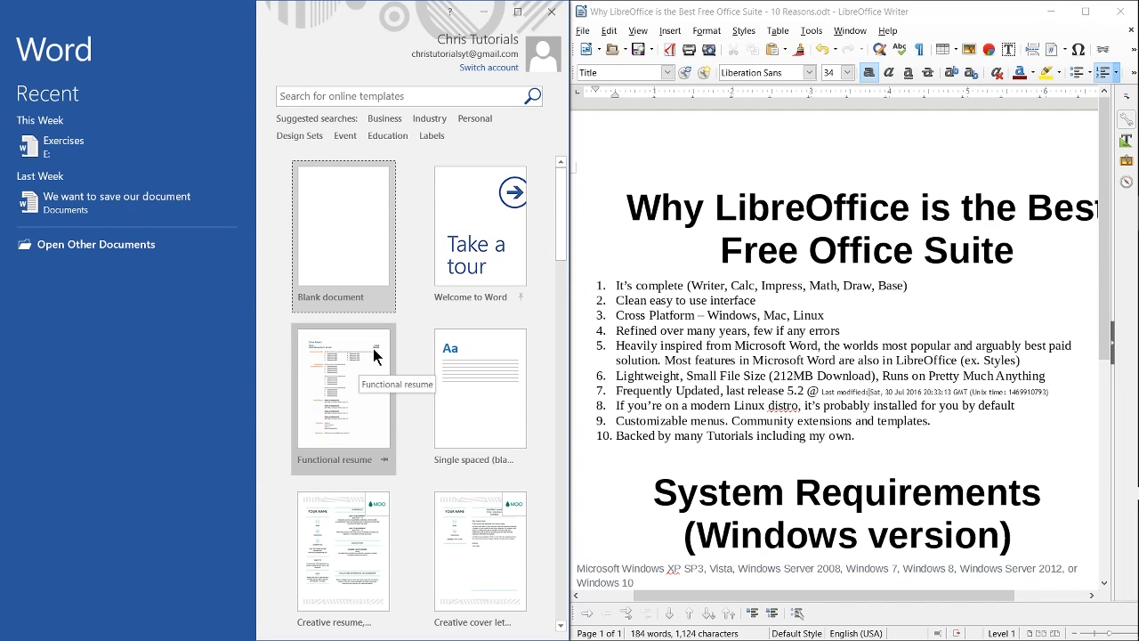
{"action": "mouse_move", "coordinate": [368, 267]}
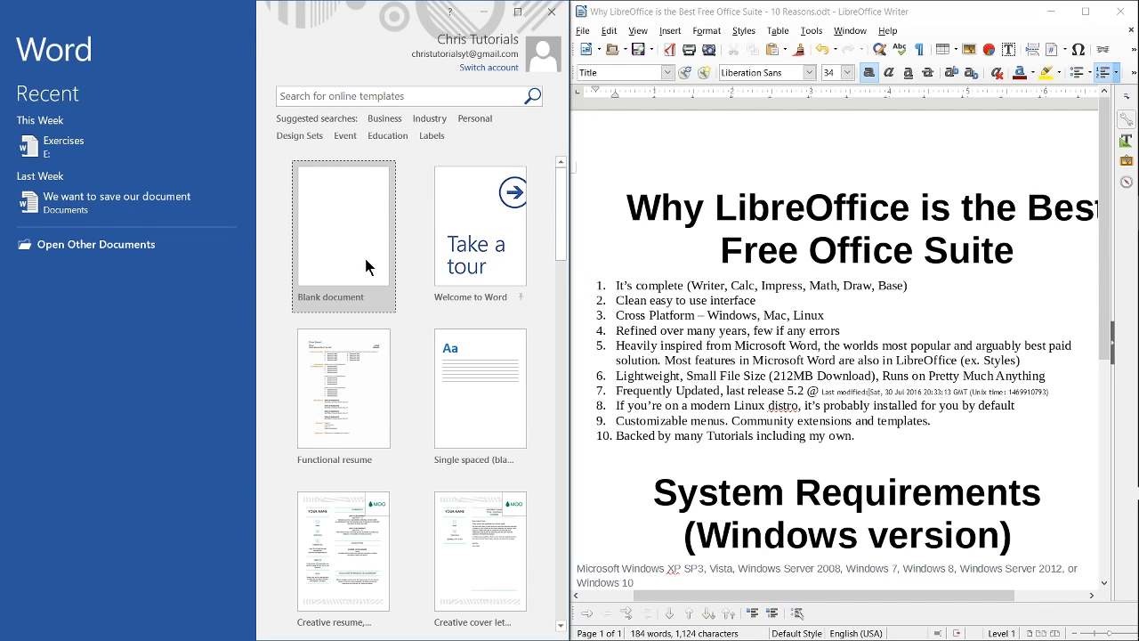
Step: Start a new blank document from Word's start screen templates
{"action": "left_click", "coordinate": [344, 224]}
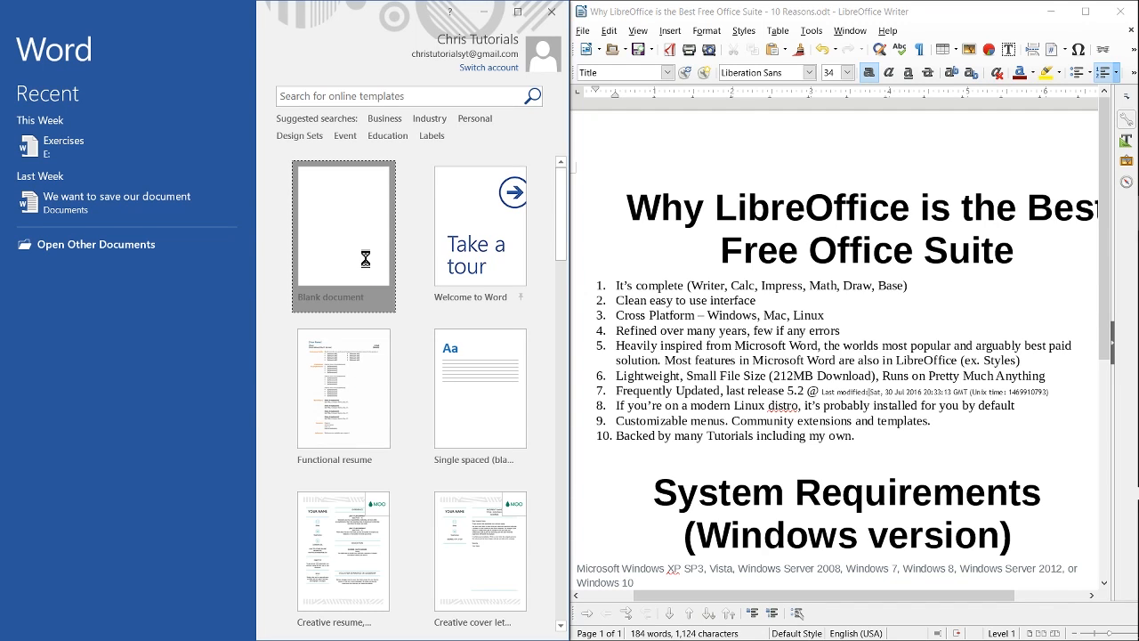
Step: Open the blank document page beside the LibreOffice Writer window
{"action": "left_click", "coordinate": [342, 234]}
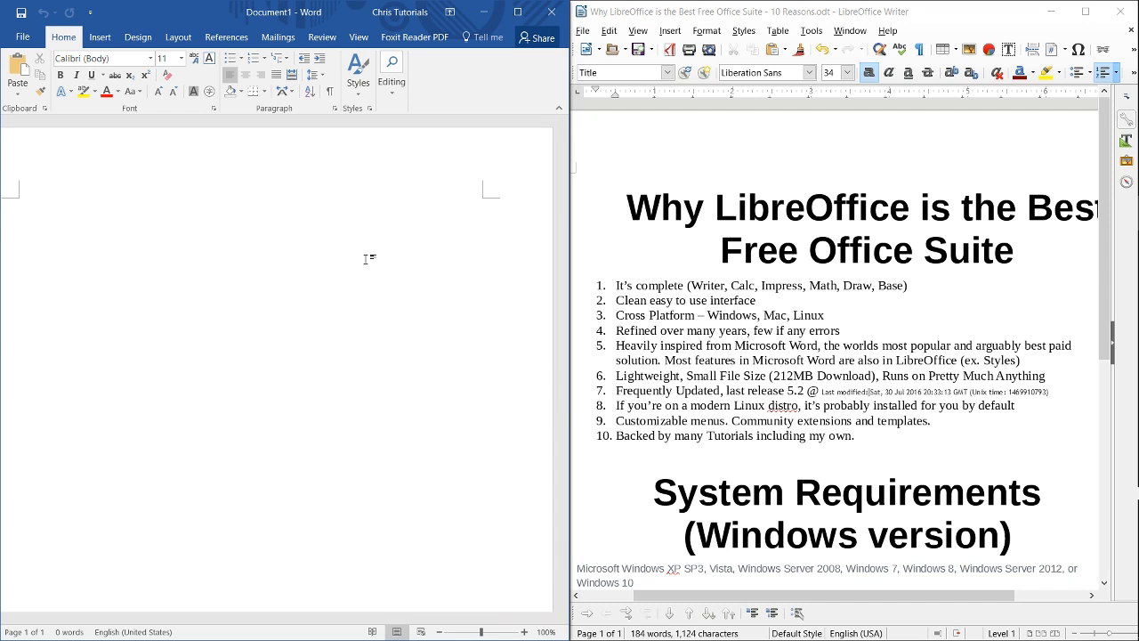
{"action": "mouse_move", "coordinate": [619, 150]}
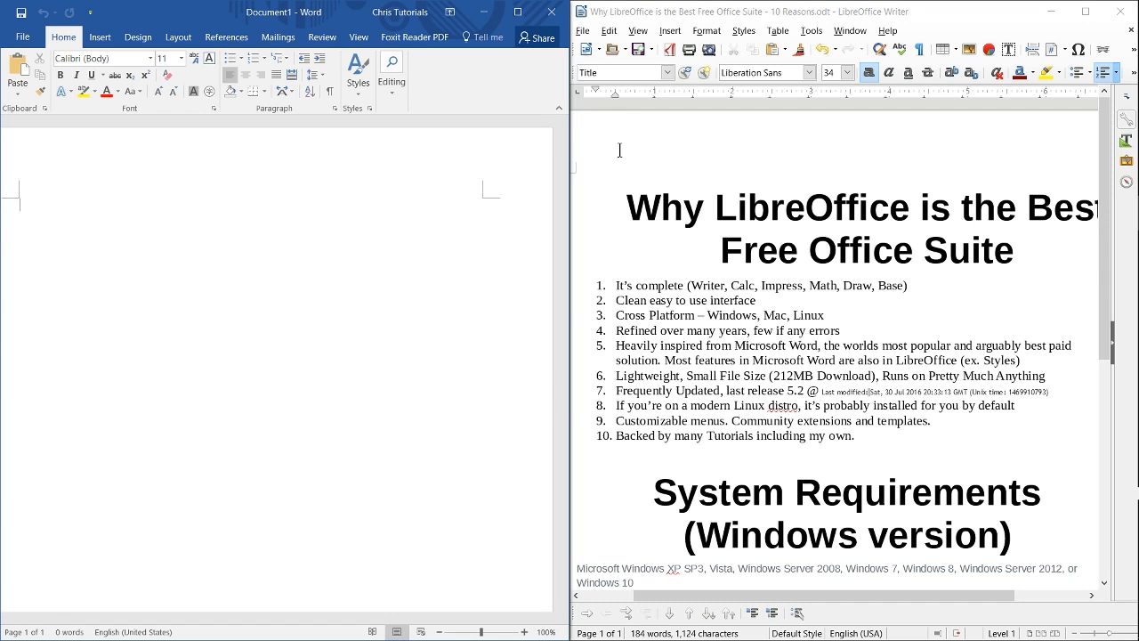
{"action": "mouse_move", "coordinate": [625, 170]}
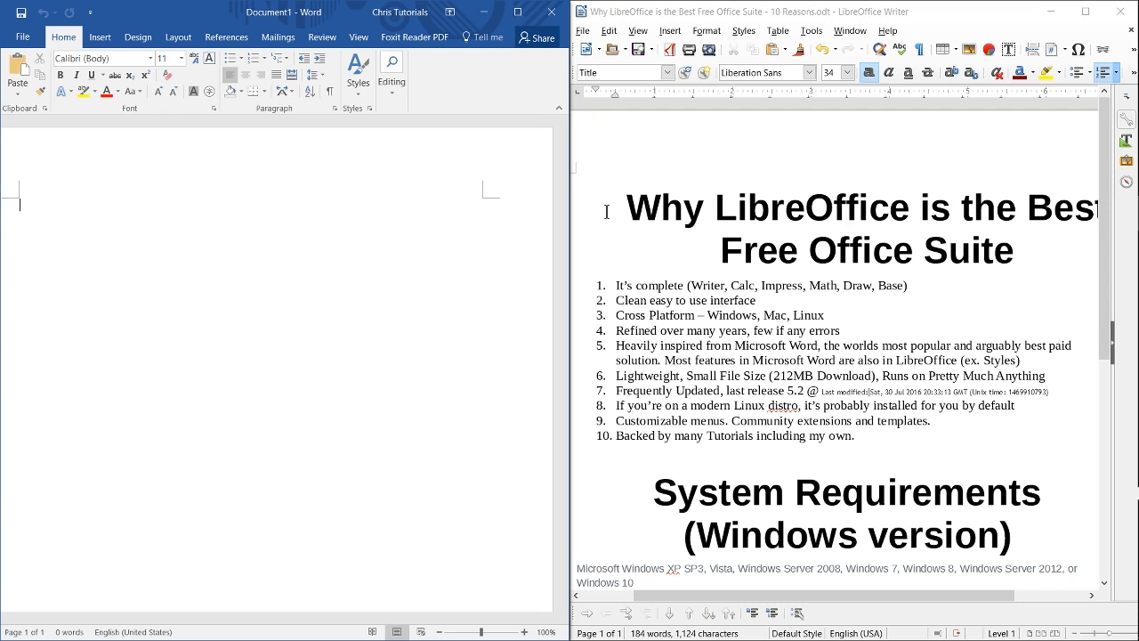
{"action": "mouse_move", "coordinate": [832, 524]}
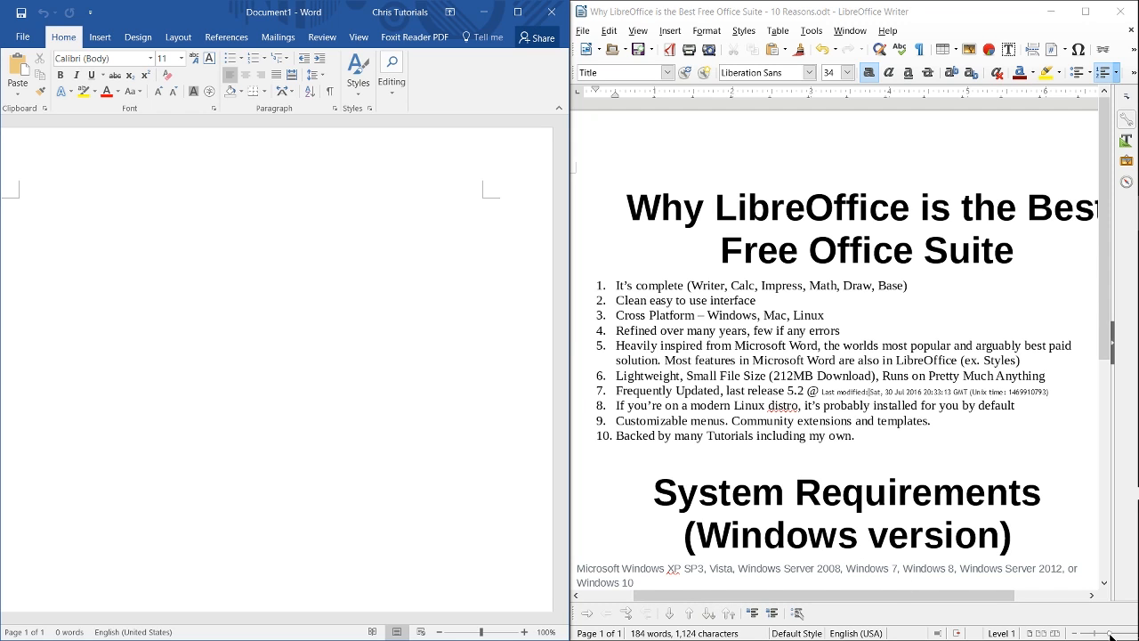
{"action": "mouse_move", "coordinate": [840, 115]}
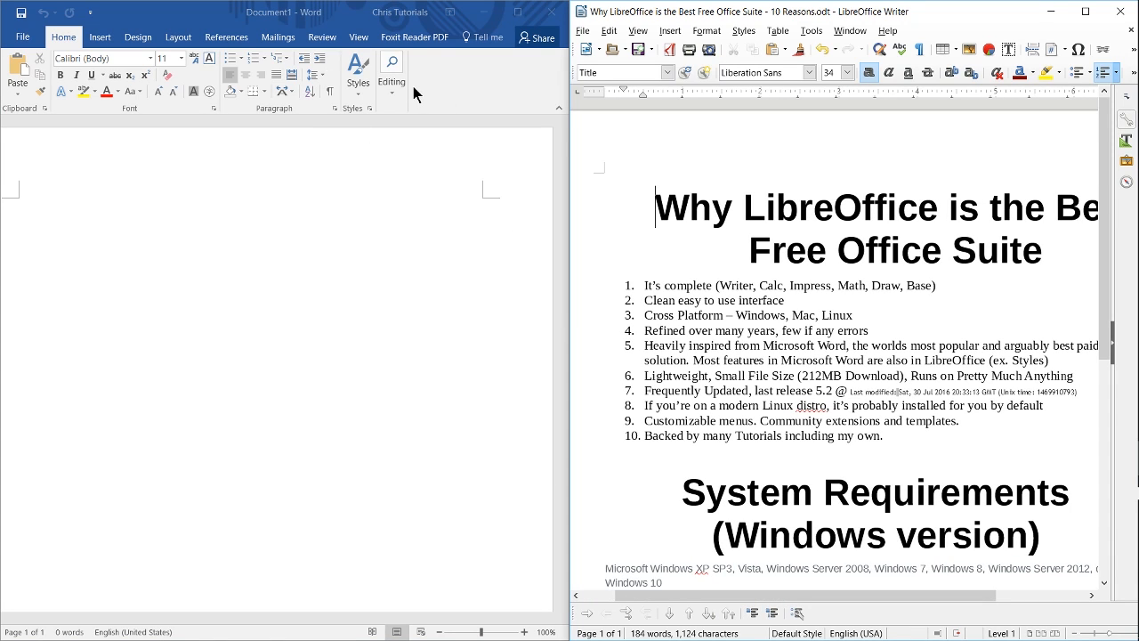
{"action": "mouse_move", "coordinate": [619, 18]}
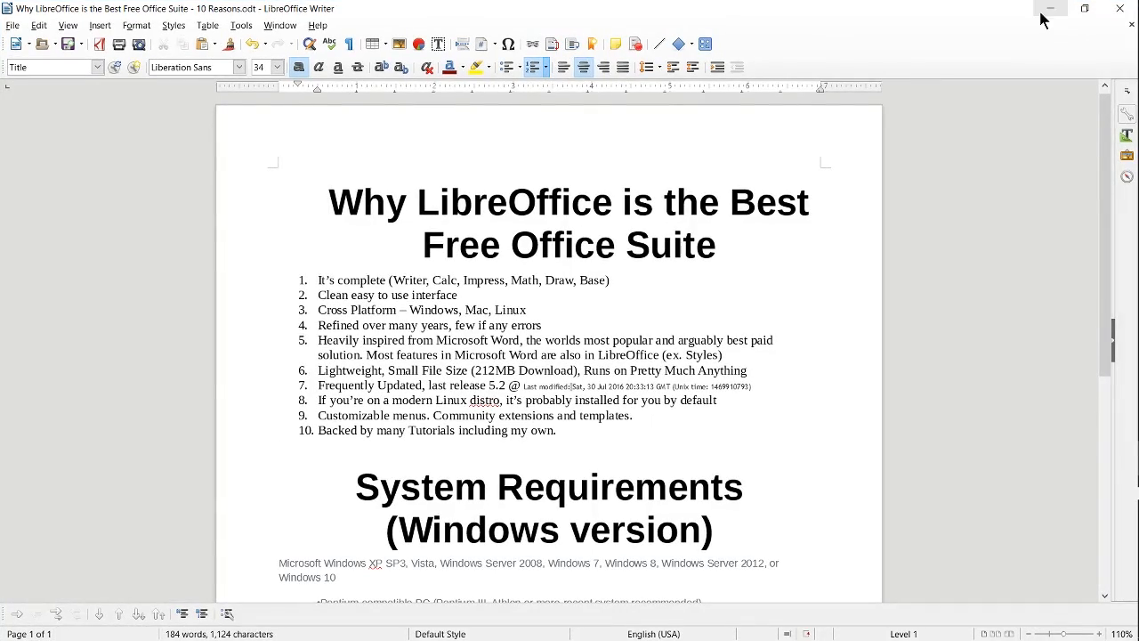
{"action": "mouse_move", "coordinate": [1083, 9]}
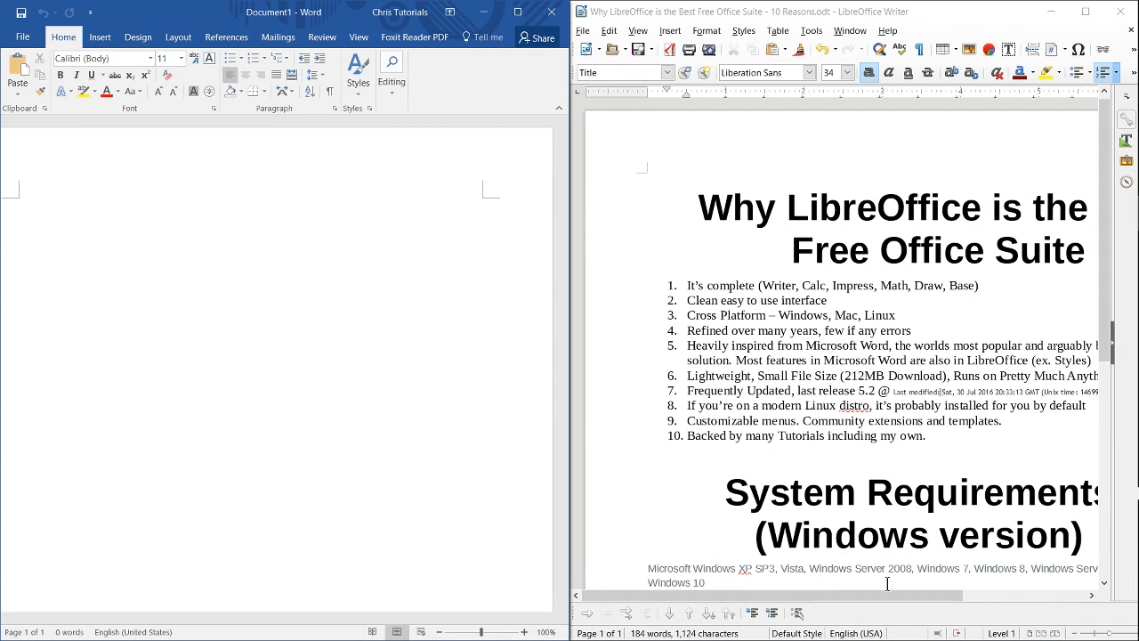
{"action": "mouse_move", "coordinate": [391, 71]}
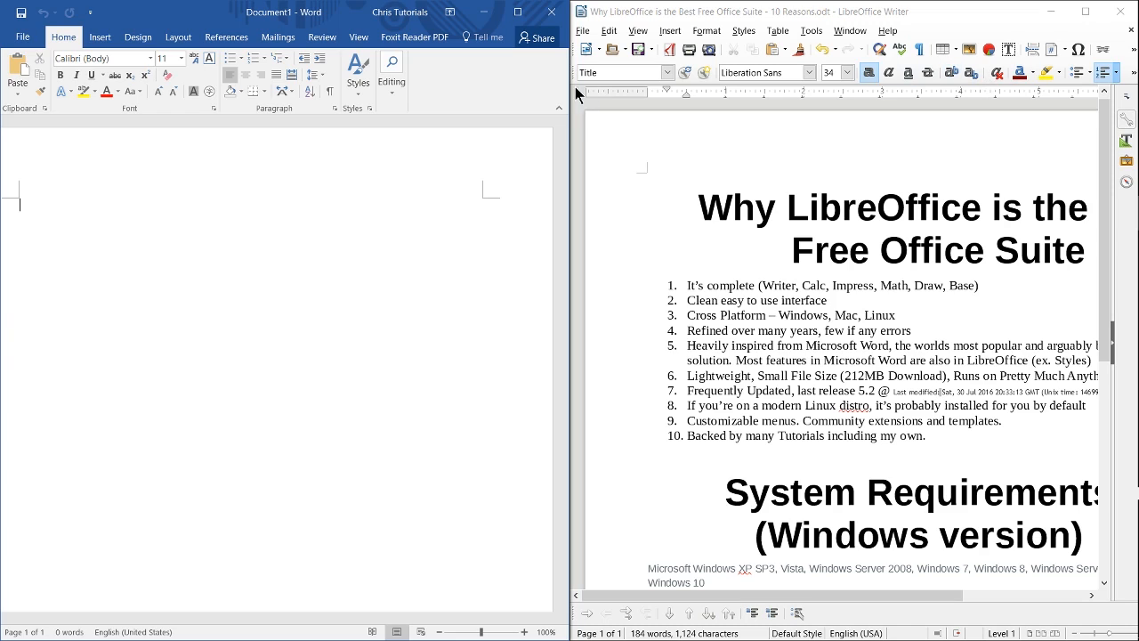
{"action": "mouse_move", "coordinate": [242, 18]}
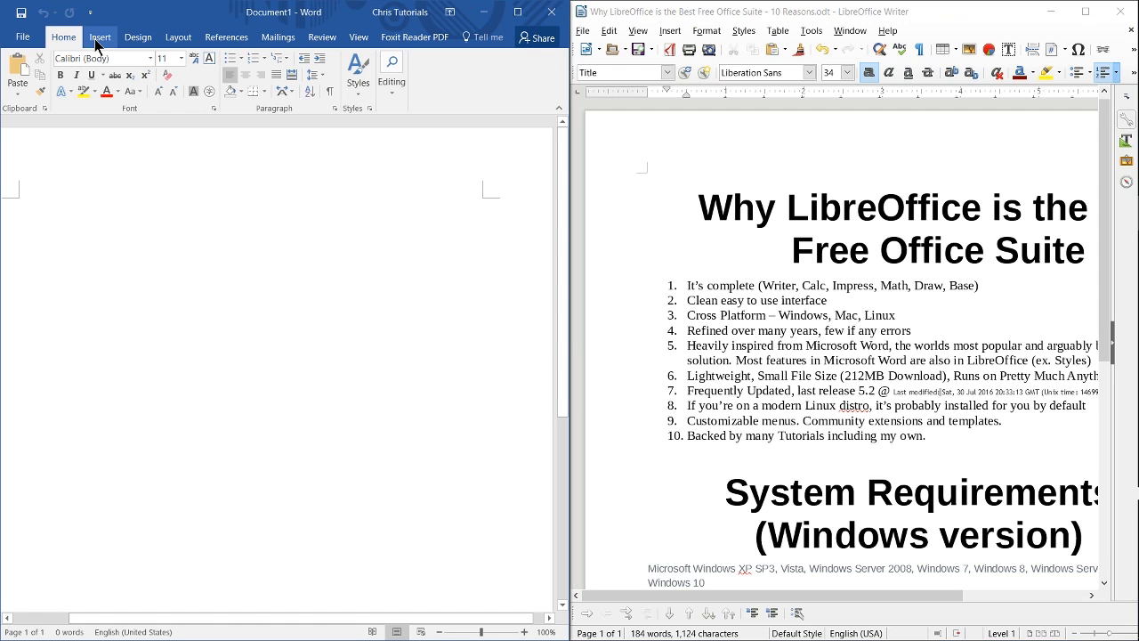
Step: Show Word's Design options, then the Layout page setup and spacing options
{"action": "left_click", "coordinate": [99, 38]}
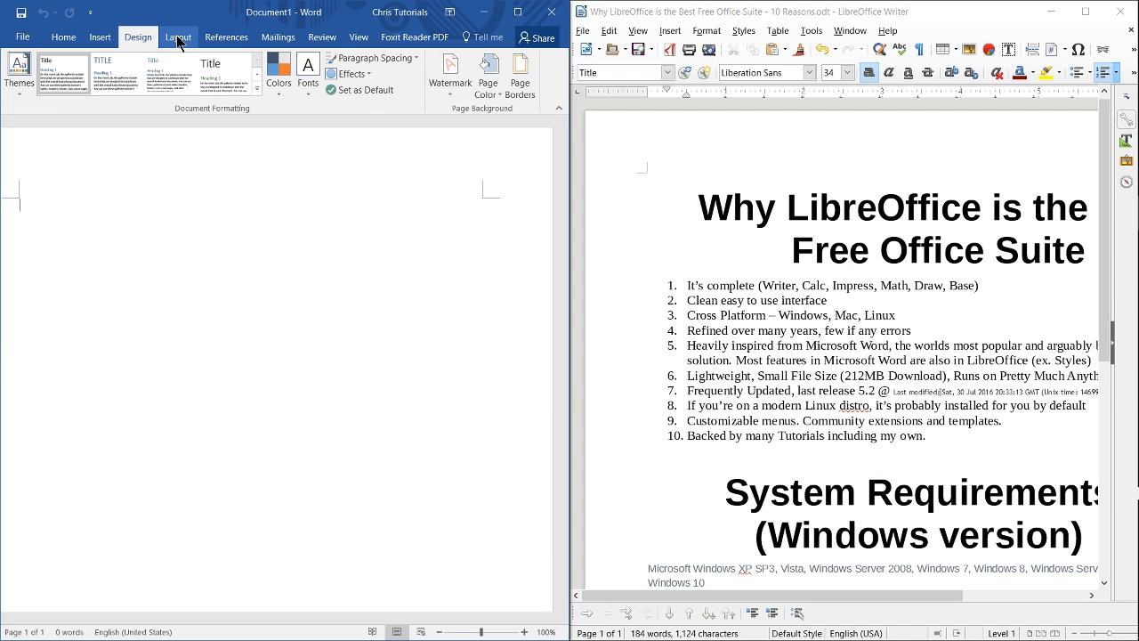
{"action": "left_click", "coordinate": [178, 36]}
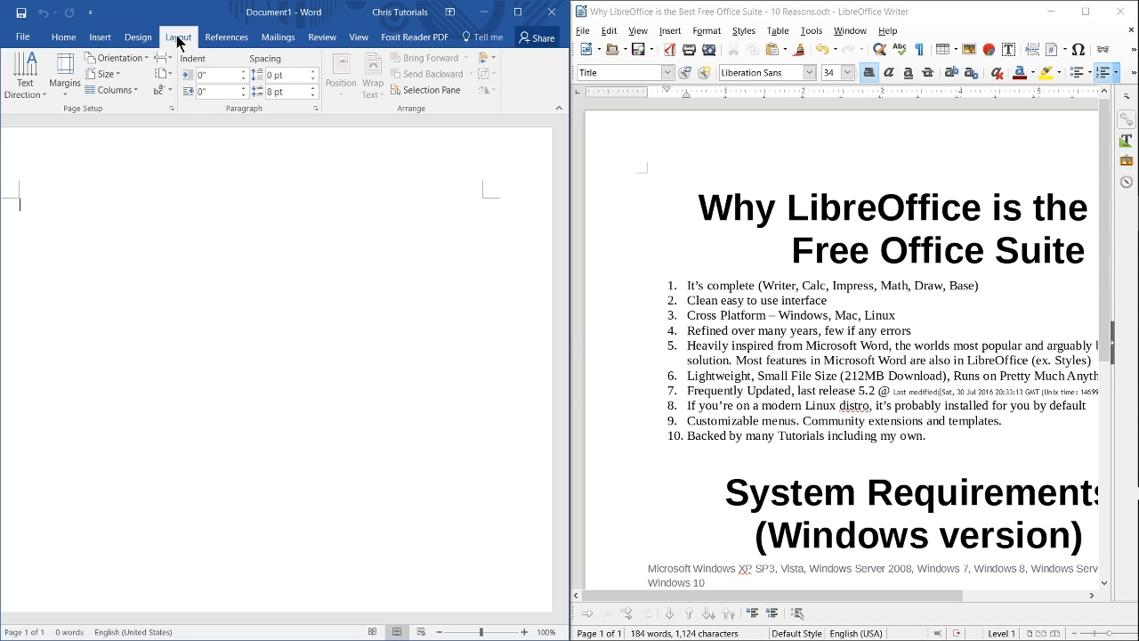
{"action": "mouse_move", "coordinate": [233, 50]}
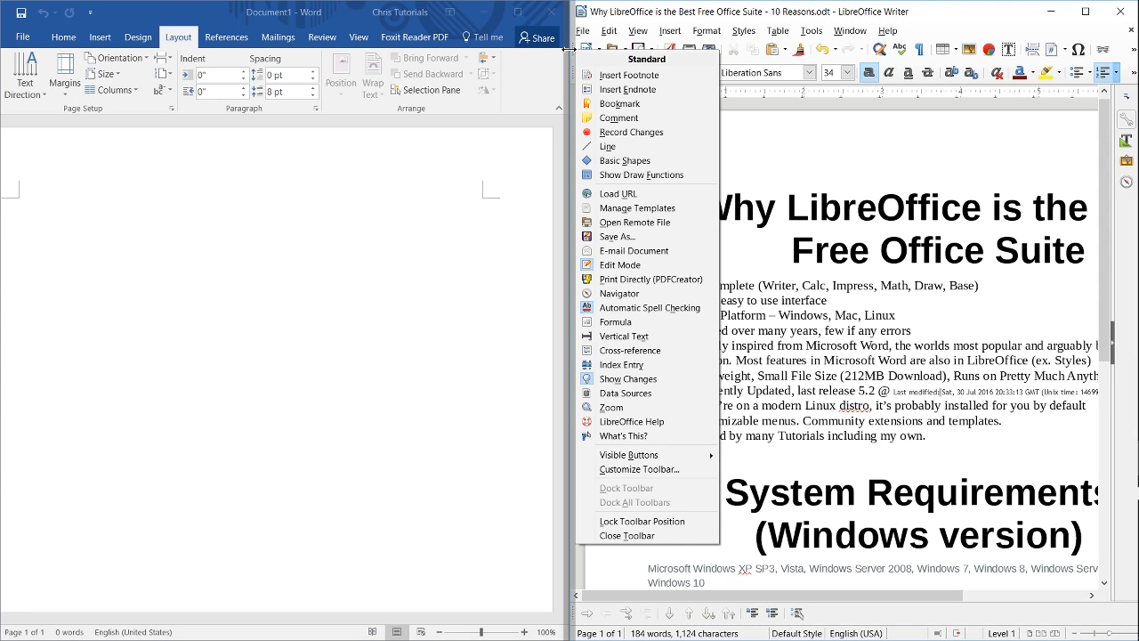
{"action": "mouse_move", "coordinate": [619, 263]}
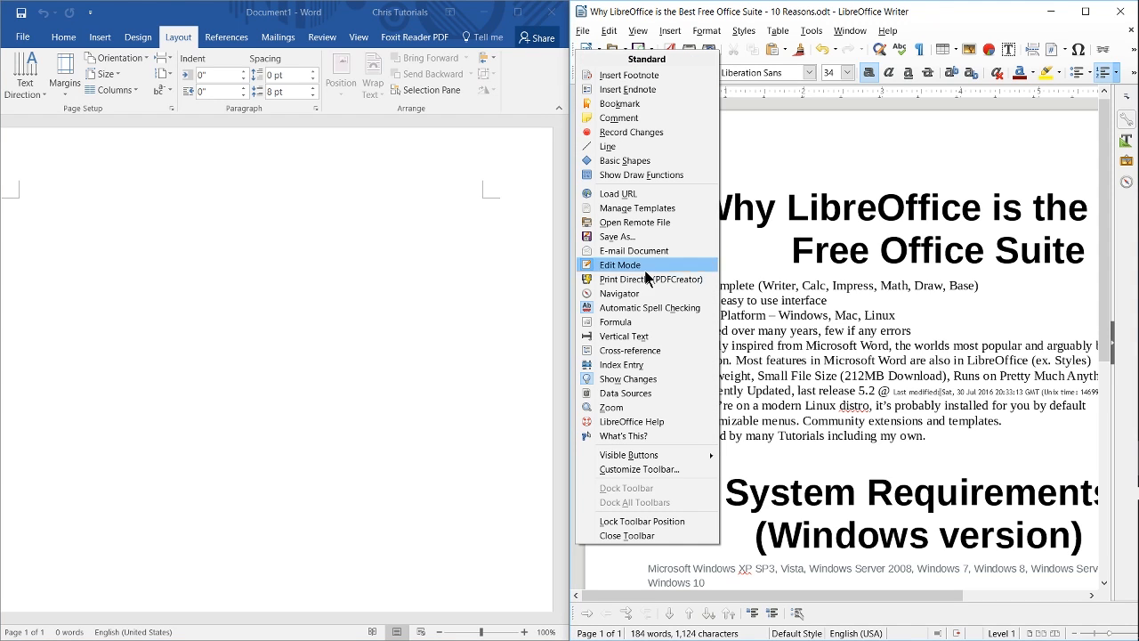
{"action": "mouse_move", "coordinate": [641, 469]}
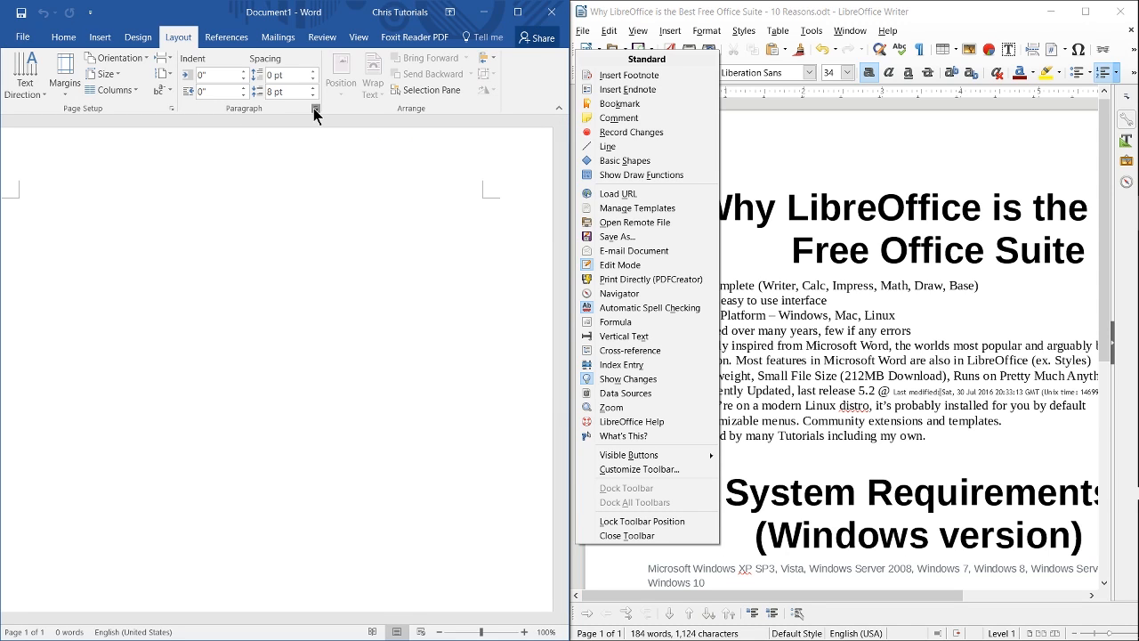
Step: Return to Home, browse the ribbon customisation command list and close Word Options
{"action": "left_click", "coordinate": [64, 36]}
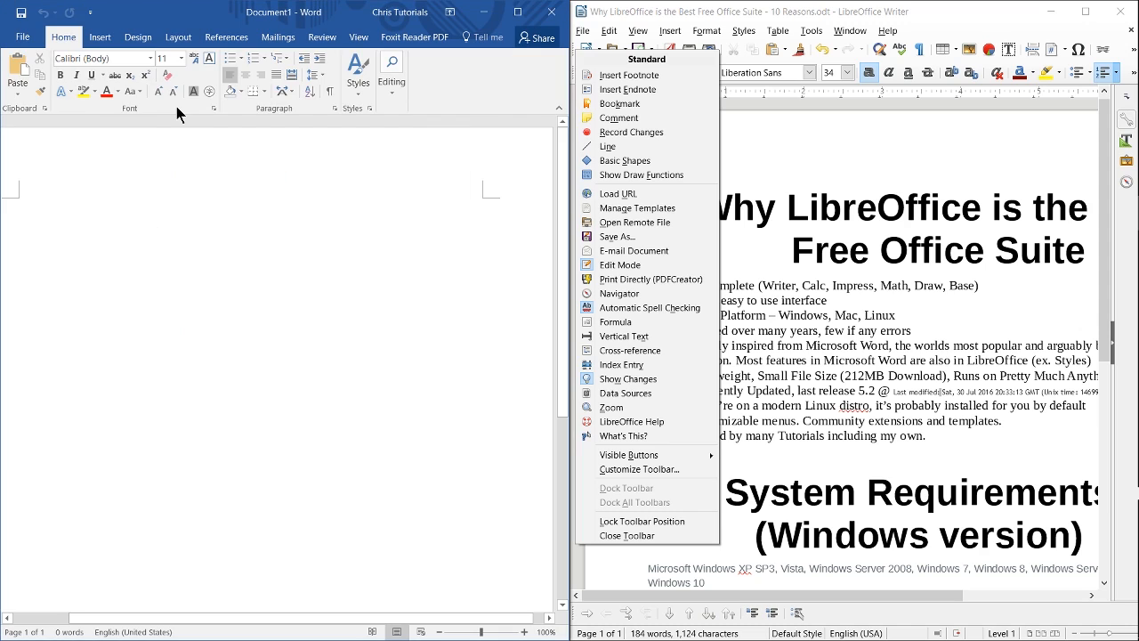
{"action": "mouse_move", "coordinate": [448, 114]}
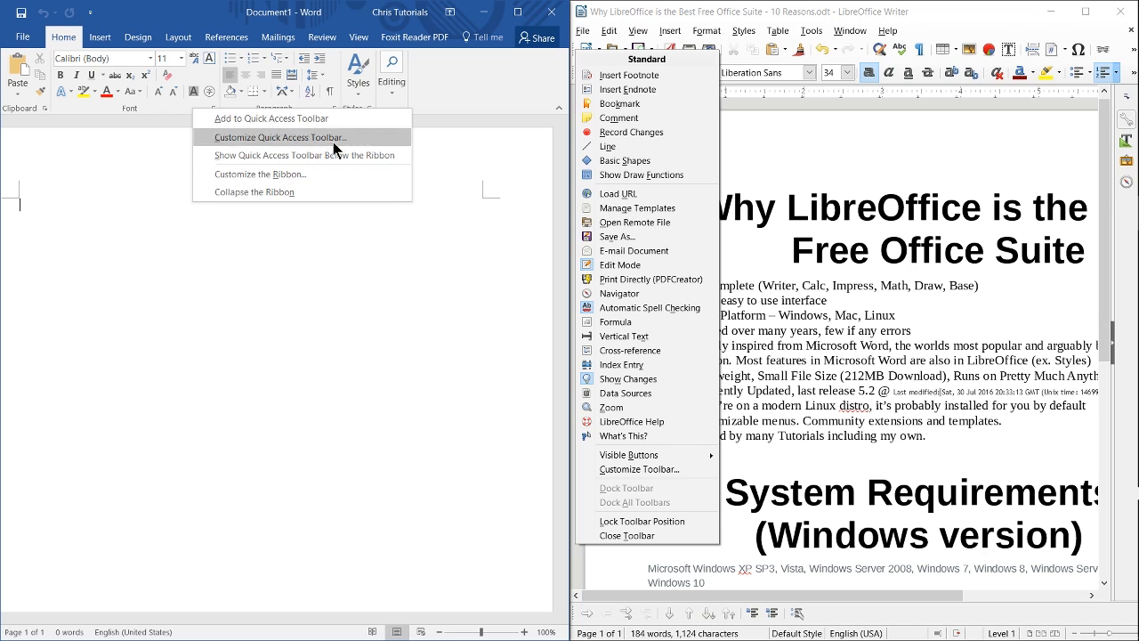
{"action": "mouse_move", "coordinate": [452, 126]}
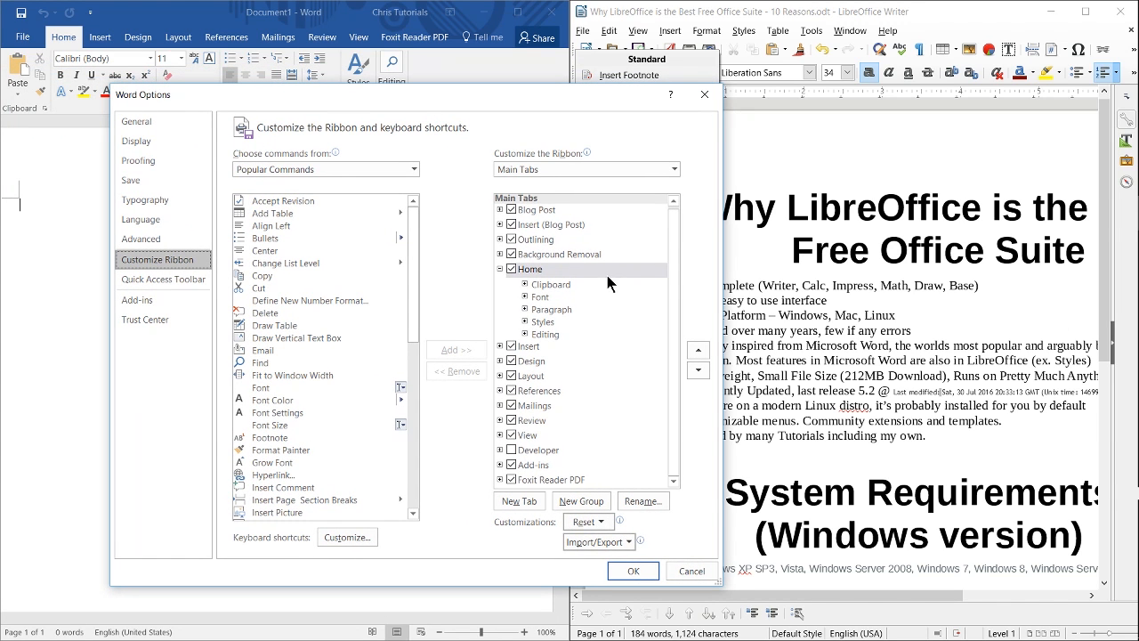
{"action": "mouse_move", "coordinate": [676, 334]}
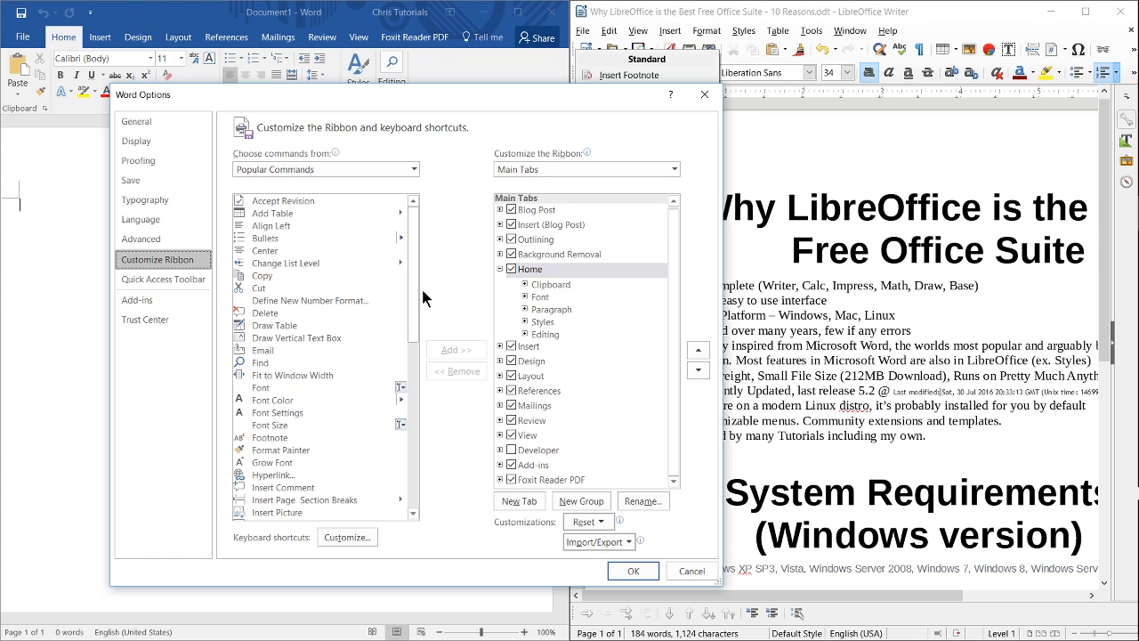
{"action": "scroll", "scroll_direction": "down", "scroll_amount": 3}
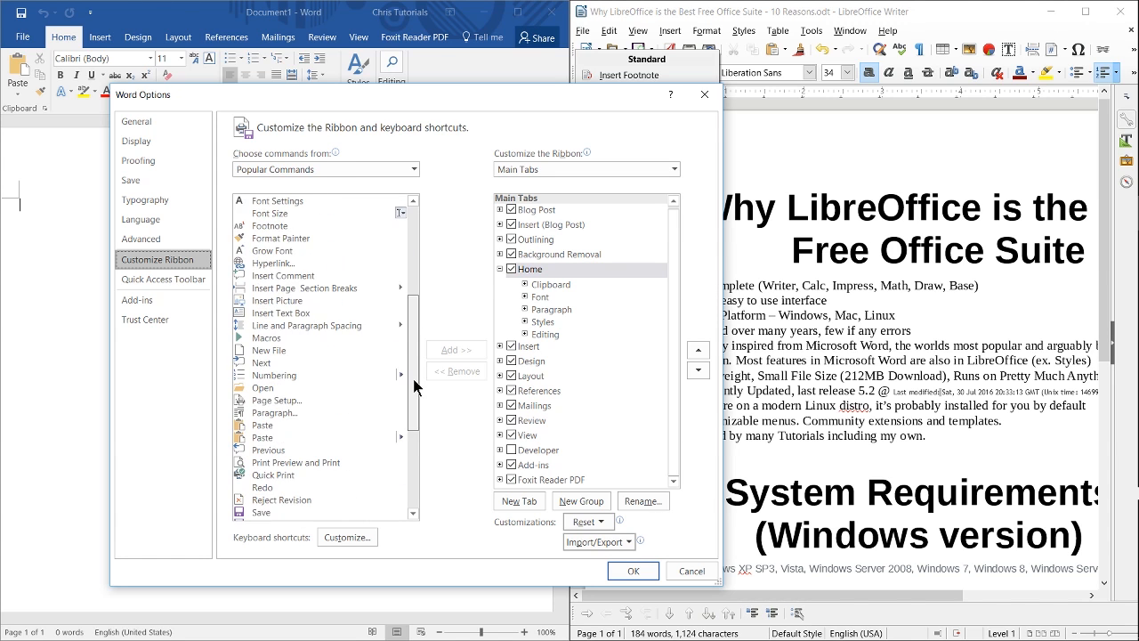
{"action": "scroll", "scroll_direction": "down", "scroll_amount": 3}
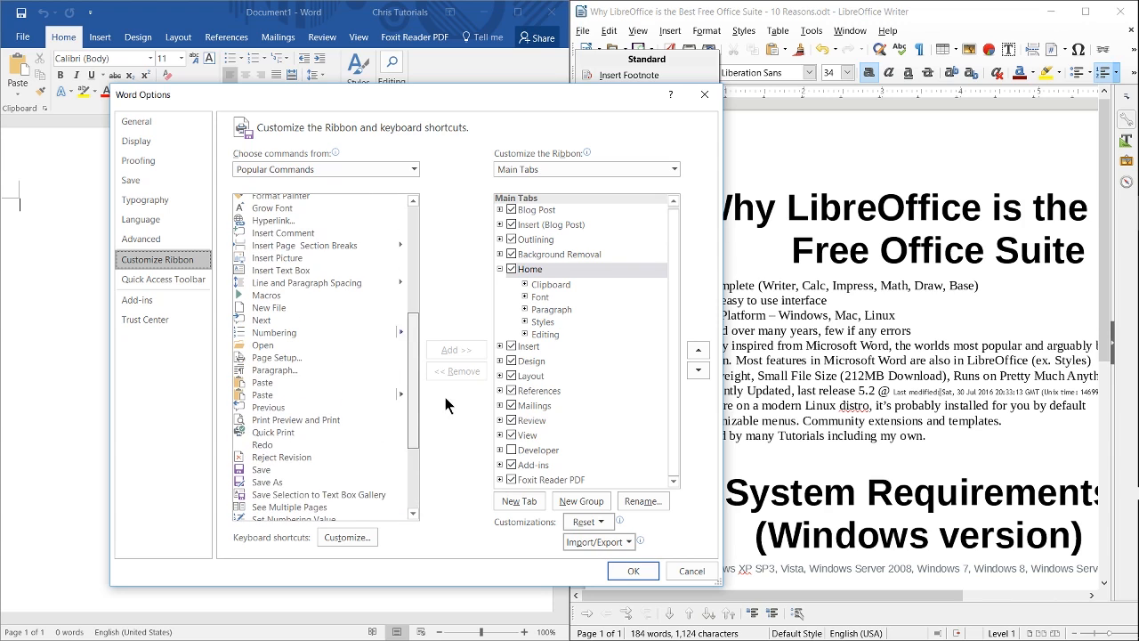
{"action": "left_click", "coordinate": [267, 296]}
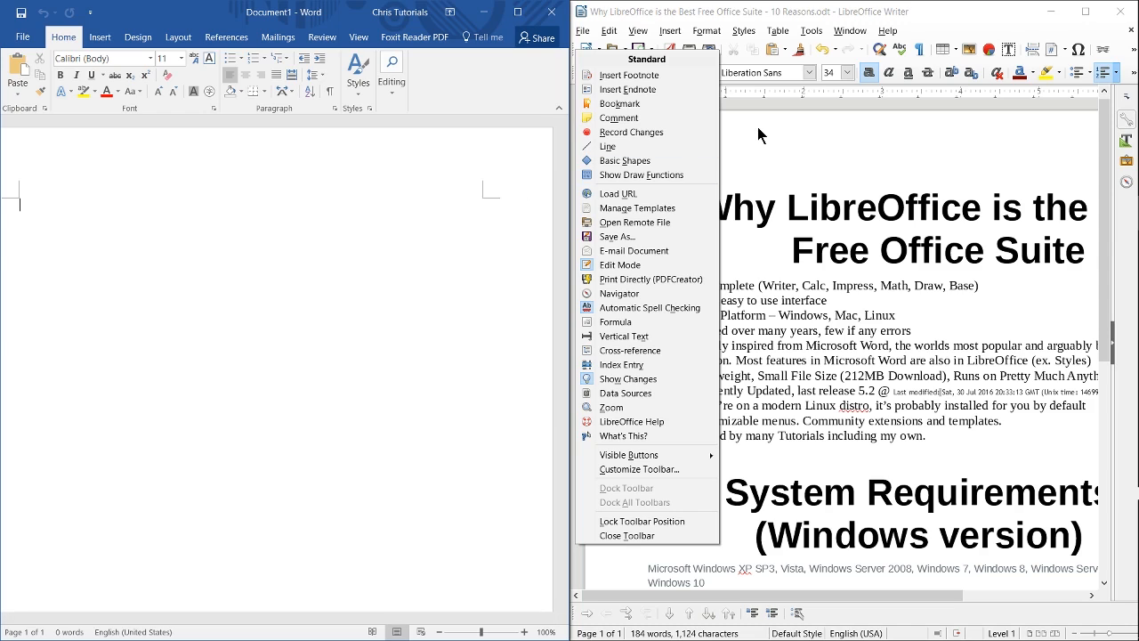
Step: Compare Word's Insert commands with Writer's Insert and Format menus, then return to Home
{"action": "left_click", "coordinate": [758, 135]}
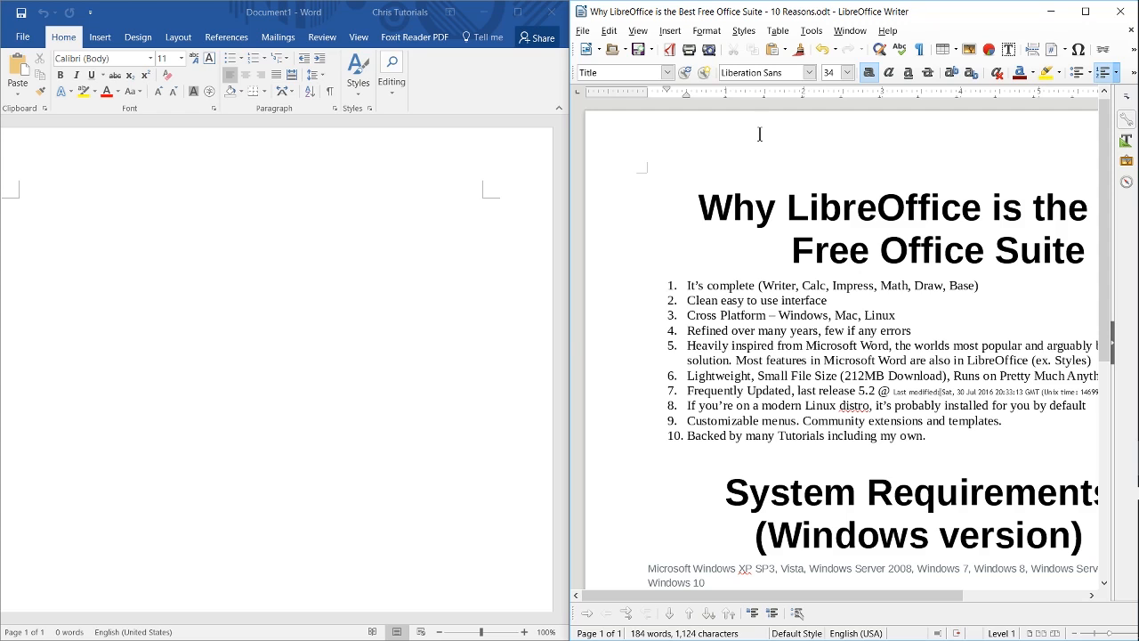
{"action": "mouse_move", "coordinate": [137, 38]}
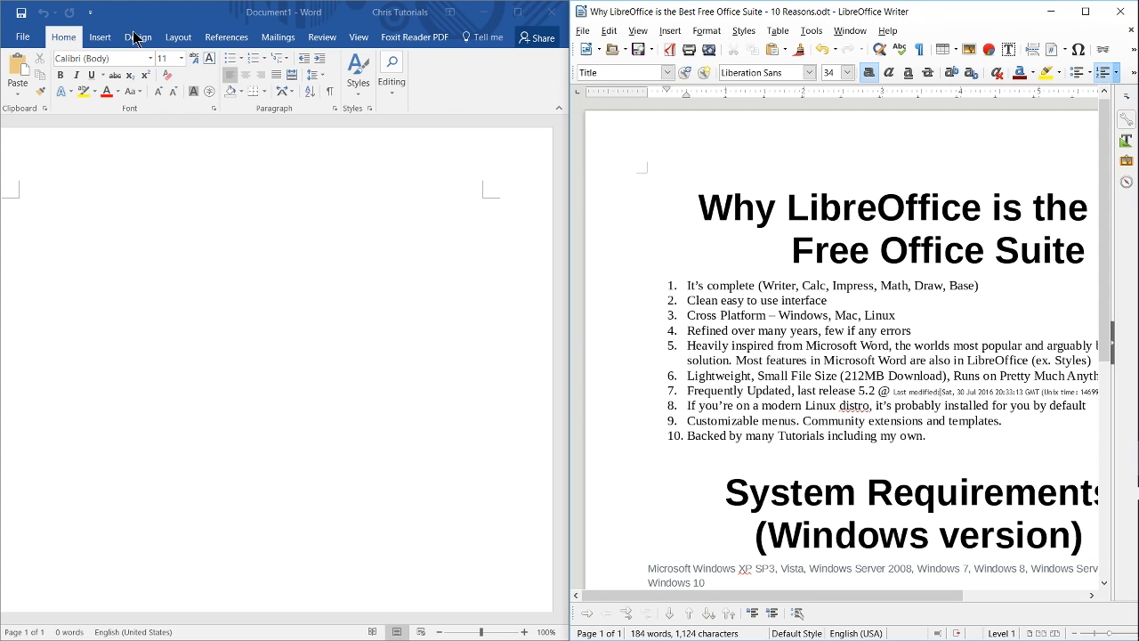
{"action": "left_click", "coordinate": [99, 36]}
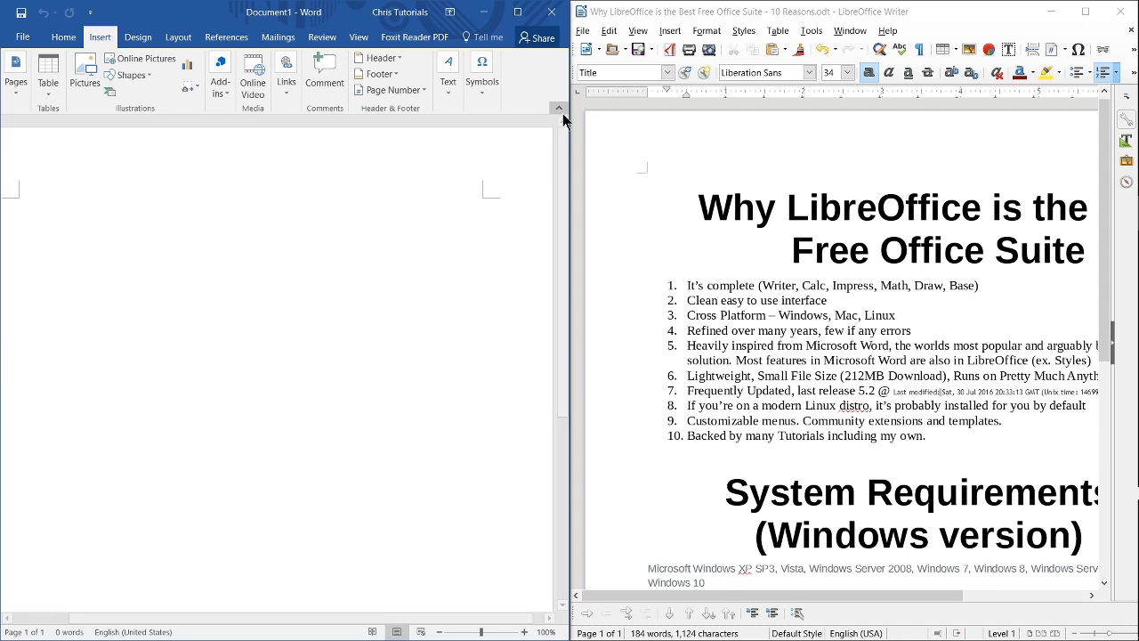
{"action": "left_click", "coordinate": [669, 30]}
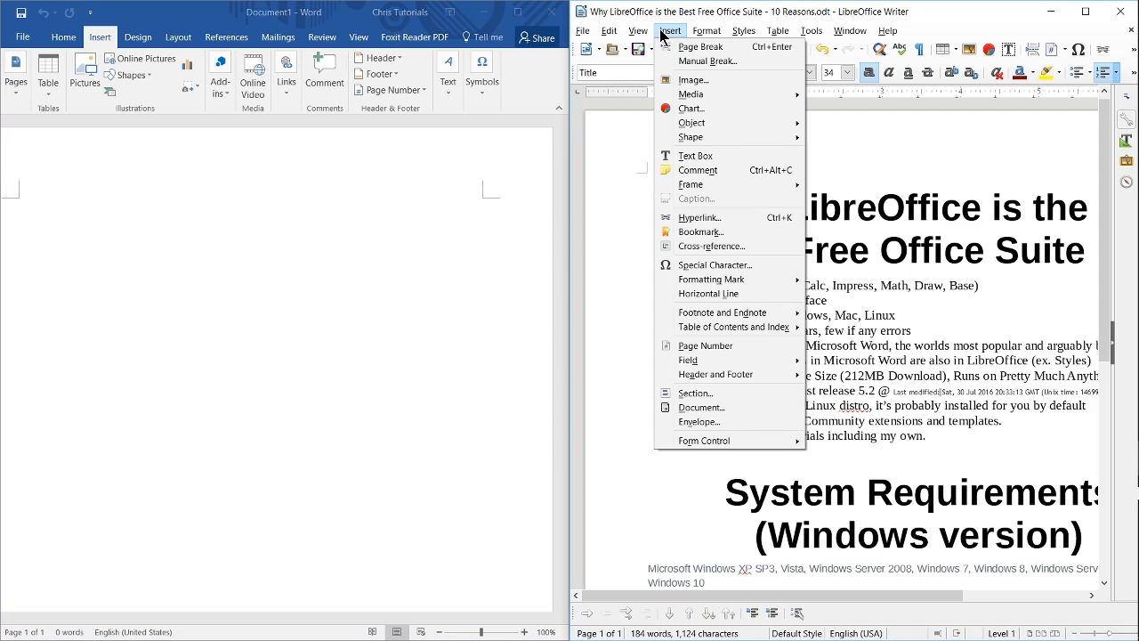
{"action": "mouse_move", "coordinate": [698, 92]}
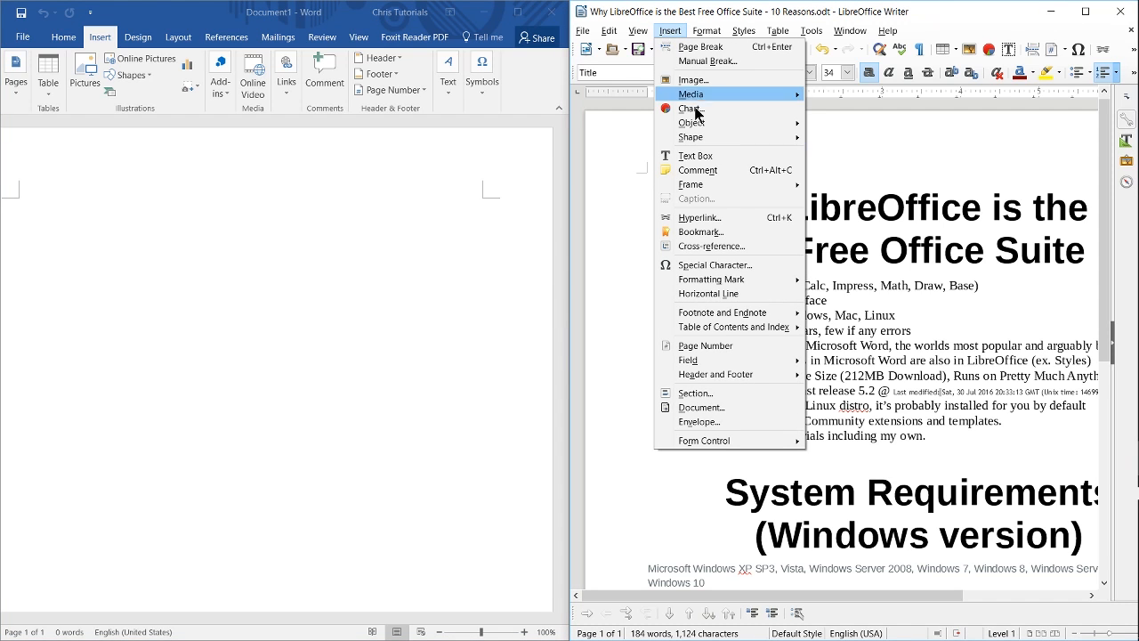
{"action": "left_click", "coordinate": [707, 30]}
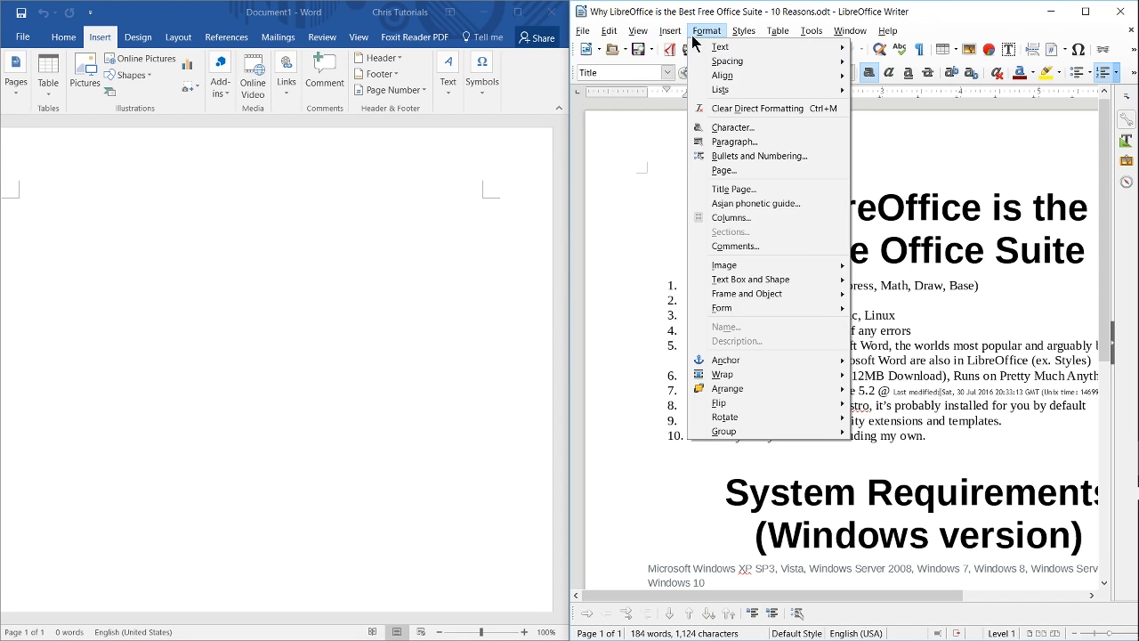
{"action": "left_click", "coordinate": [669, 31]}
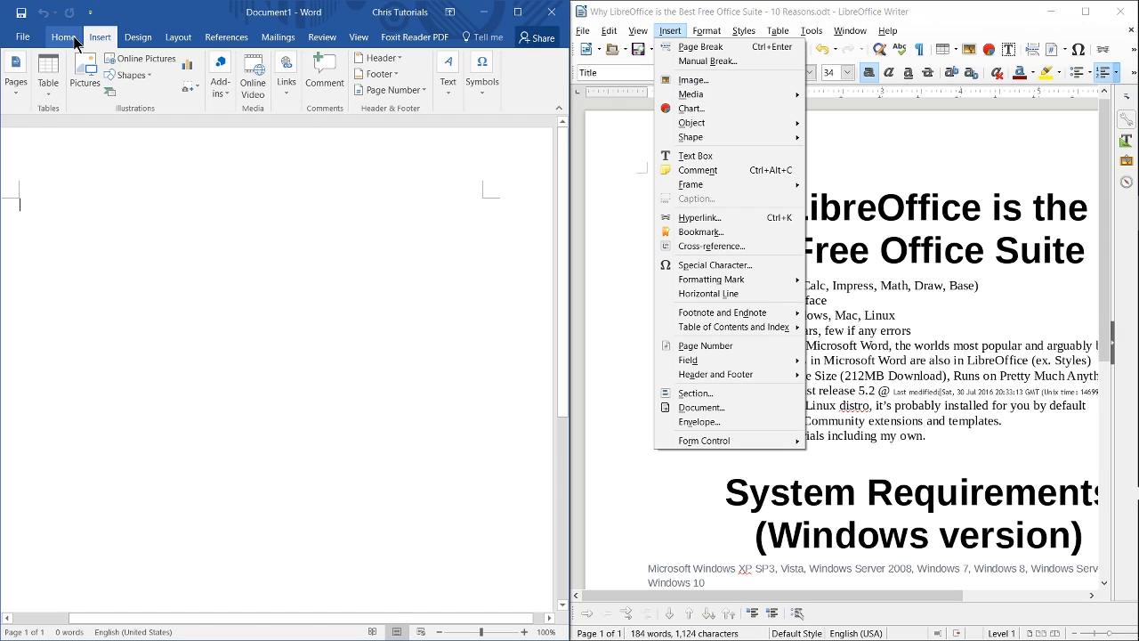
{"action": "left_click", "coordinate": [62, 37]}
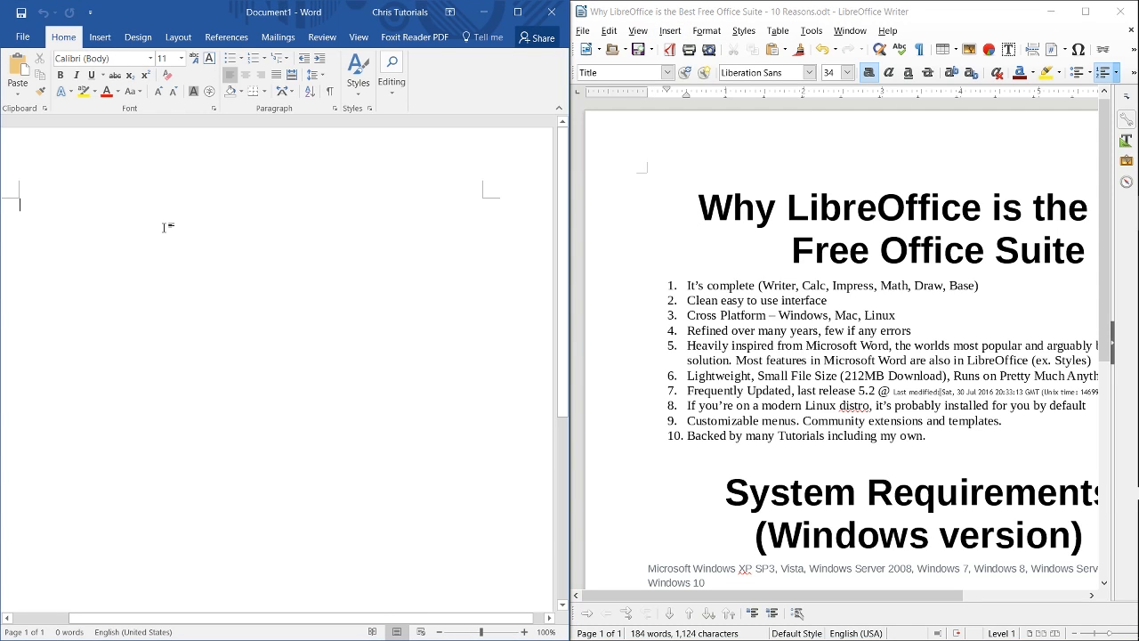
{"action": "mouse_move", "coordinate": [724, 213]}
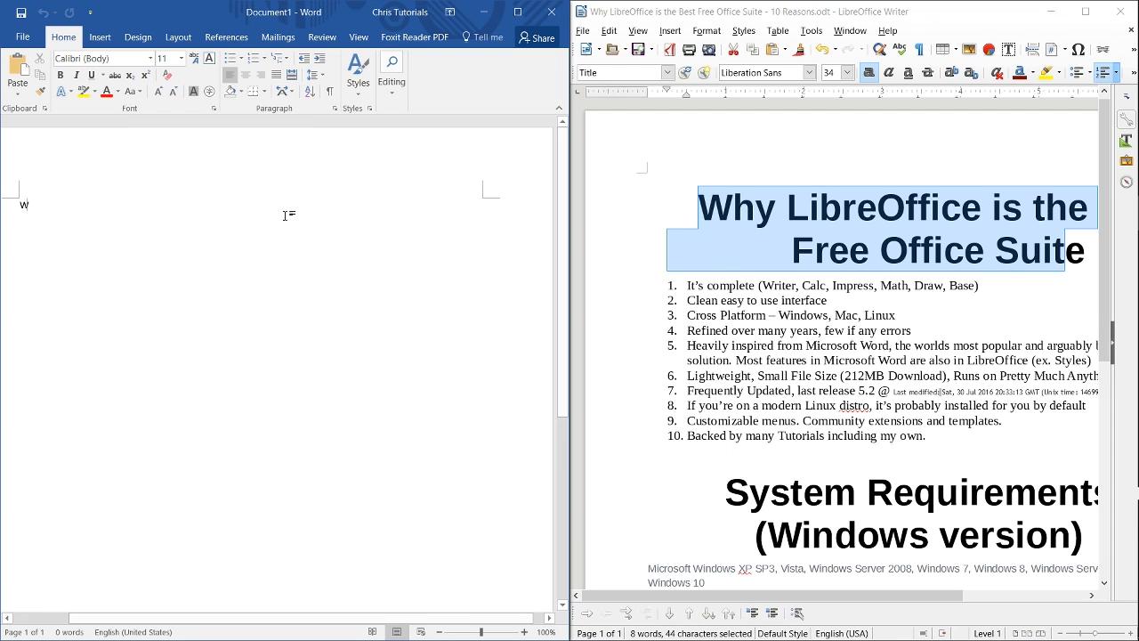
Step: Type the heading 'Why LibreOffice is the Free Office Suite' in the Word document
{"action": "type", "text": "Why LibreOffice is the Free"}
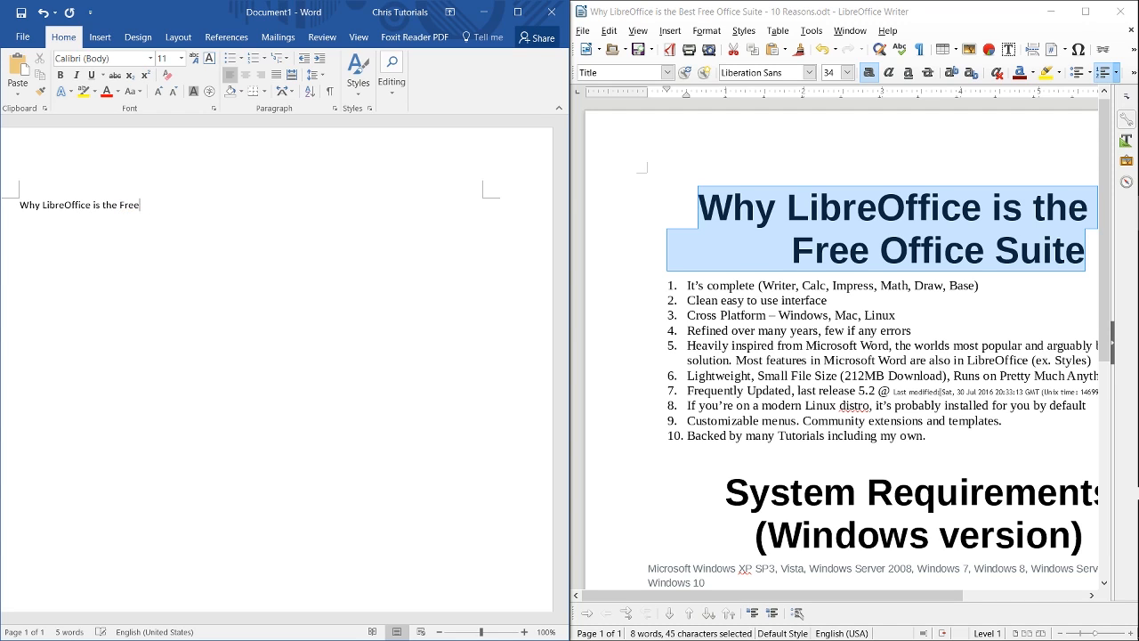
{"action": "type", "text": "Office Suite"}
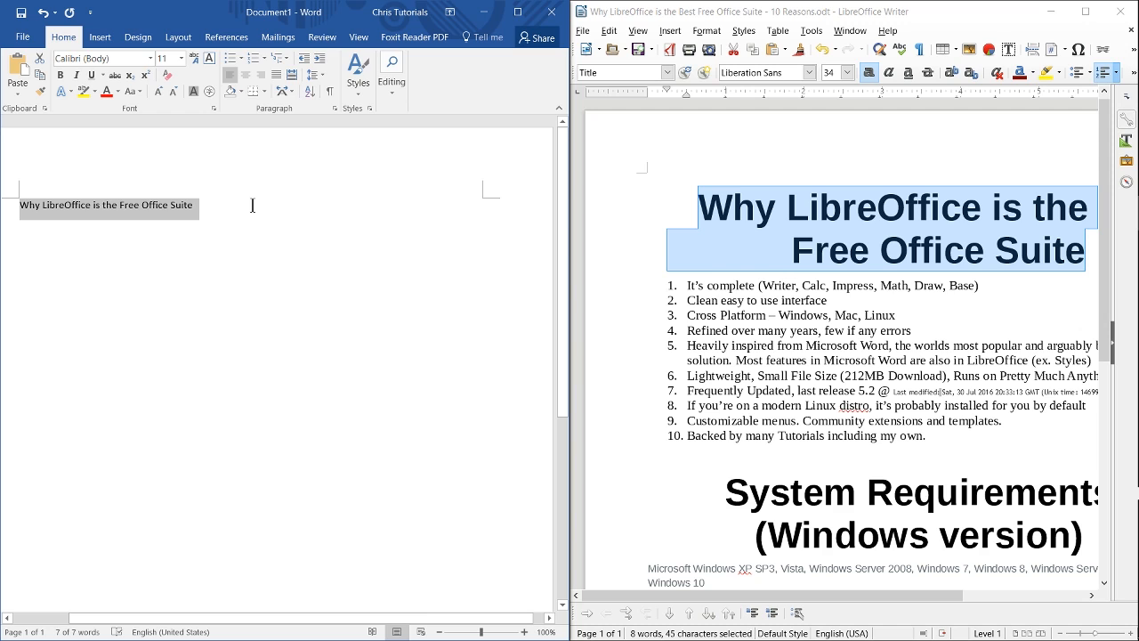
{"action": "mouse_move", "coordinate": [358, 72]}
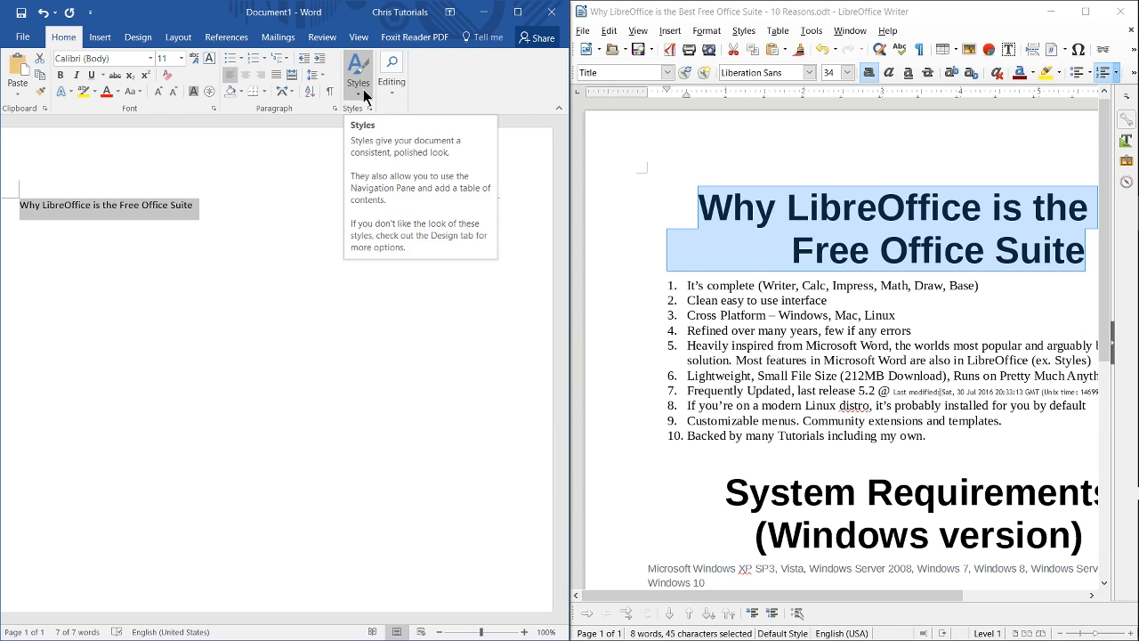
Step: Style the line as a heading, add 'Style 2', check the Title style options, then show Writer's paragraph styles
{"action": "left_click", "coordinate": [356, 71]}
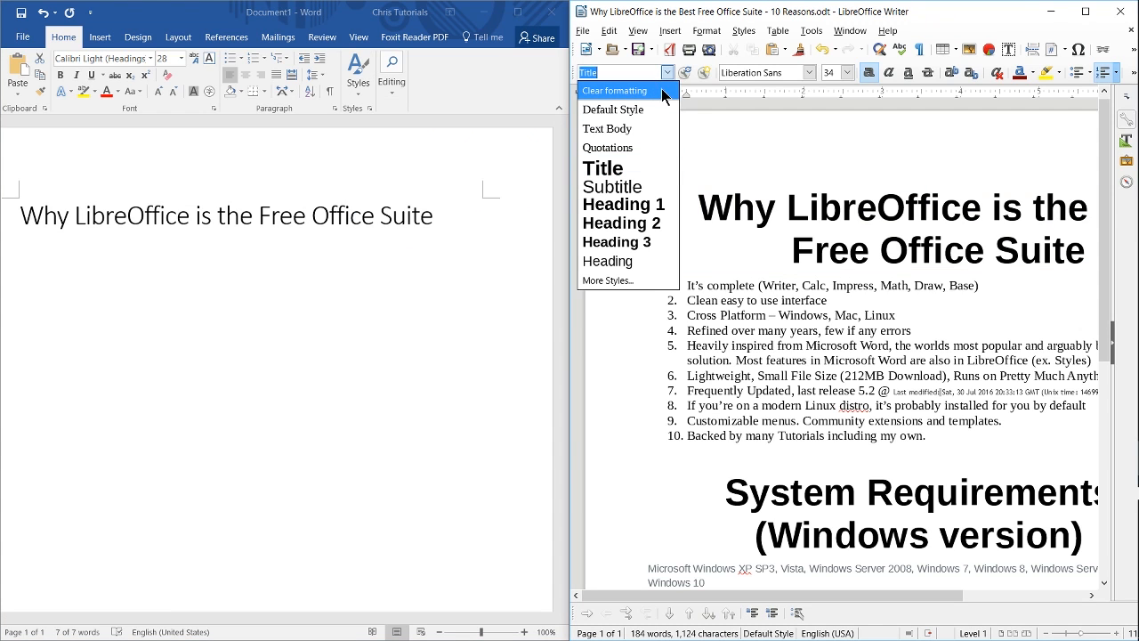
{"action": "mouse_move", "coordinate": [347, 196]}
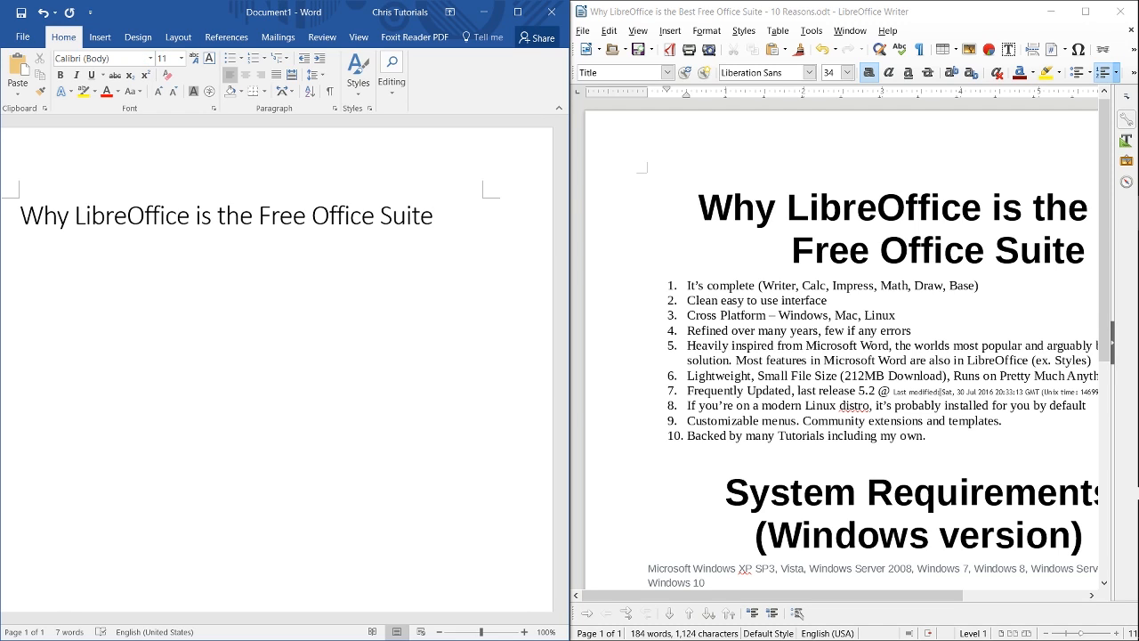
{"action": "type", "text": "Style 2"}
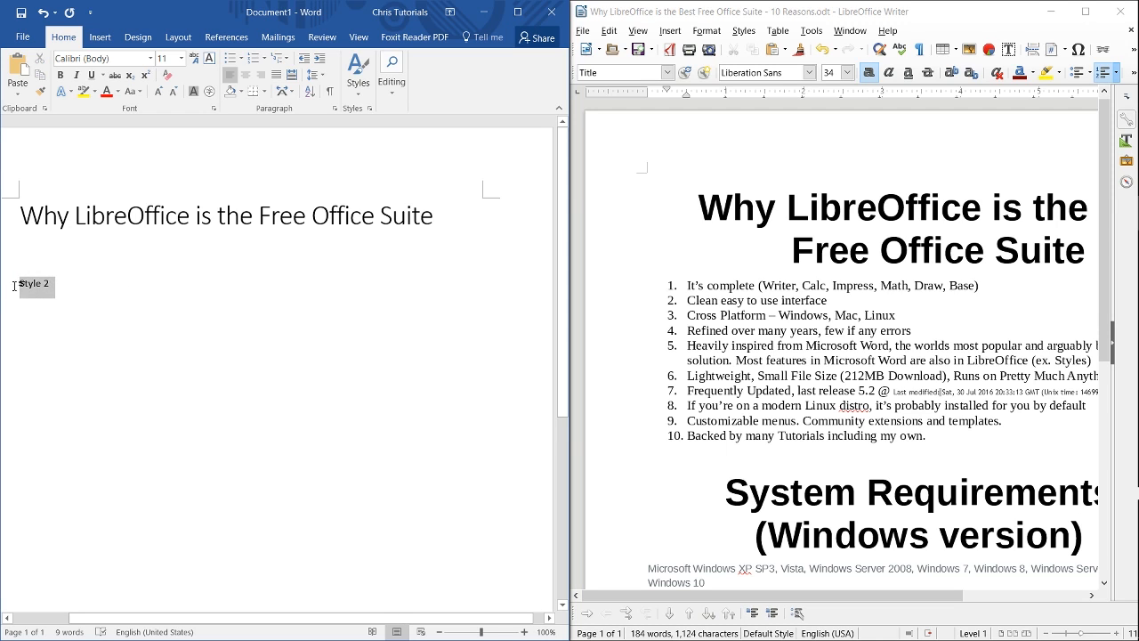
{"action": "left_click", "coordinate": [358, 72]}
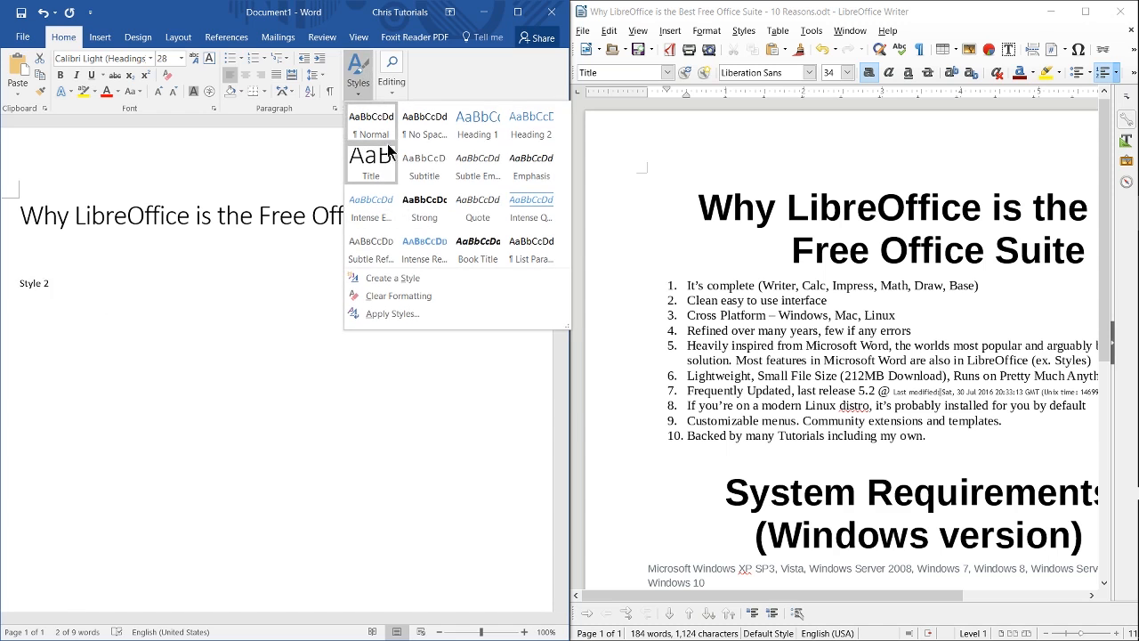
{"action": "right_click", "coordinate": [370, 163]}
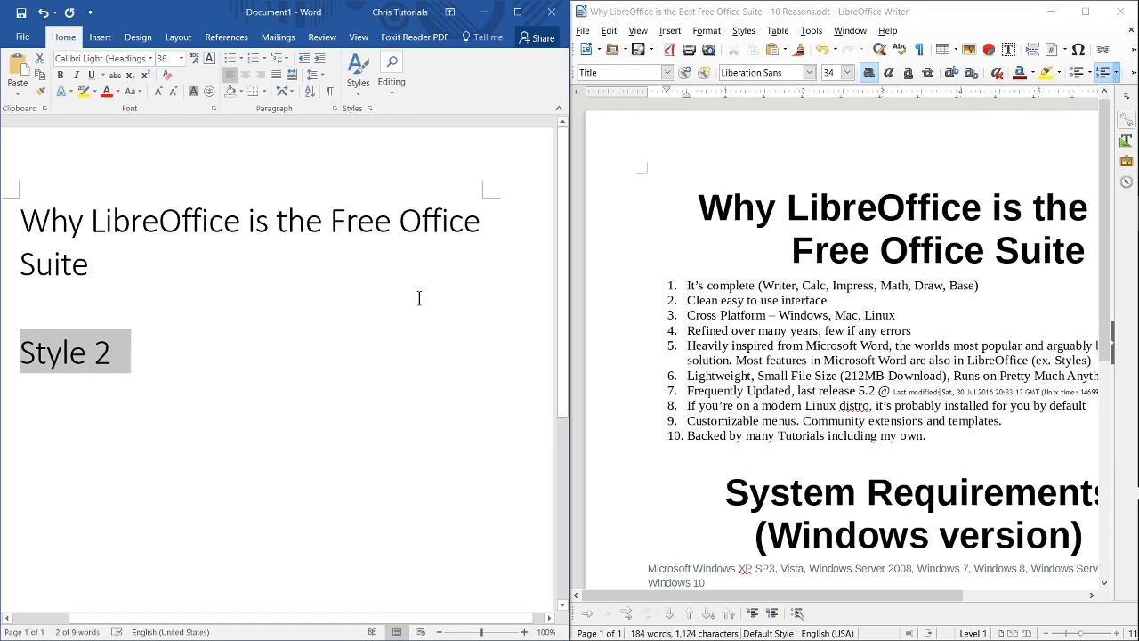
{"action": "left_click", "coordinate": [666, 71]}
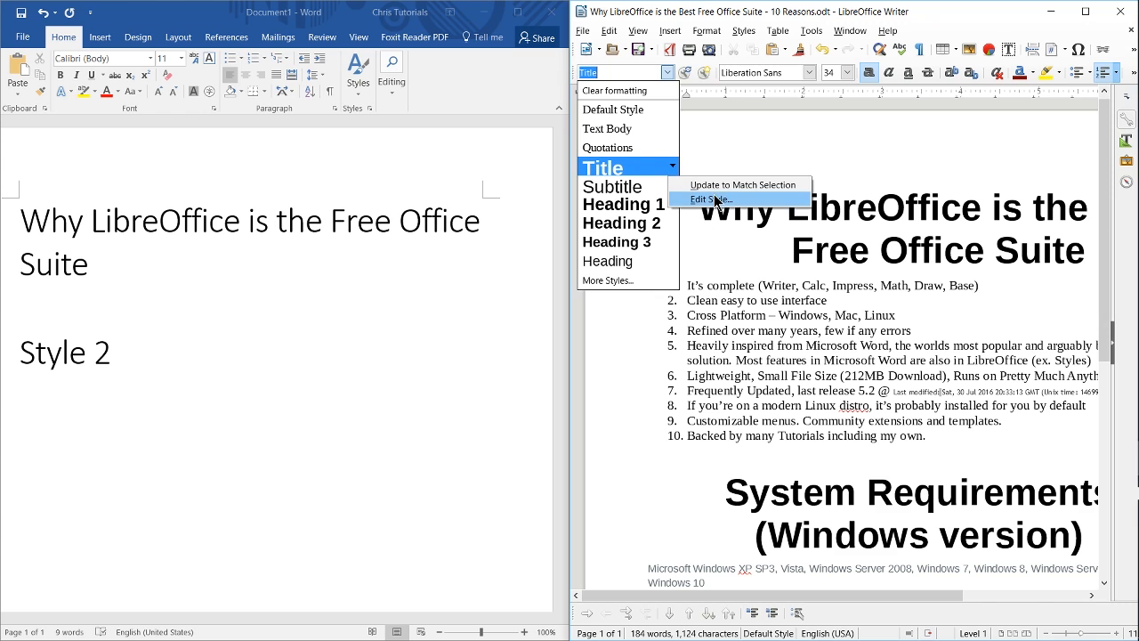
Step: Edit Writer's Title paragraph style to a 20-point font and confirm
{"action": "left_click", "coordinate": [708, 199]}
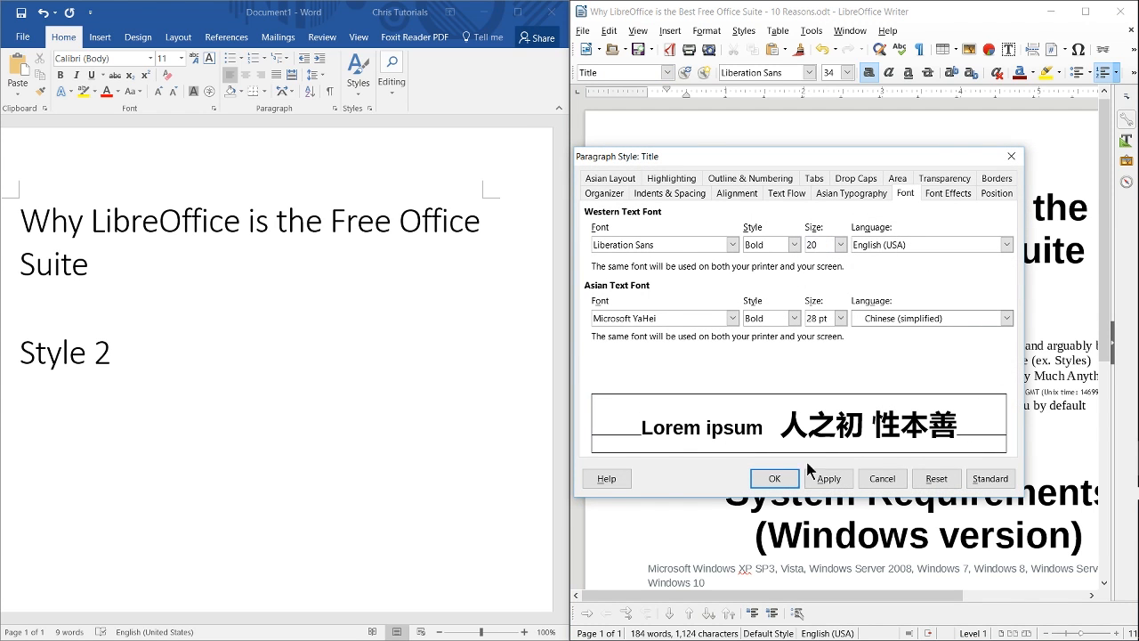
{"action": "left_click", "coordinate": [773, 477]}
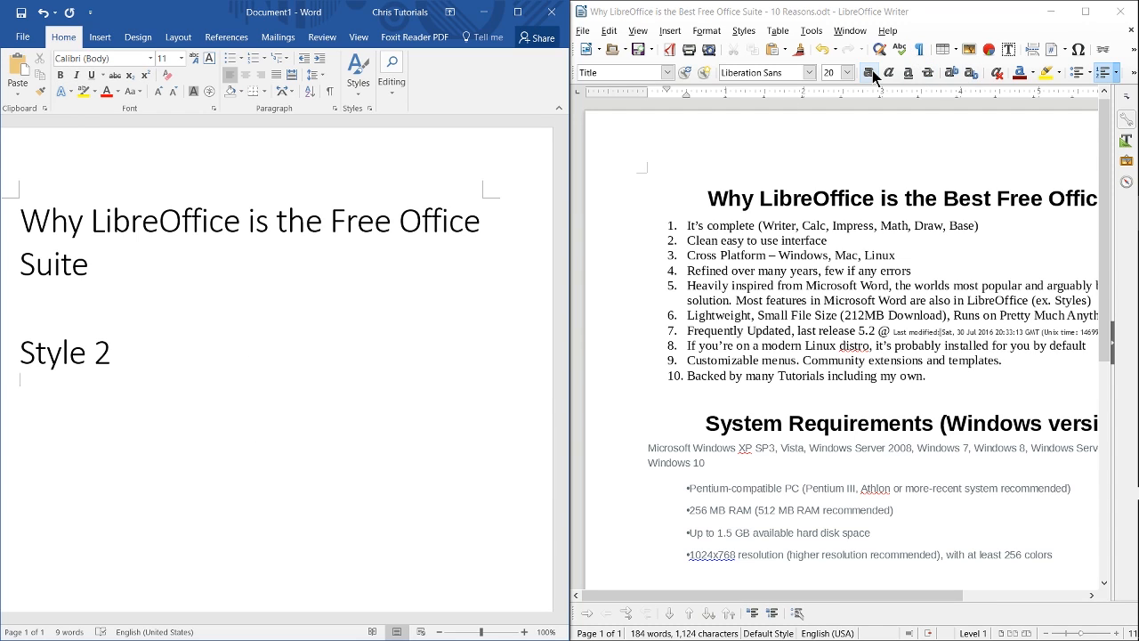
{"action": "mouse_move", "coordinate": [932, 73]}
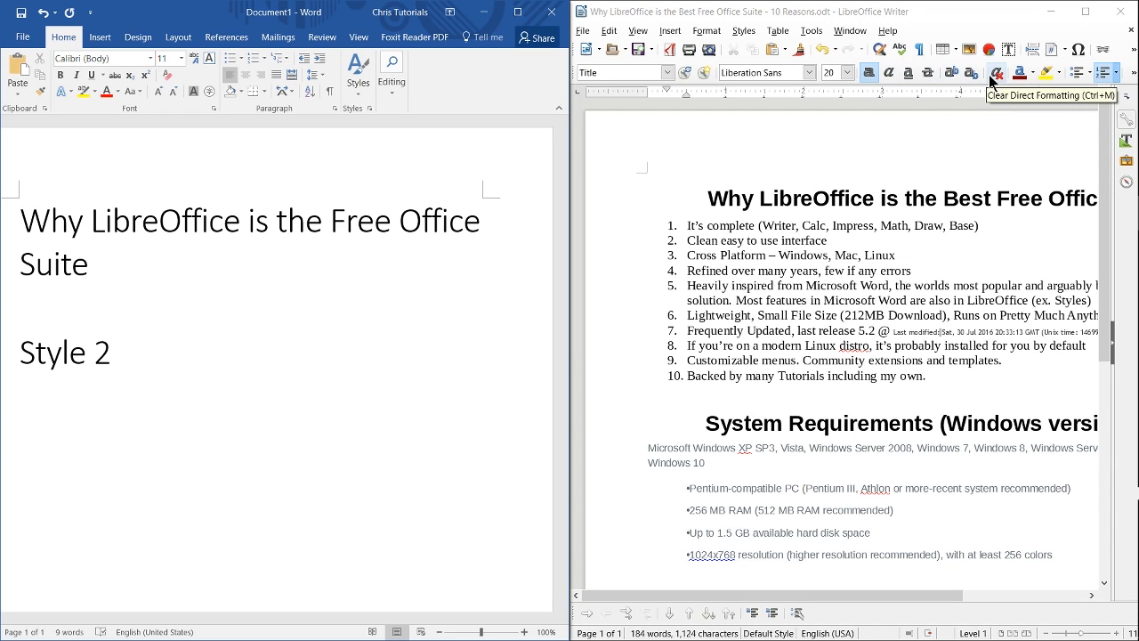
{"action": "mouse_move", "coordinate": [977, 73]}
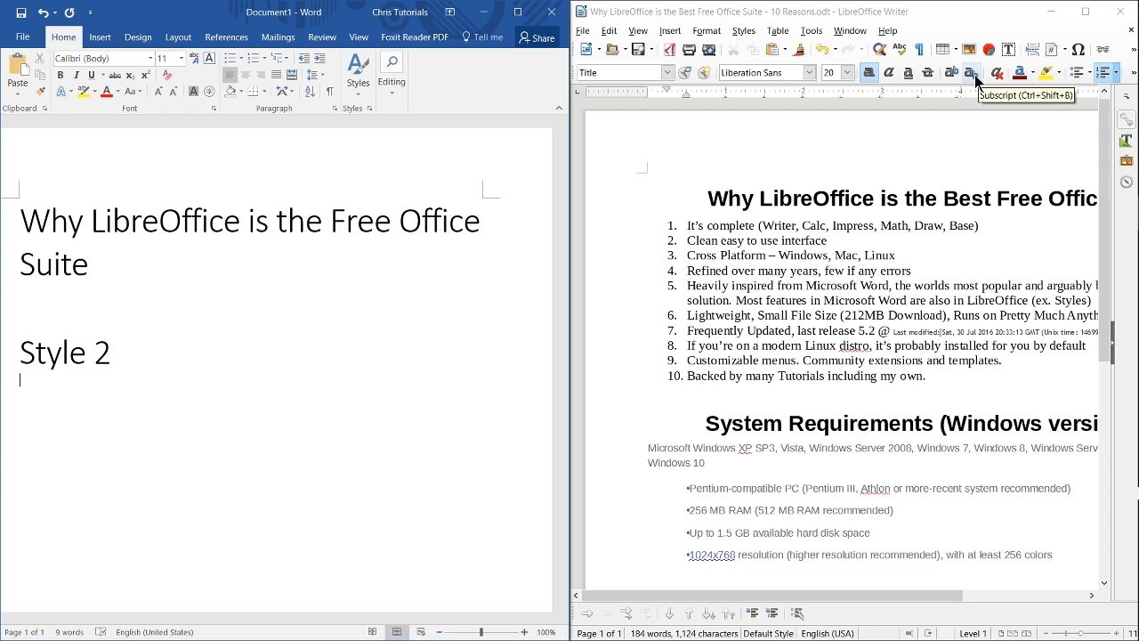
{"action": "mouse_move", "coordinate": [246, 96]}
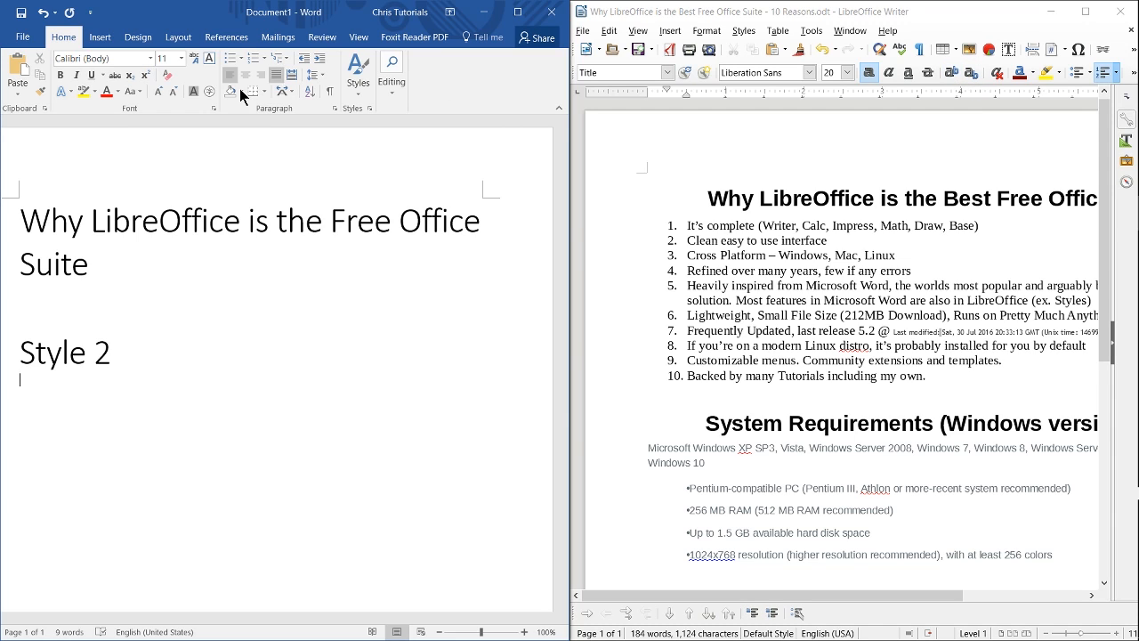
{"action": "double_click", "coordinate": [54, 263]}
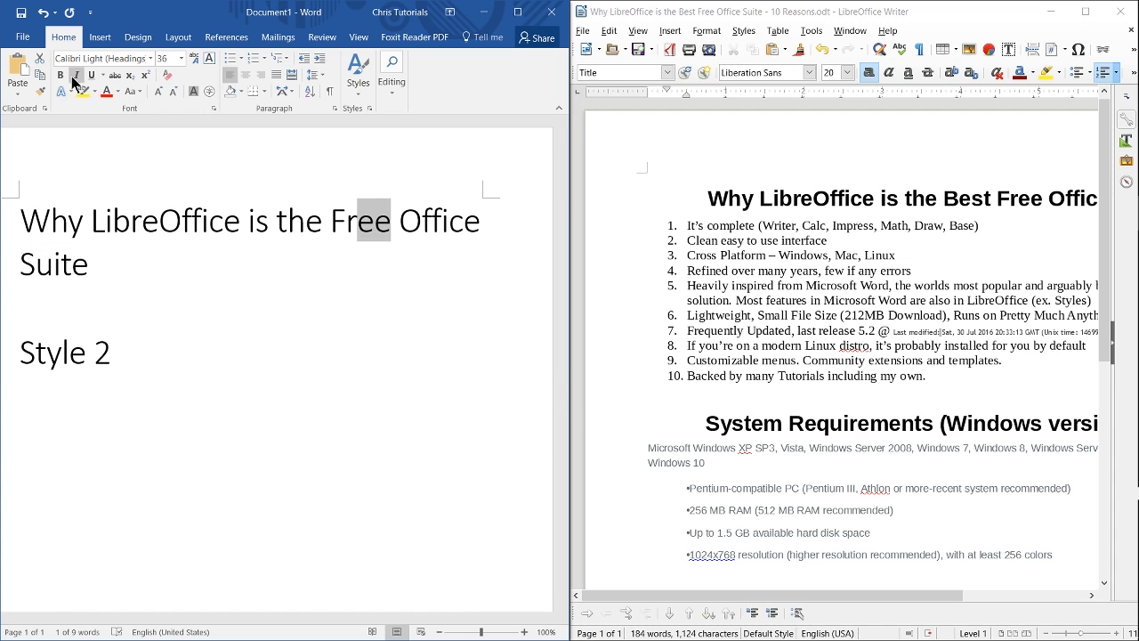
{"action": "left_click", "coordinate": [76, 74]}
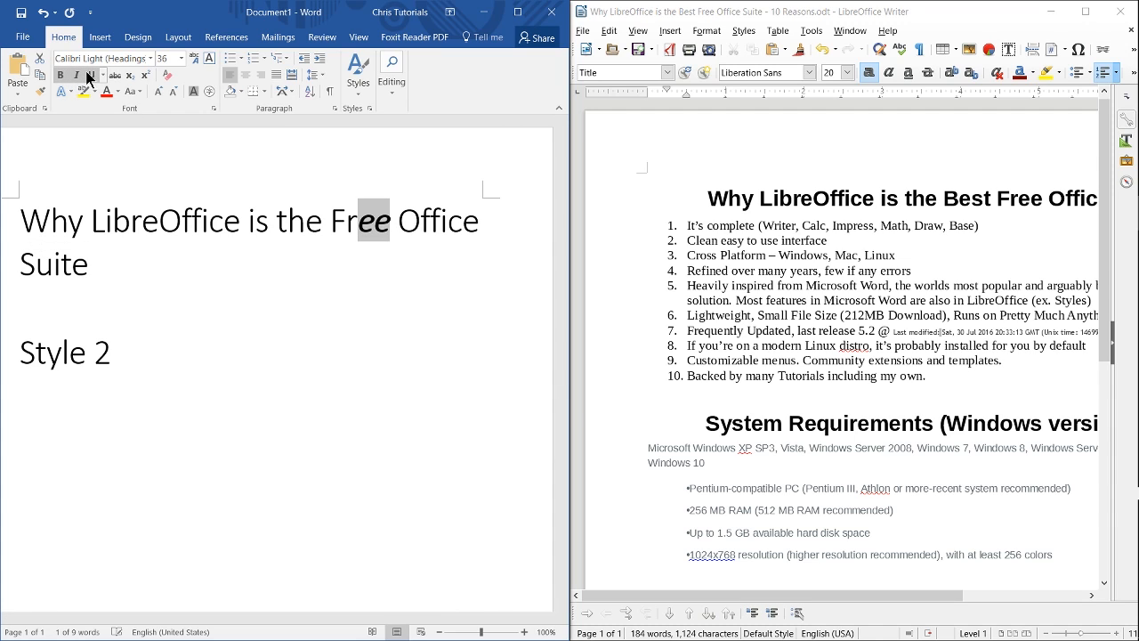
{"action": "left_click", "coordinate": [114, 75]}
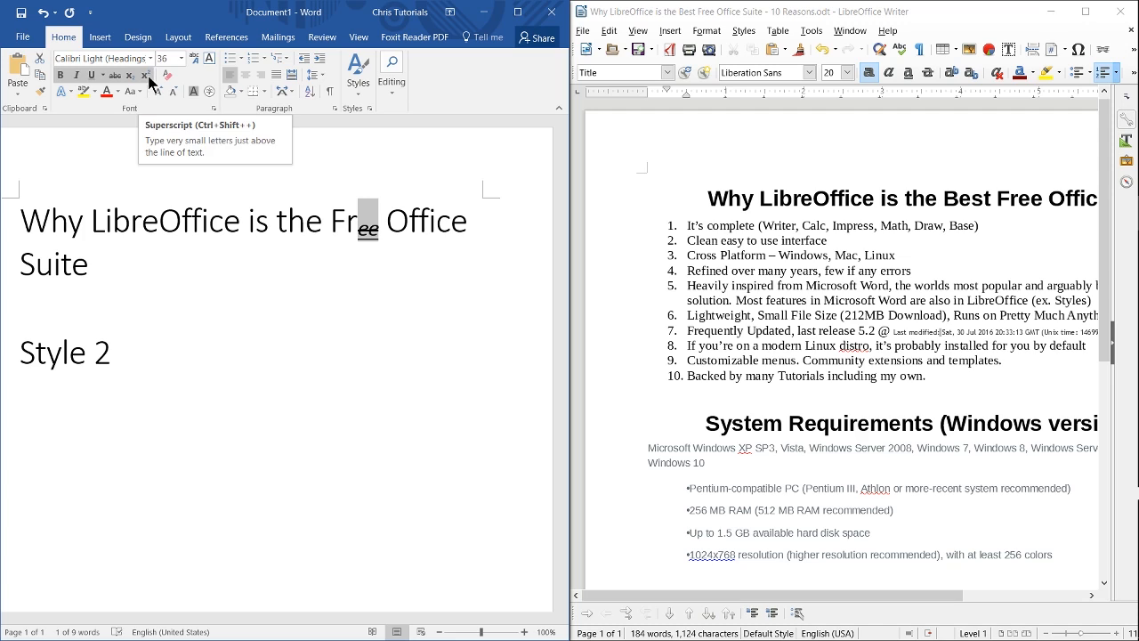
{"action": "left_click", "coordinate": [146, 75]}
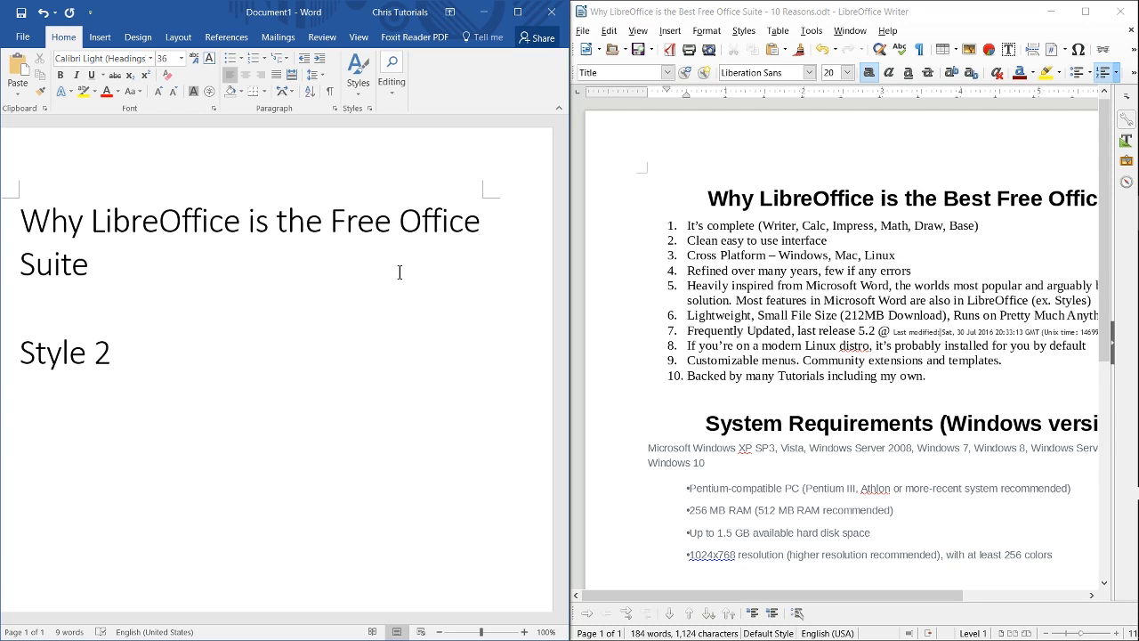
Step: Place the cursor at the heading's end and show the Foxit Reader PDF ribbon options
{"action": "left_click", "coordinate": [89, 264]}
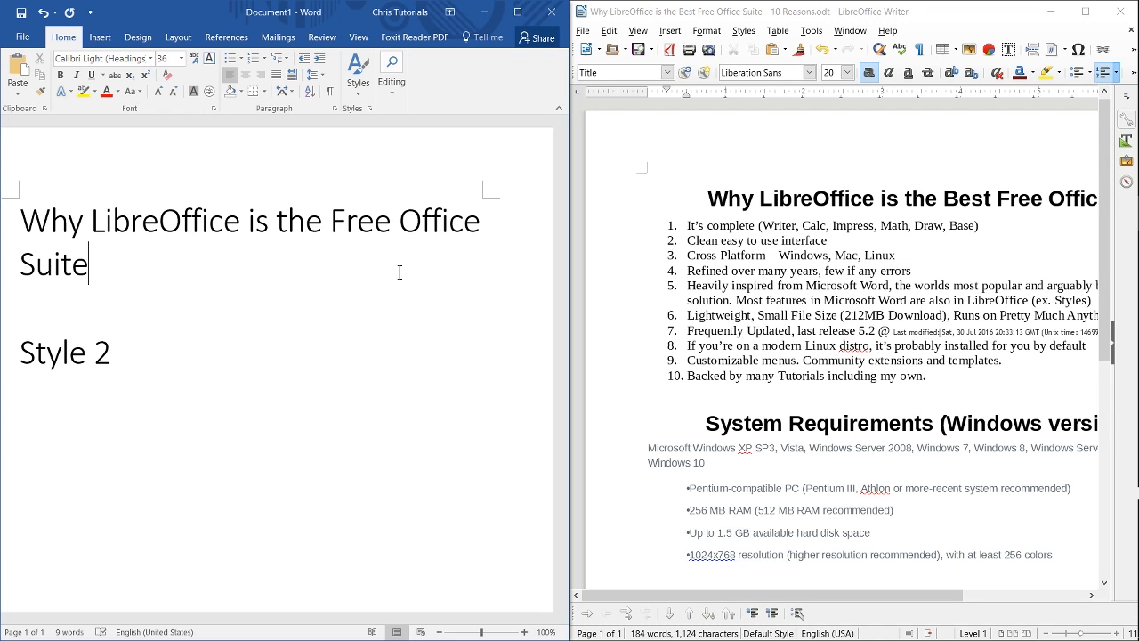
{"action": "mouse_move", "coordinate": [372, 304]}
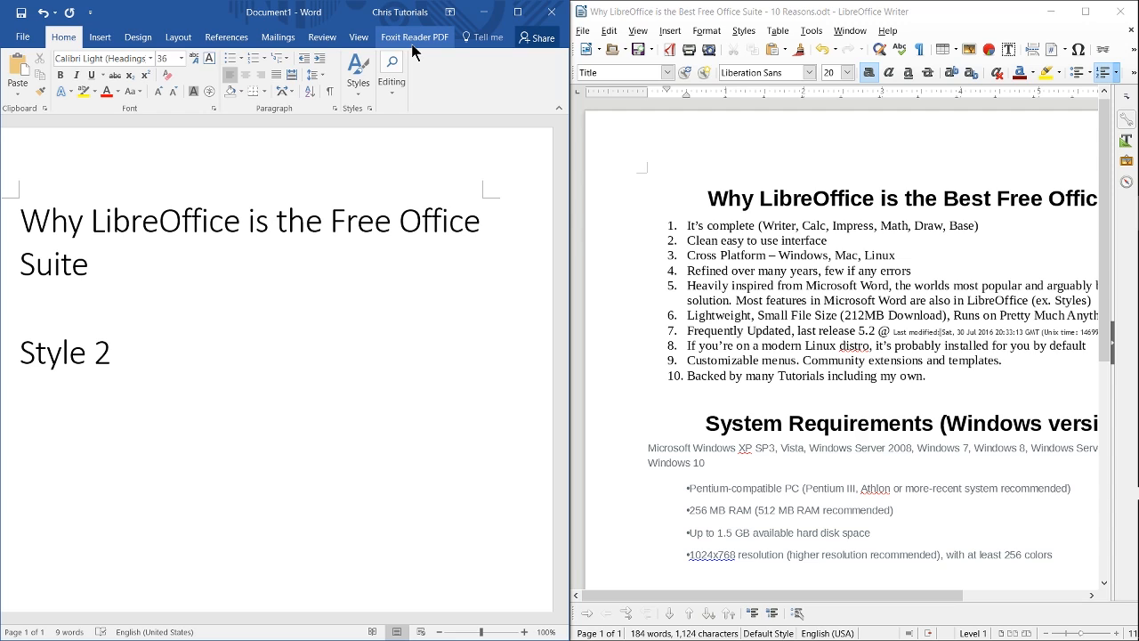
{"action": "left_click", "coordinate": [415, 36]}
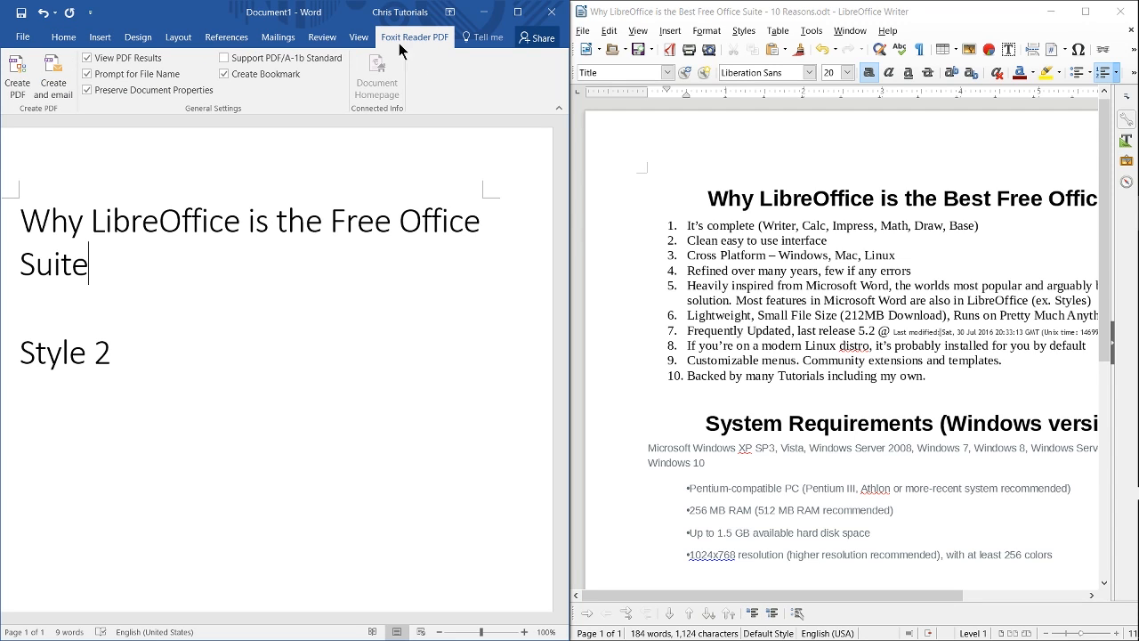
{"action": "mouse_move", "coordinate": [408, 46]}
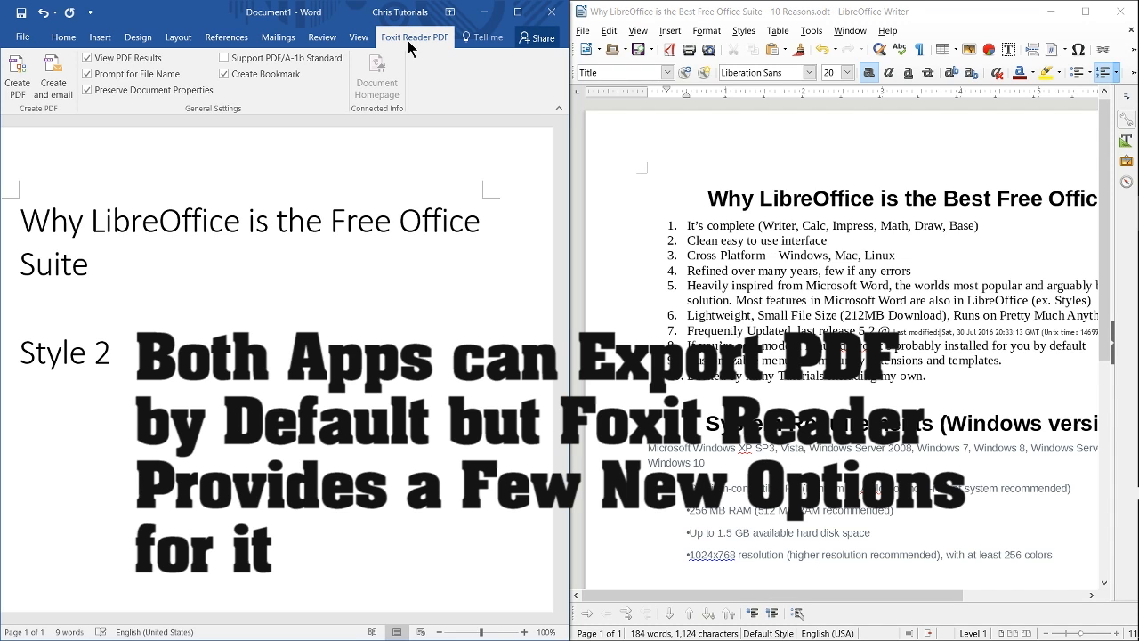
{"action": "mouse_move", "coordinate": [434, 60]}
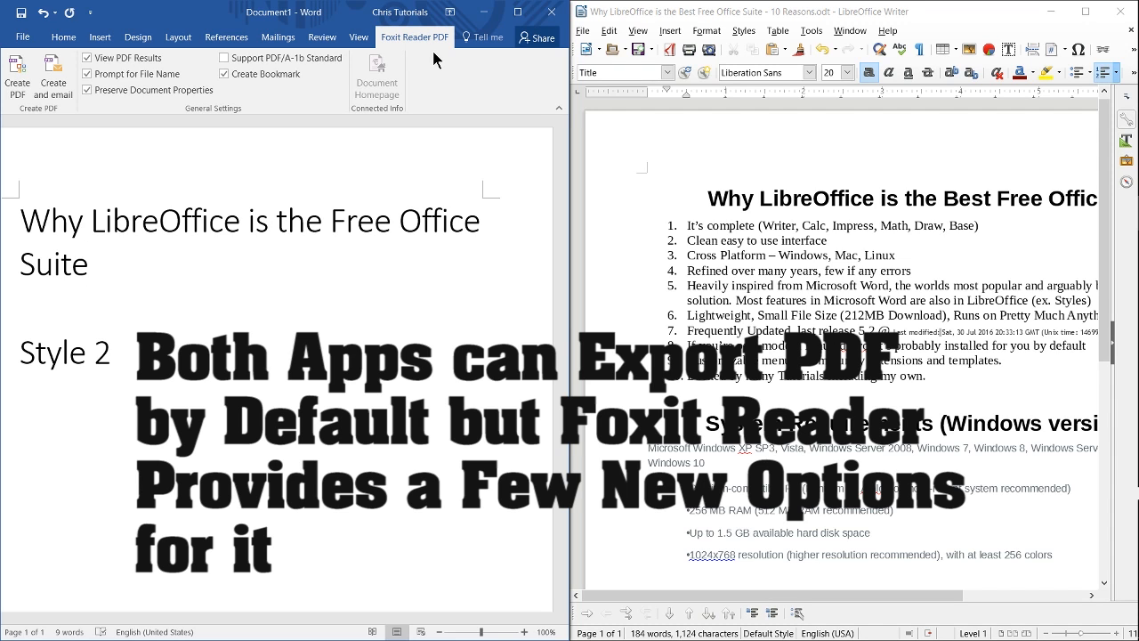
{"action": "left_click", "coordinate": [86, 263]}
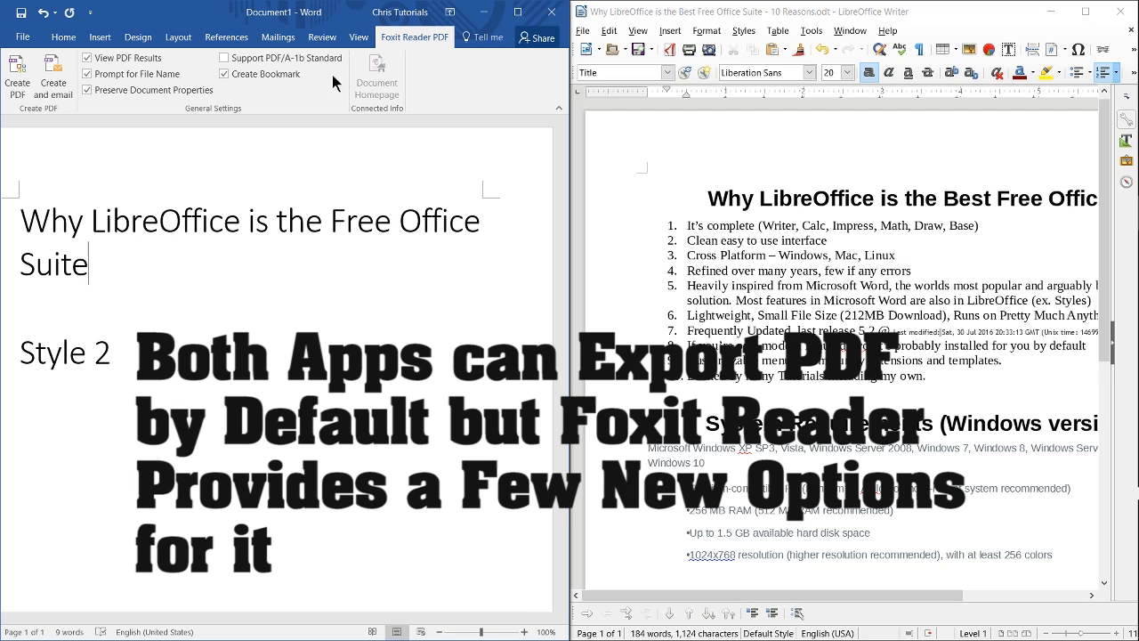
{"action": "mouse_move", "coordinate": [18, 75]}
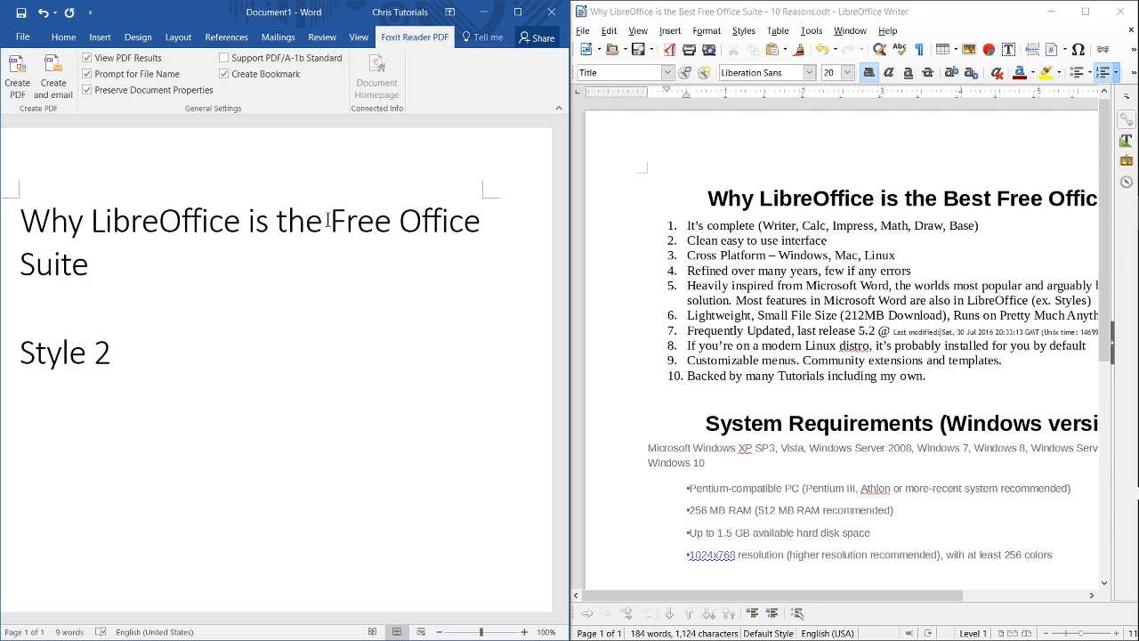
{"action": "mouse_move", "coordinate": [400, 10]}
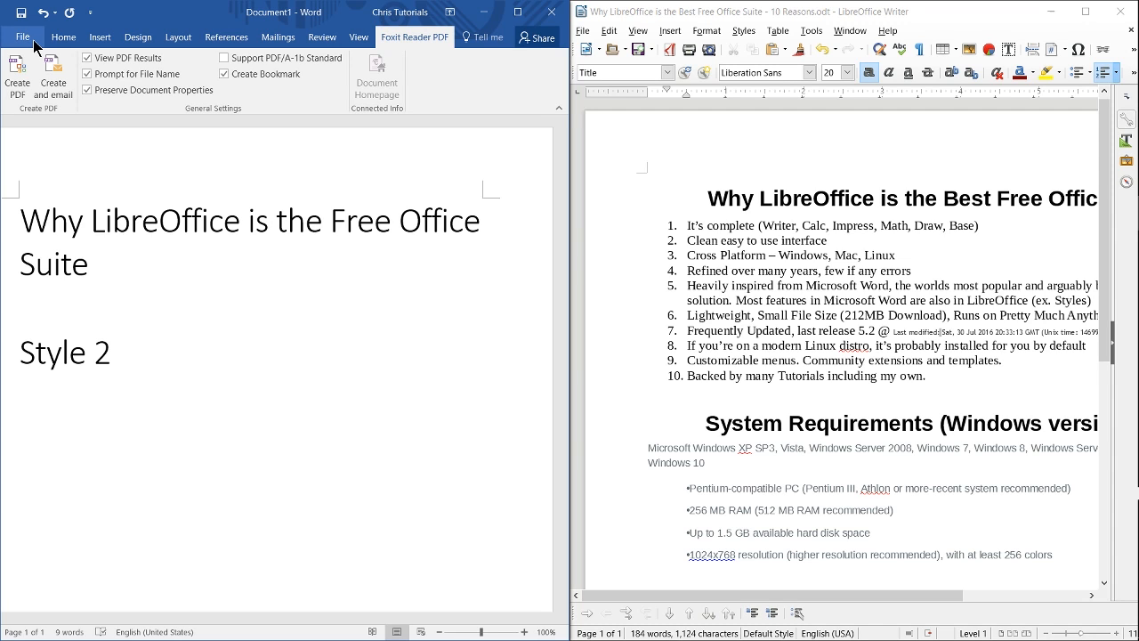
Step: Go to the File backstage Save As page listing OneDrive, This PC and recent folders
{"action": "left_click", "coordinate": [21, 36]}
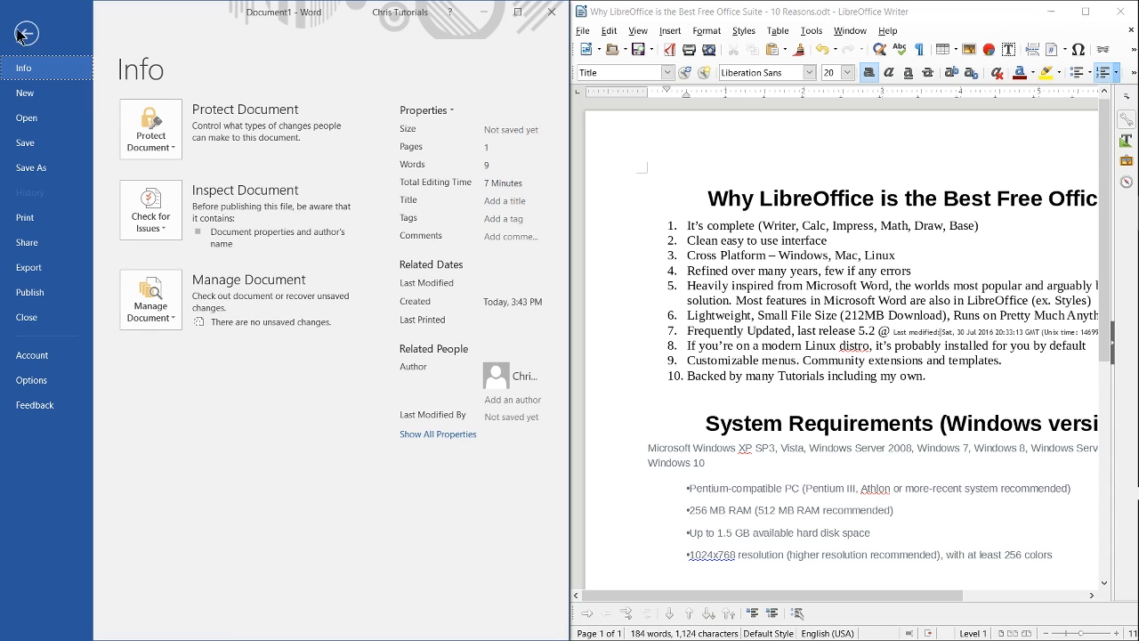
{"action": "mouse_move", "coordinate": [25, 217]}
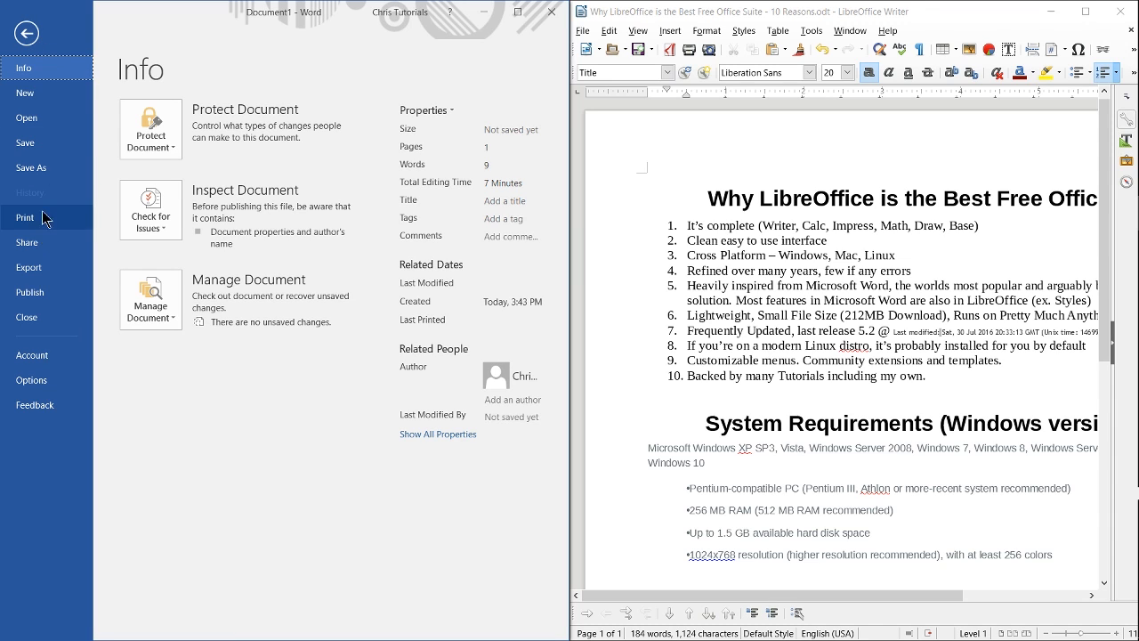
{"action": "left_click", "coordinate": [32, 168]}
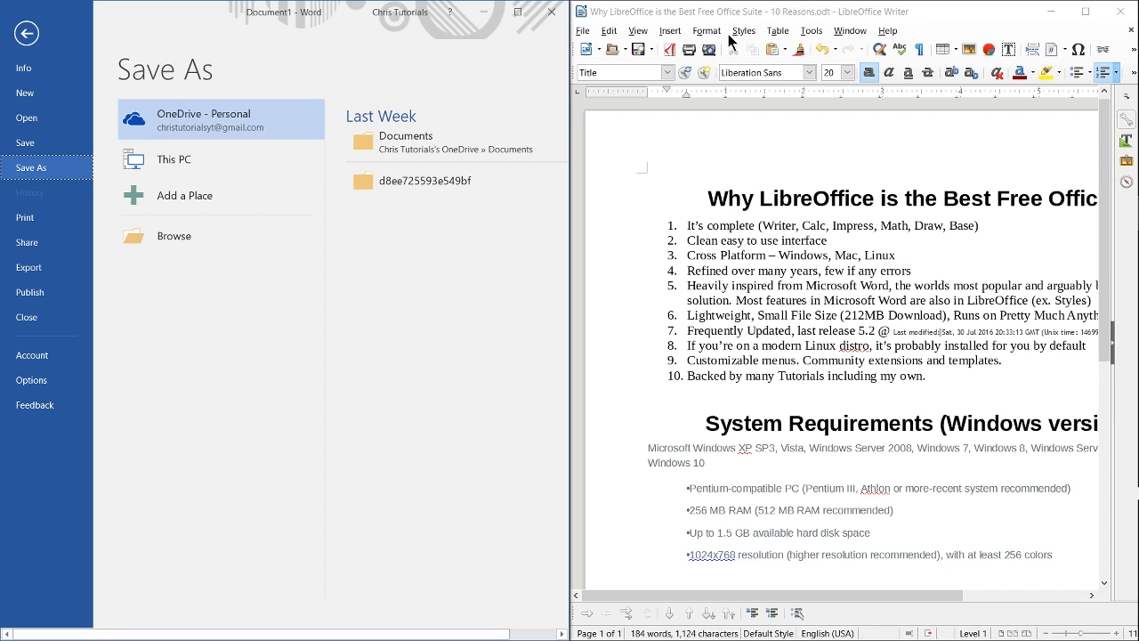
{"action": "mouse_move", "coordinate": [710, 50]}
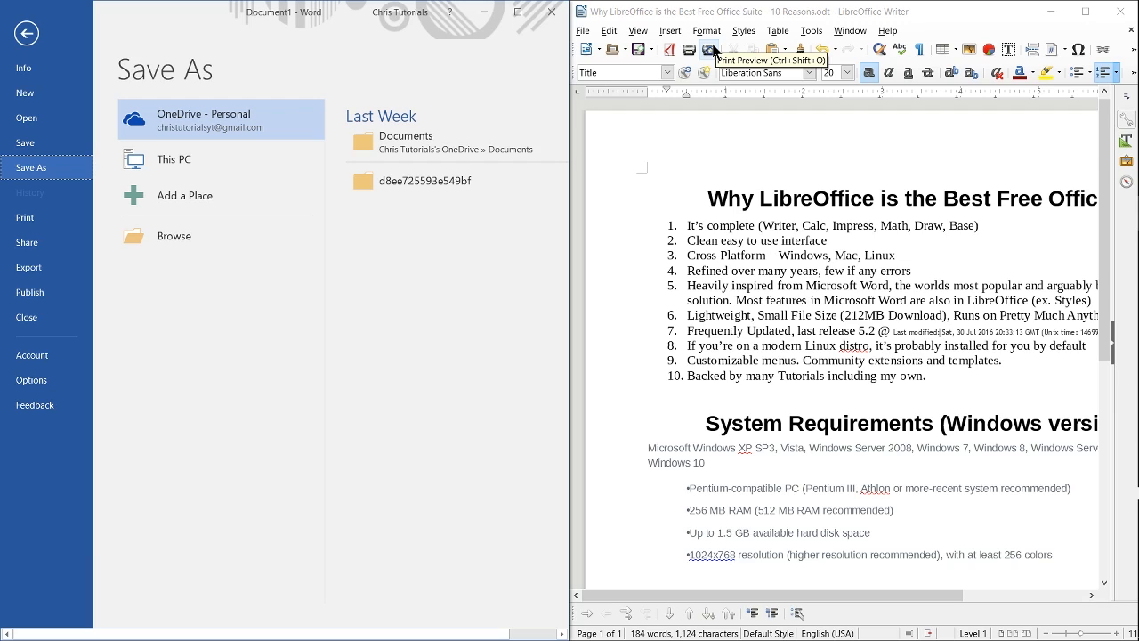
{"action": "mouse_move", "coordinate": [305, 130]}
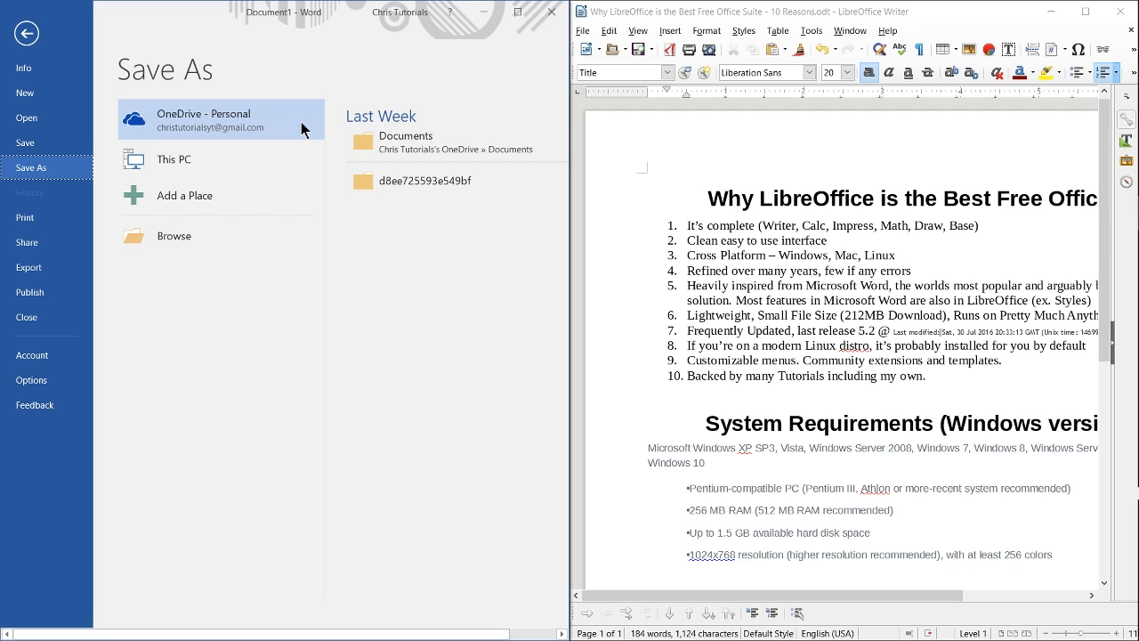
{"action": "mouse_move", "coordinate": [321, 138]}
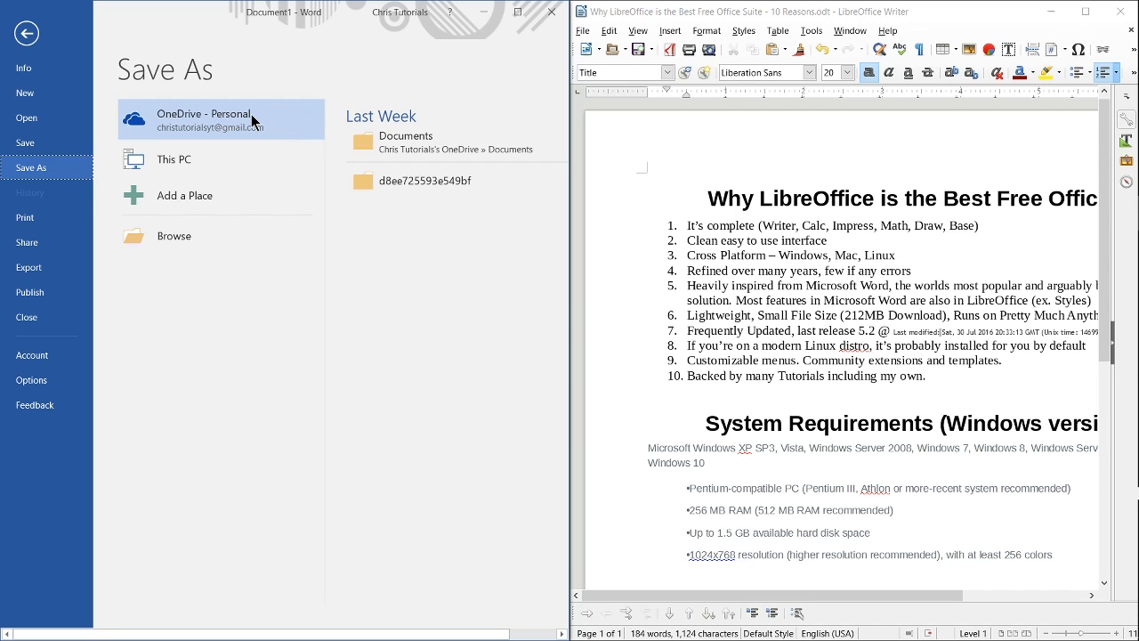
{"action": "mouse_move", "coordinate": [198, 121]}
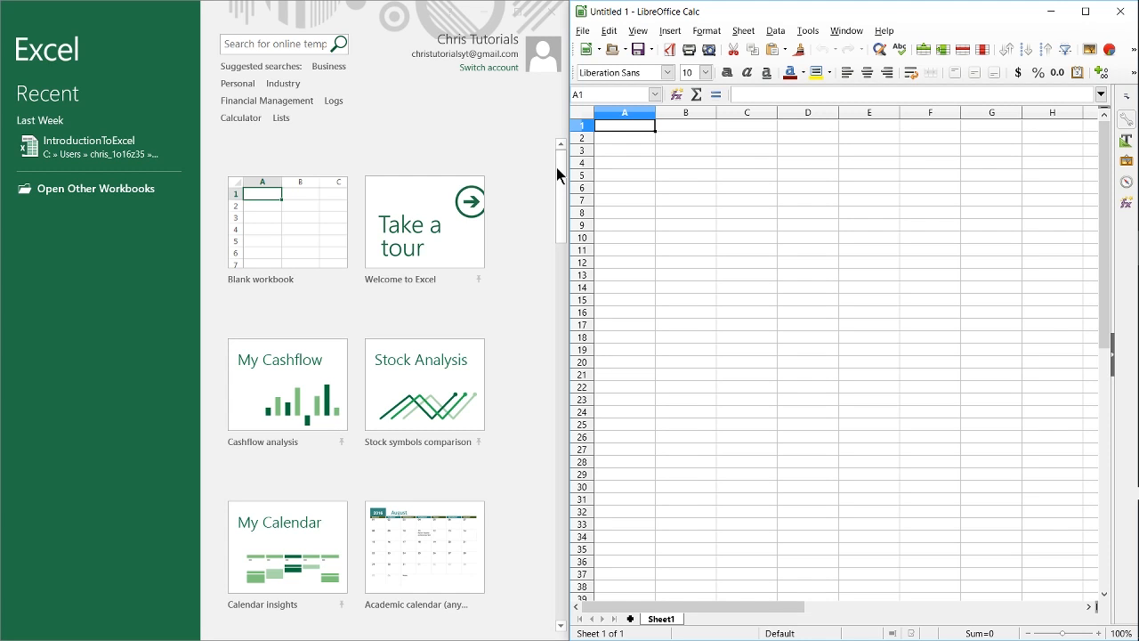
{"action": "mouse_move", "coordinate": [484, 189]}
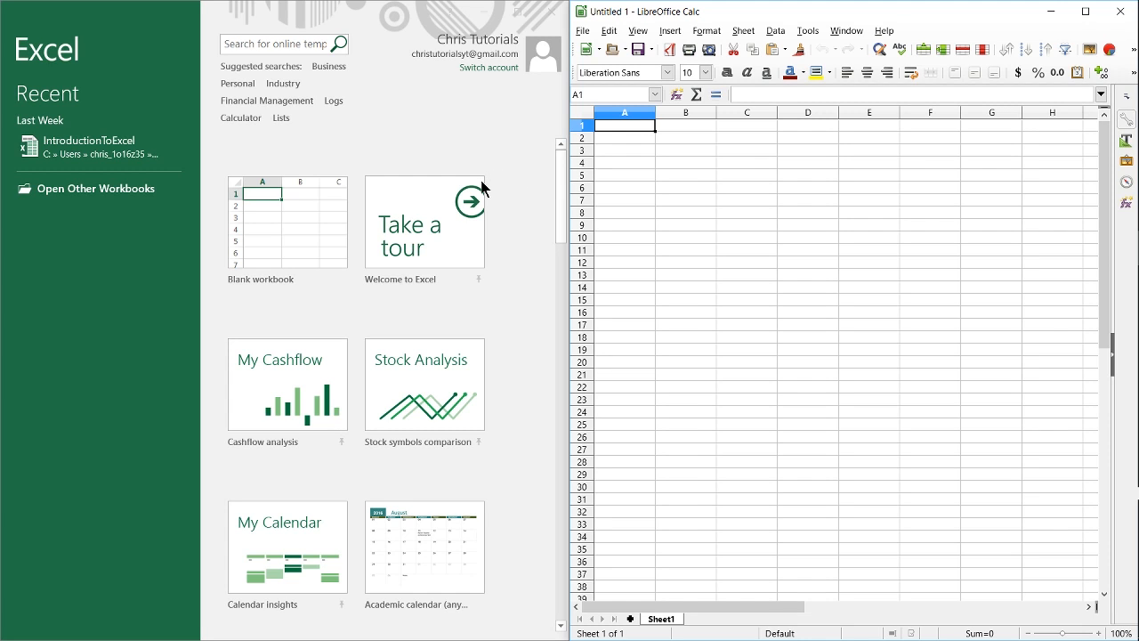
{"action": "mouse_move", "coordinate": [276, 221]}
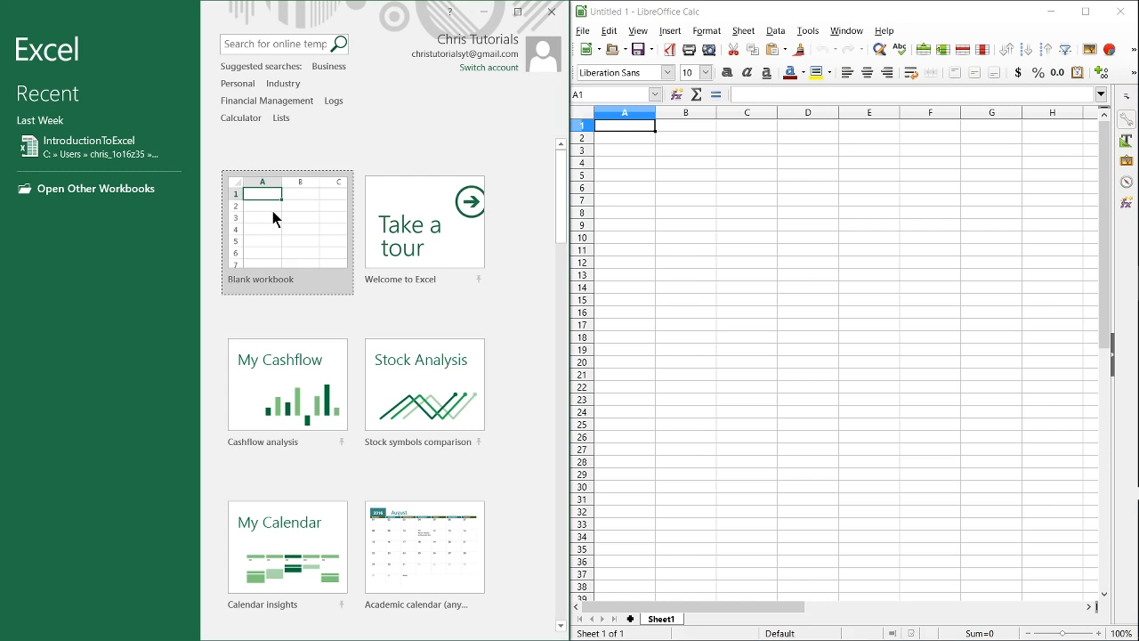
{"action": "mouse_move", "coordinate": [286, 228]}
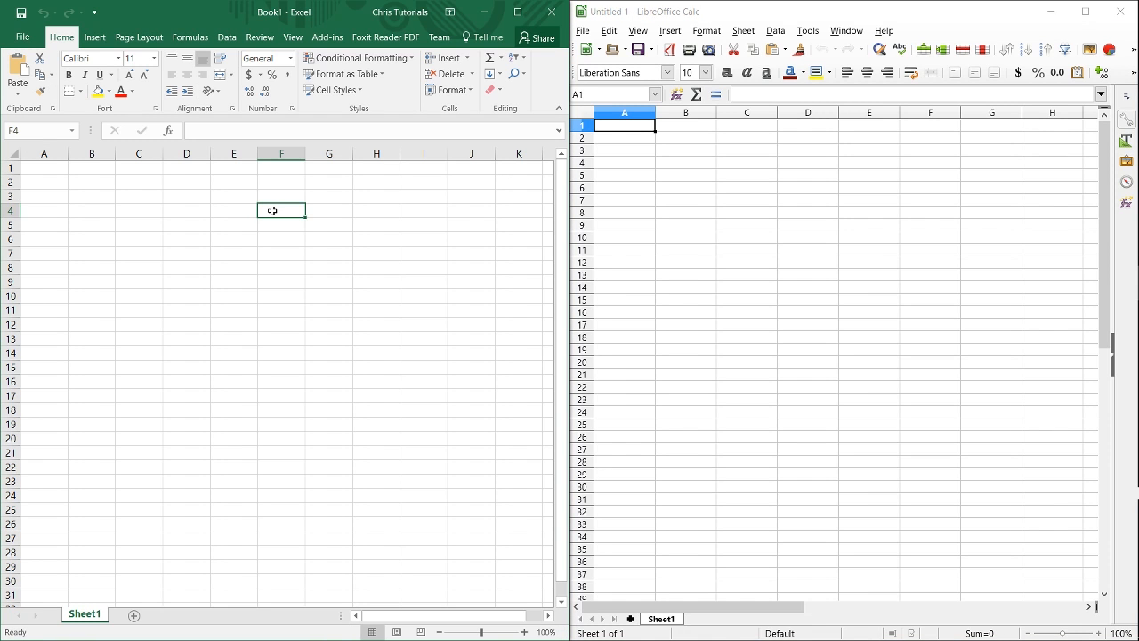
{"action": "mouse_move", "coordinate": [272, 210]}
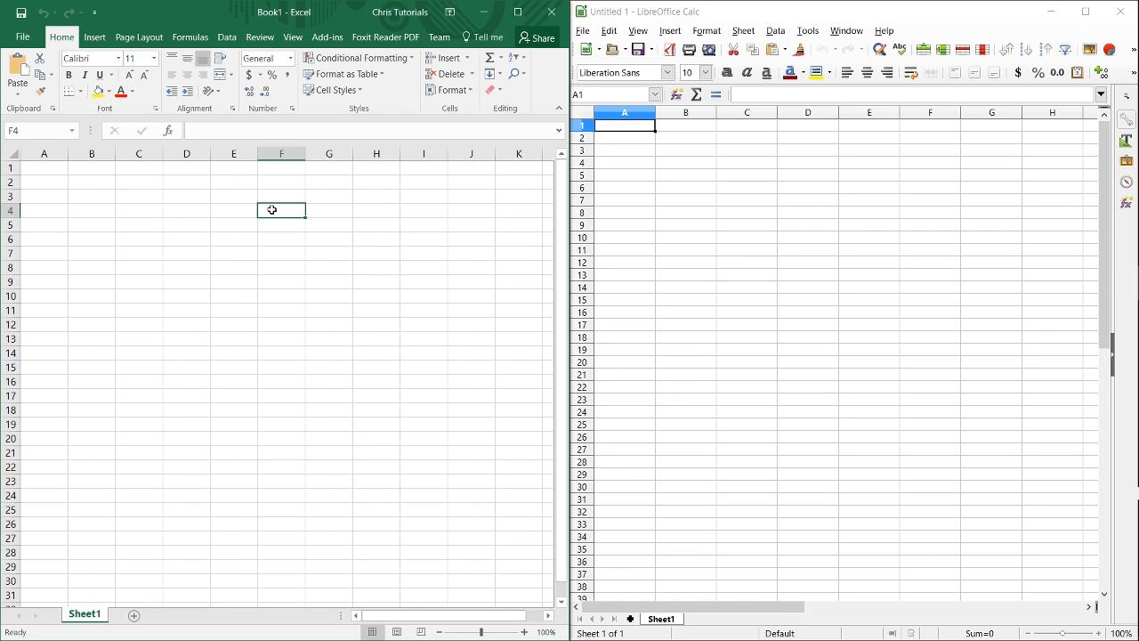
Step: Enter 6 in D3 and total D1:D3 with SUM in D4, giving 15
{"action": "left_click", "coordinate": [185, 182]}
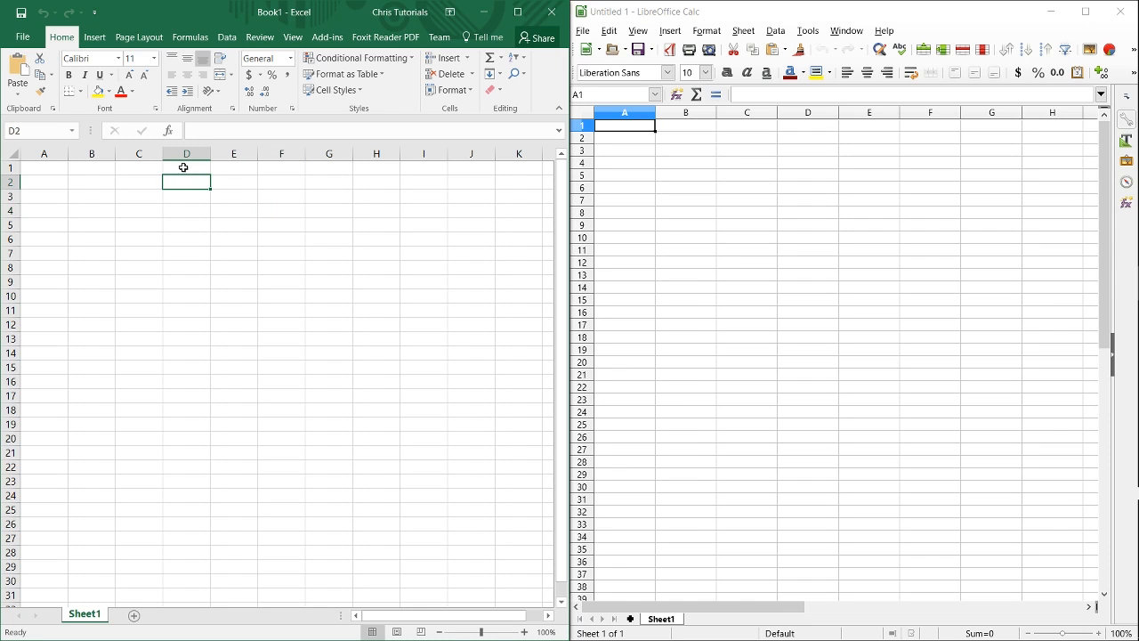
{"action": "type", "text": "6"}
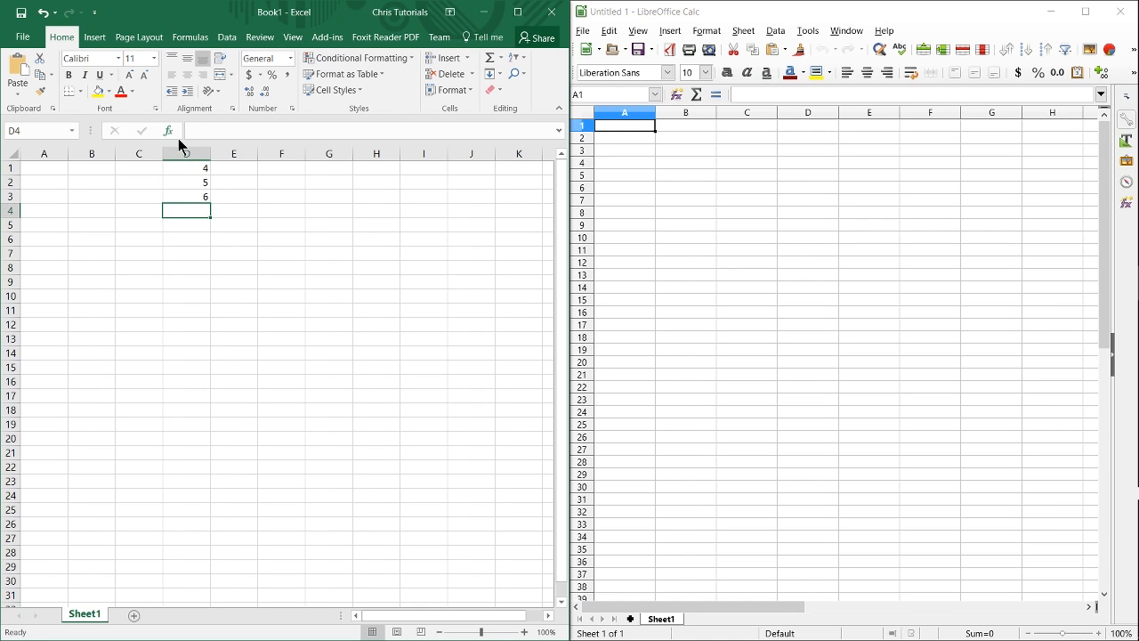
{"action": "left_click", "coordinate": [676, 94]}
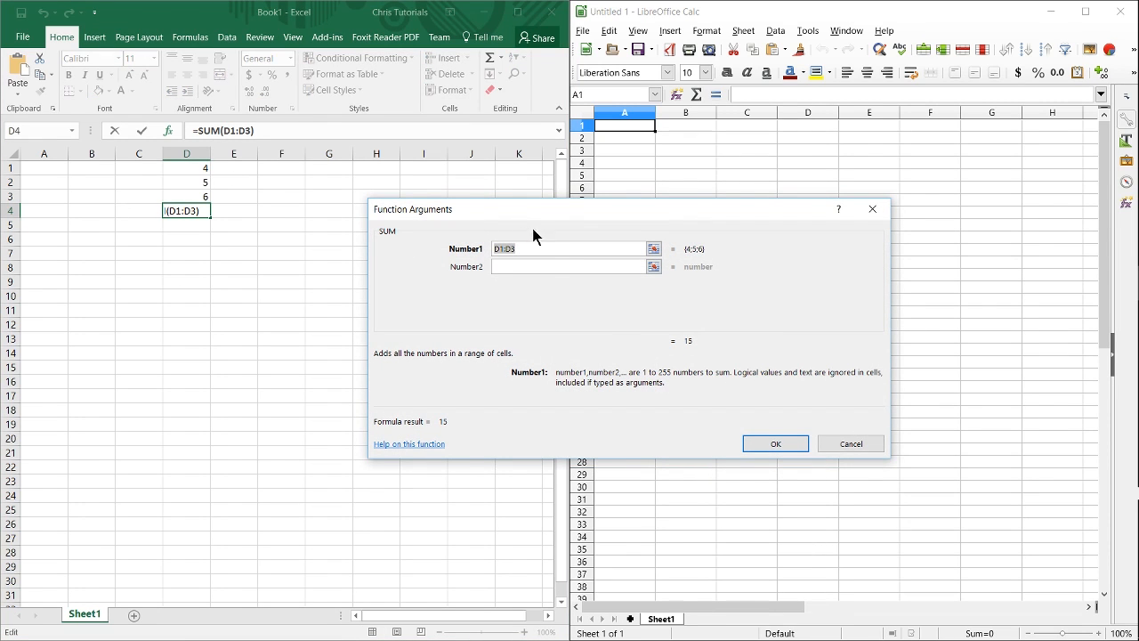
{"action": "left_click", "coordinate": [776, 443]}
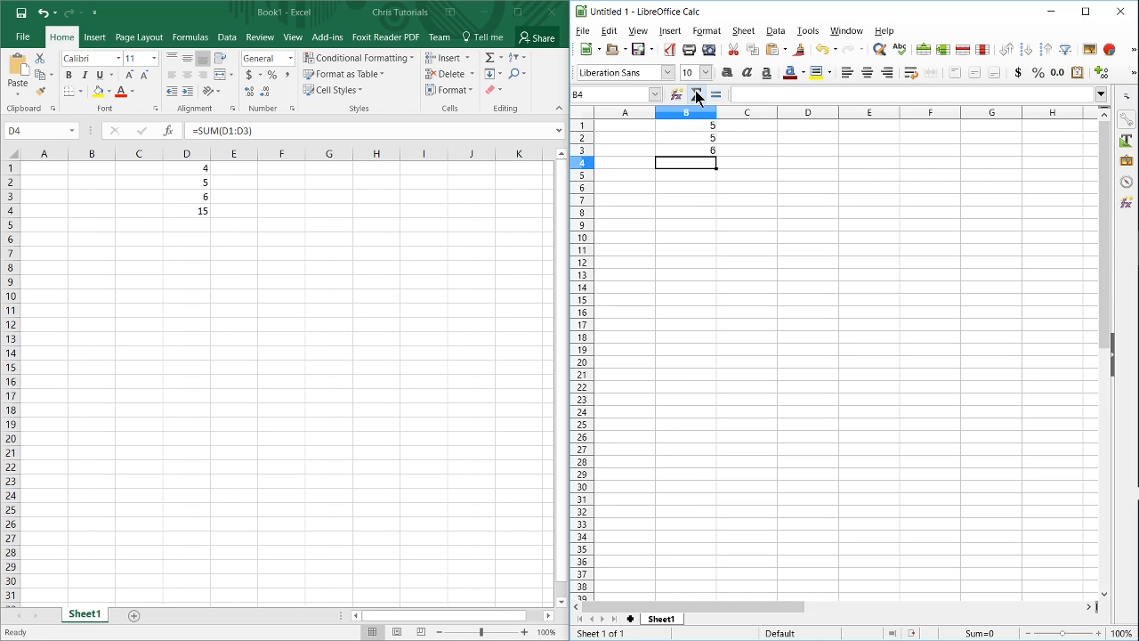
{"action": "mouse_move", "coordinate": [697, 94]}
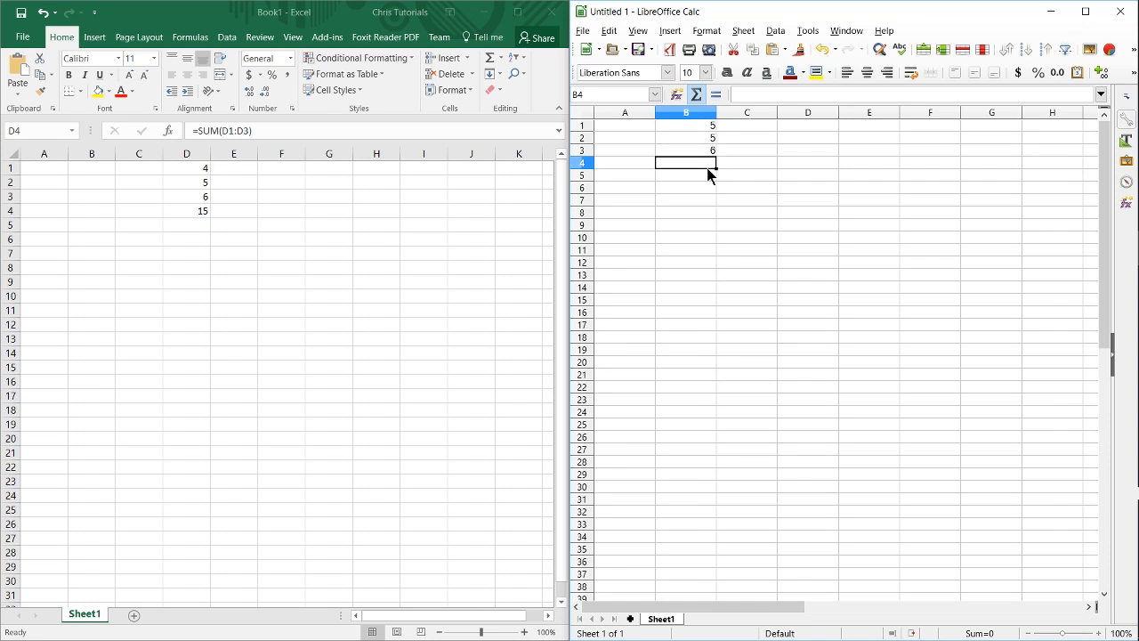
Step: Enter =SUM(B1:B3) in B4 to total 5, 5 and 6 as 16, then review the formula
{"action": "type", "text": "=SUM(B1:B3)"}
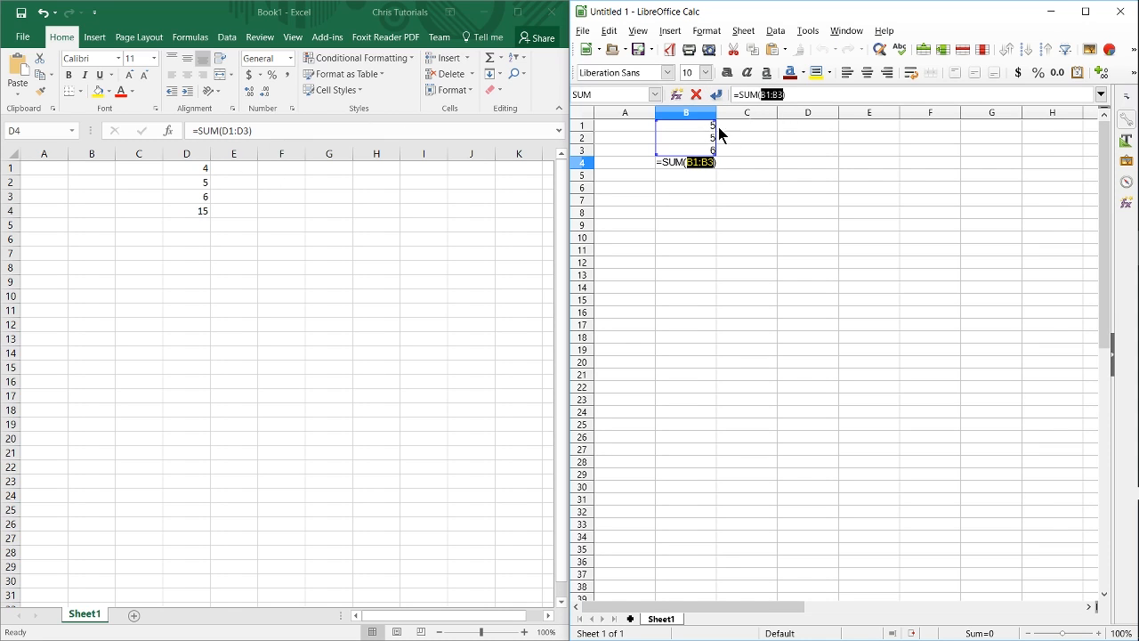
{"action": "mouse_move", "coordinate": [747, 142]}
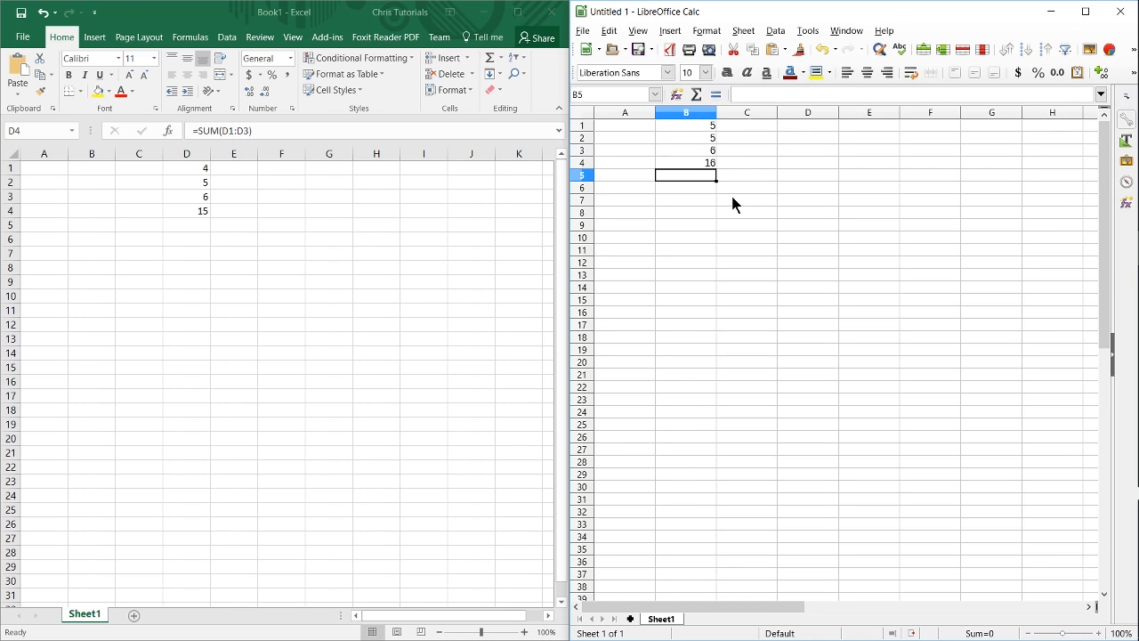
{"action": "left_click", "coordinate": [685, 164]}
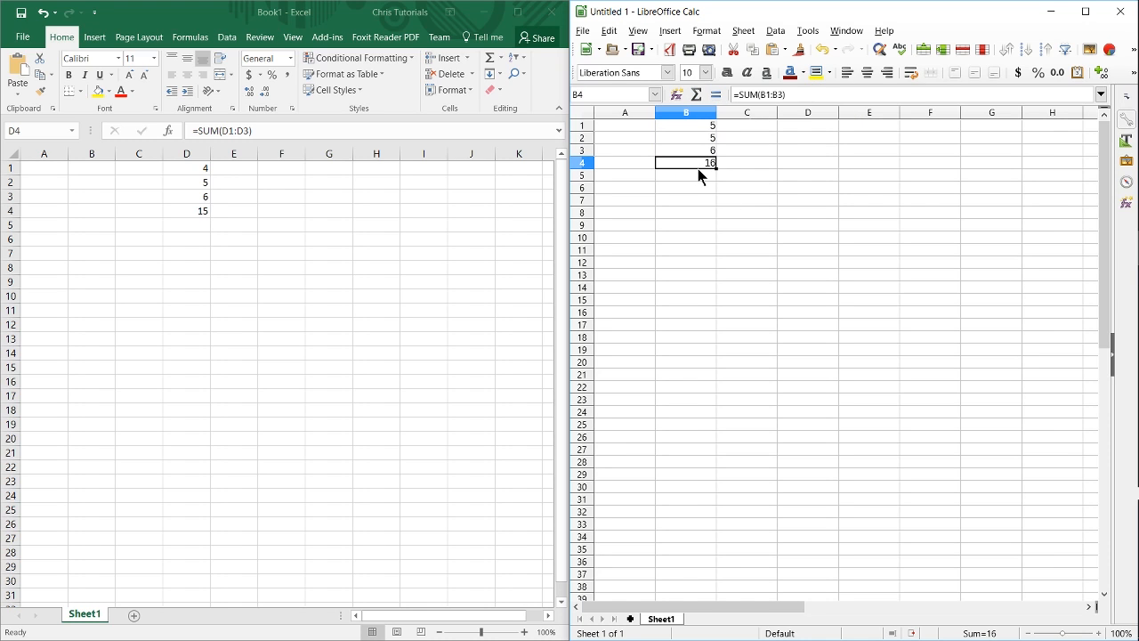
{"action": "left_click", "coordinate": [94, 35]}
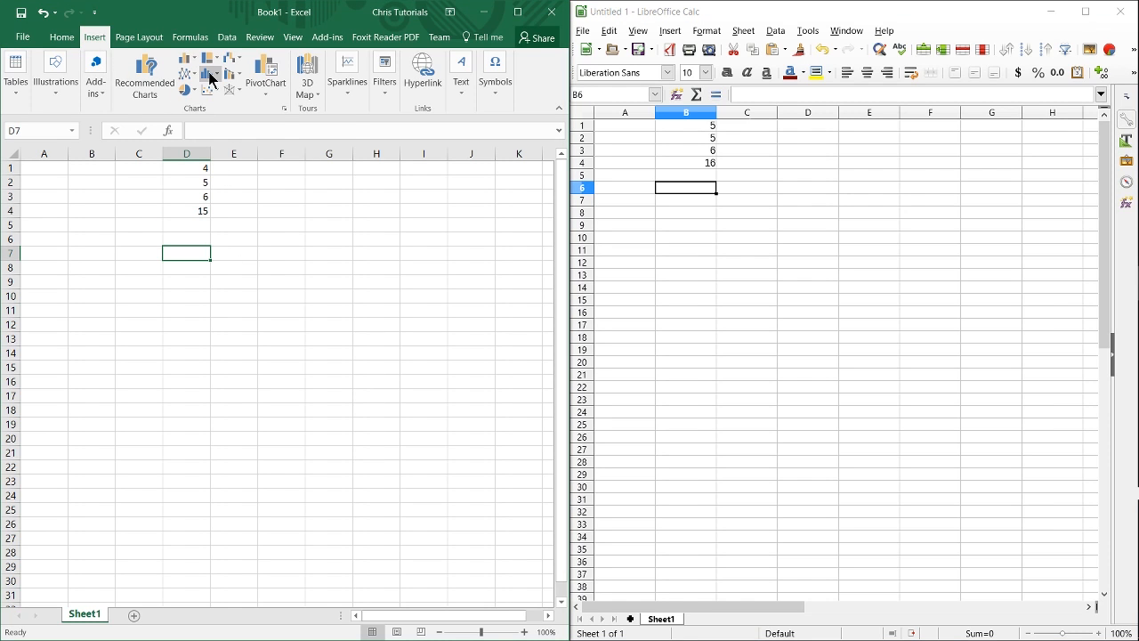
{"action": "mouse_move", "coordinate": [210, 73]}
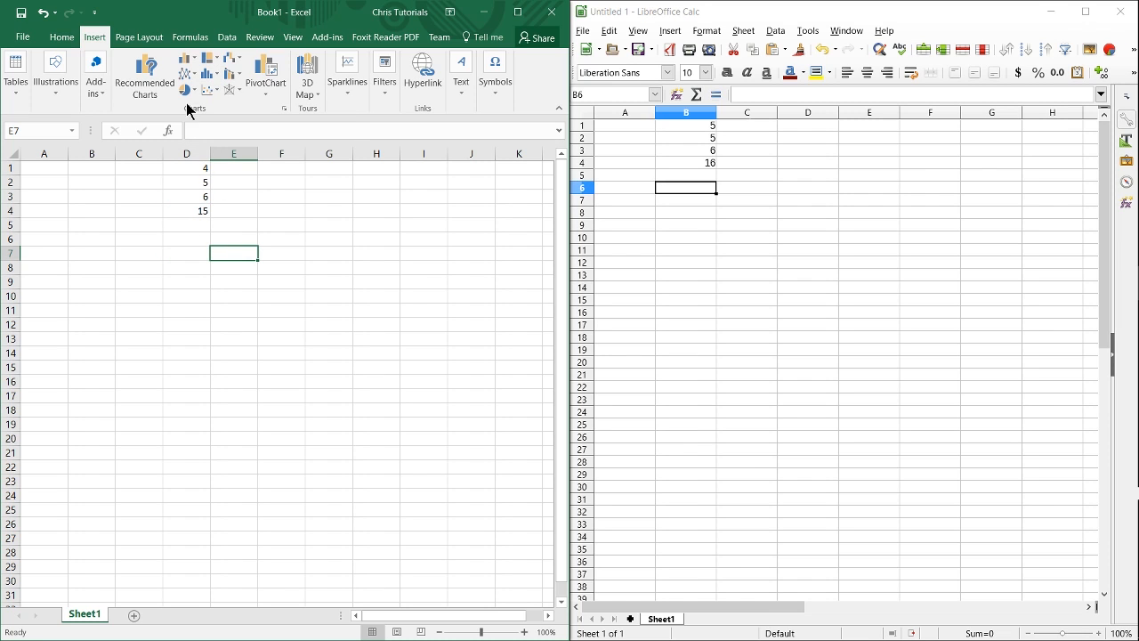
Step: Select D1:D3 and insert a plain 2-D pie chart of 4, 5 and 6, then select it
{"action": "left_click", "coordinate": [61, 36]}
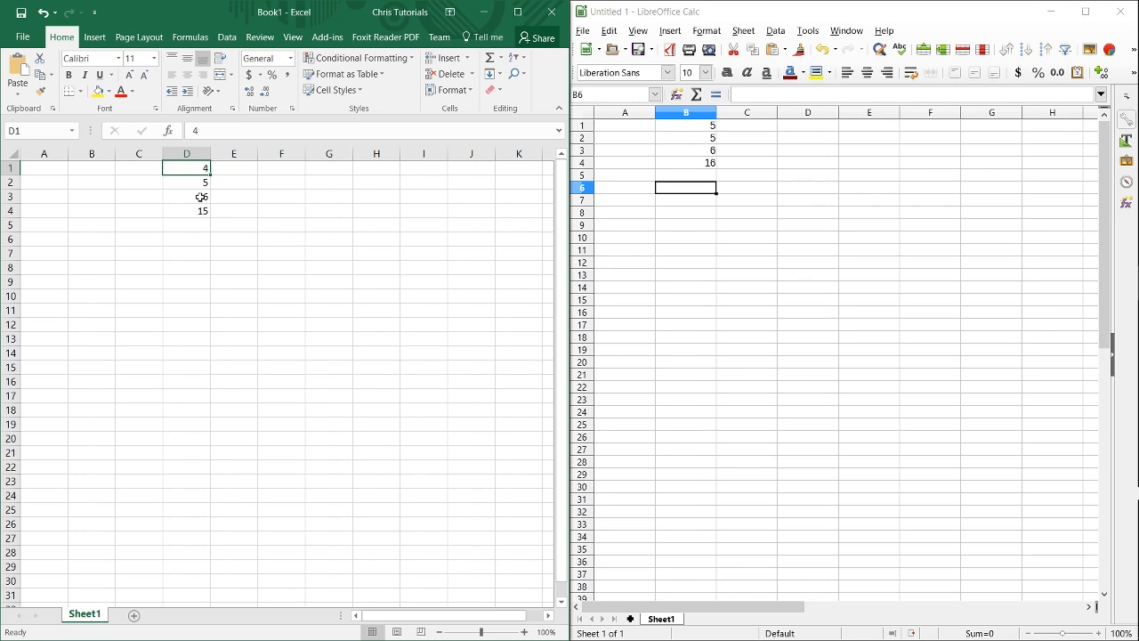
{"action": "left_click", "coordinate": [95, 36]}
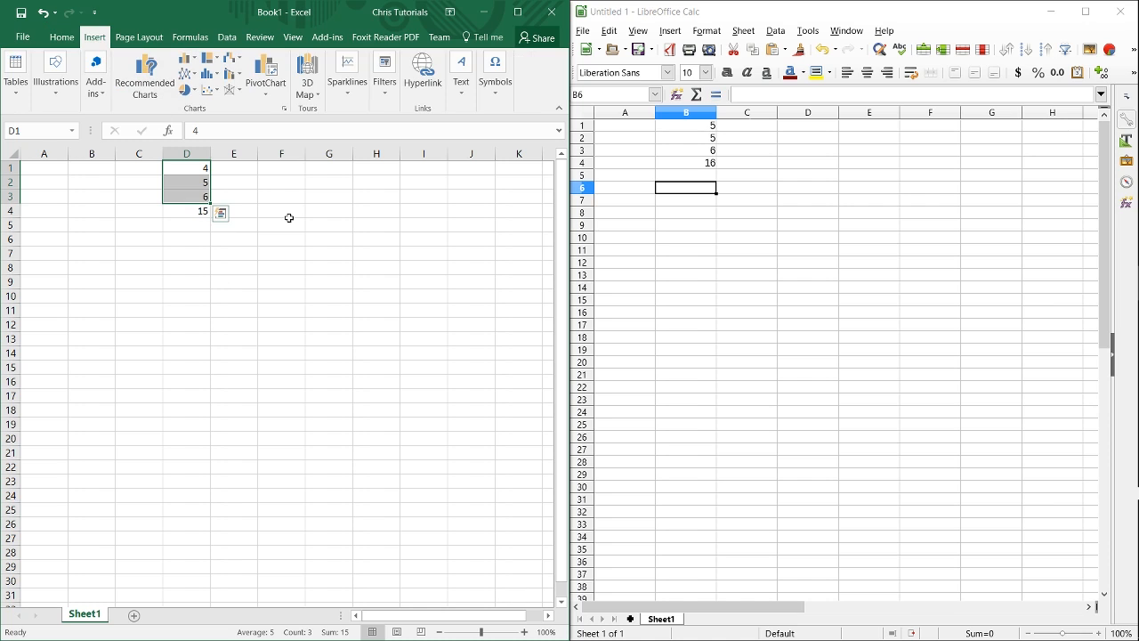
{"action": "left_click", "coordinate": [185, 89]}
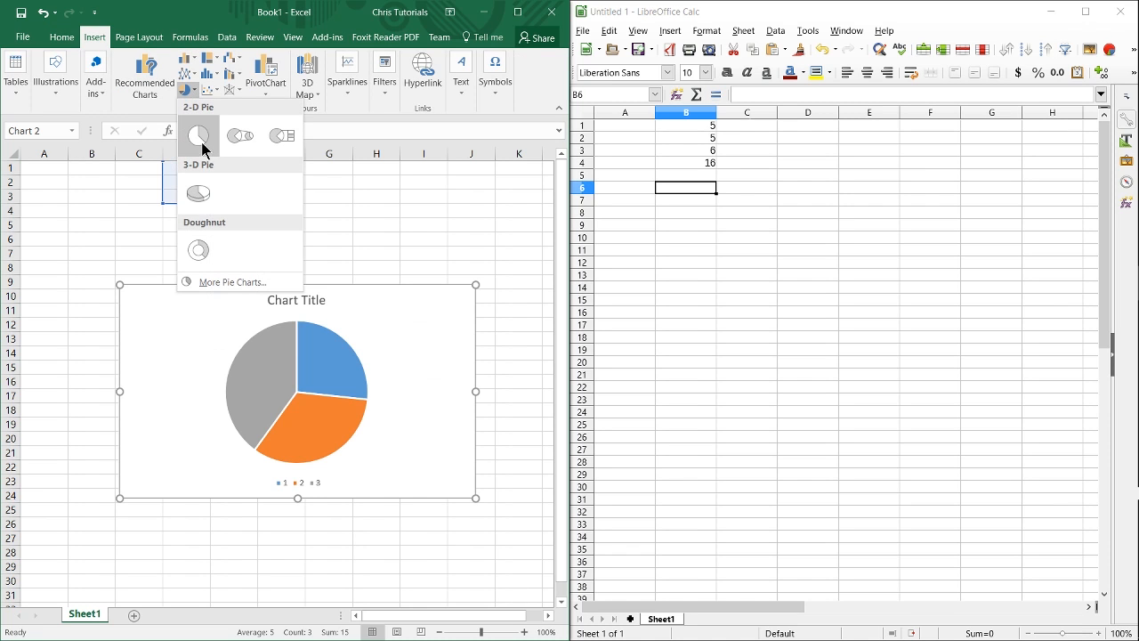
{"action": "left_click", "coordinate": [198, 136]}
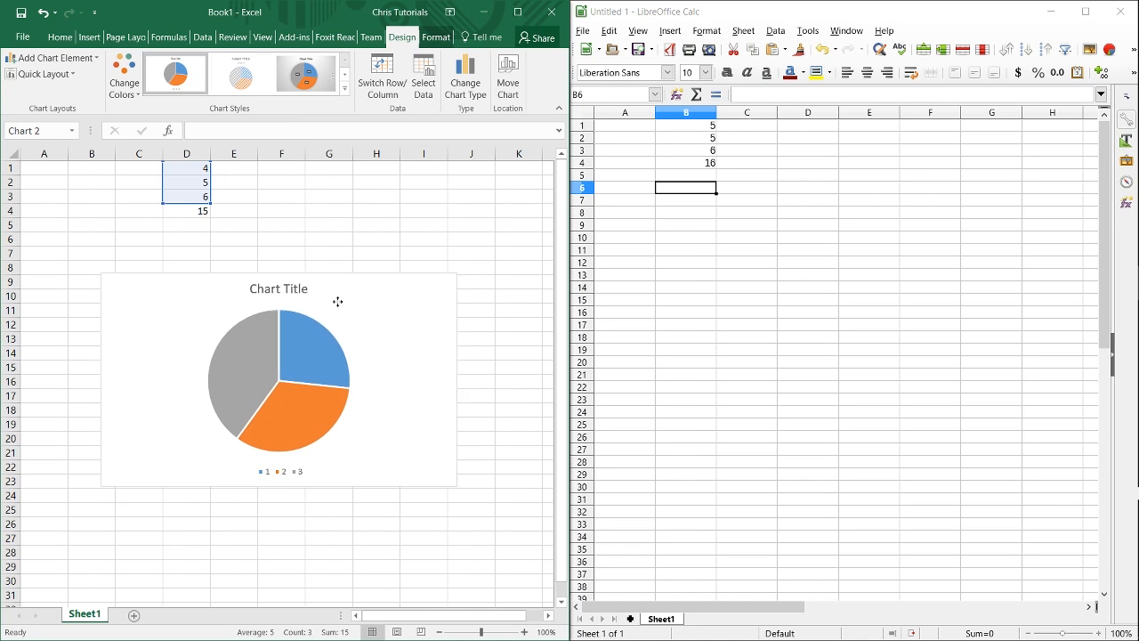
{"action": "left_click", "coordinate": [278, 377]}
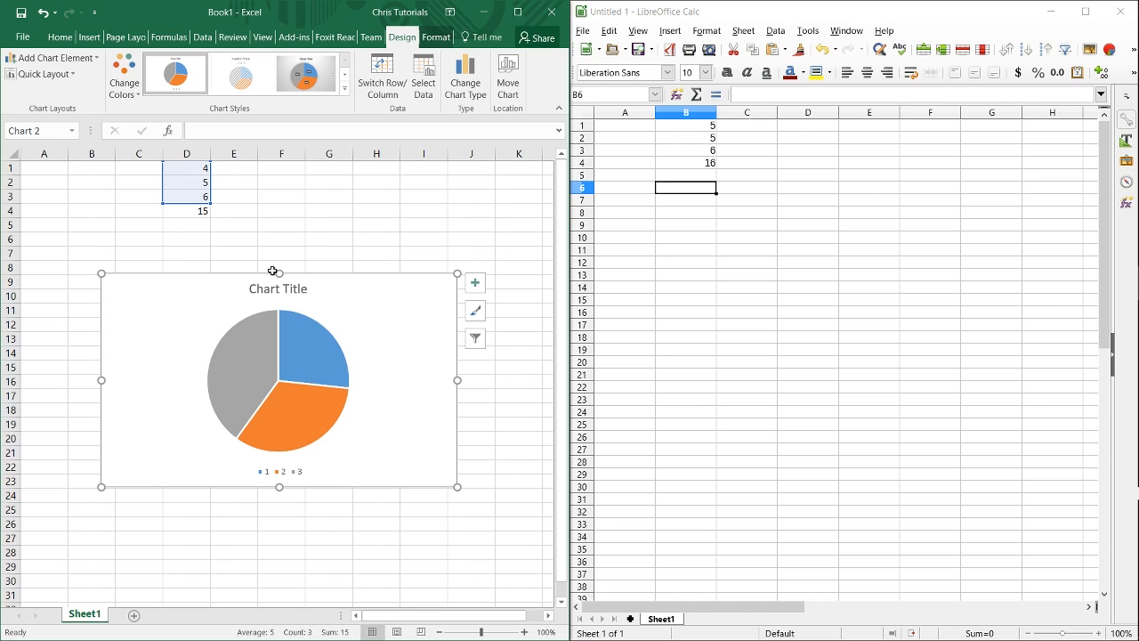
{"action": "mouse_move", "coordinate": [242, 240]}
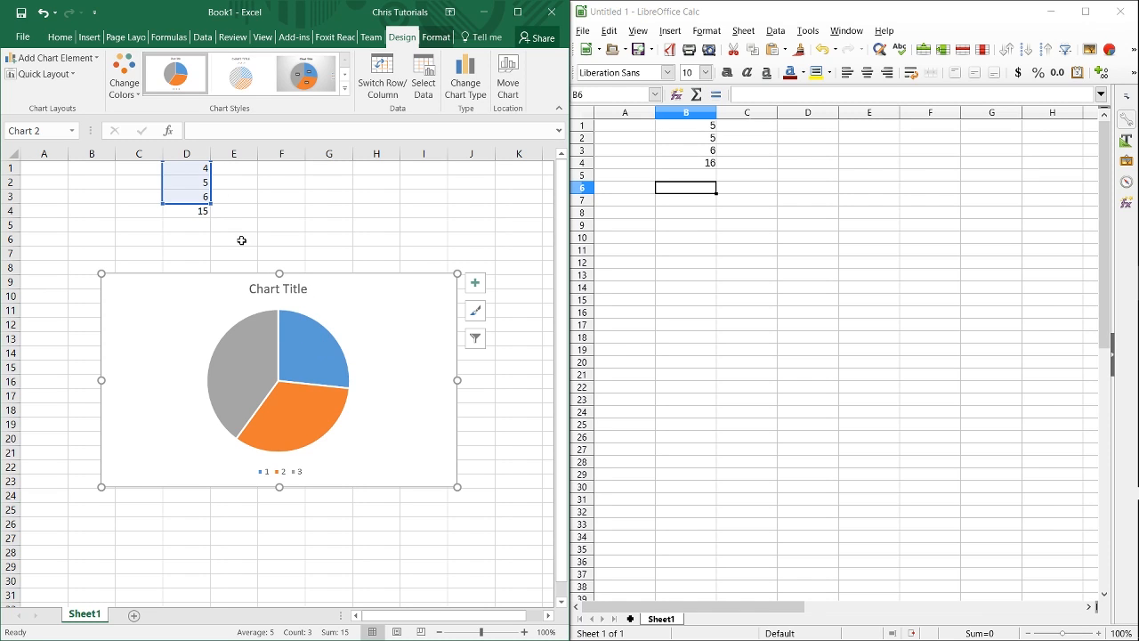
{"action": "mouse_move", "coordinate": [278, 328]}
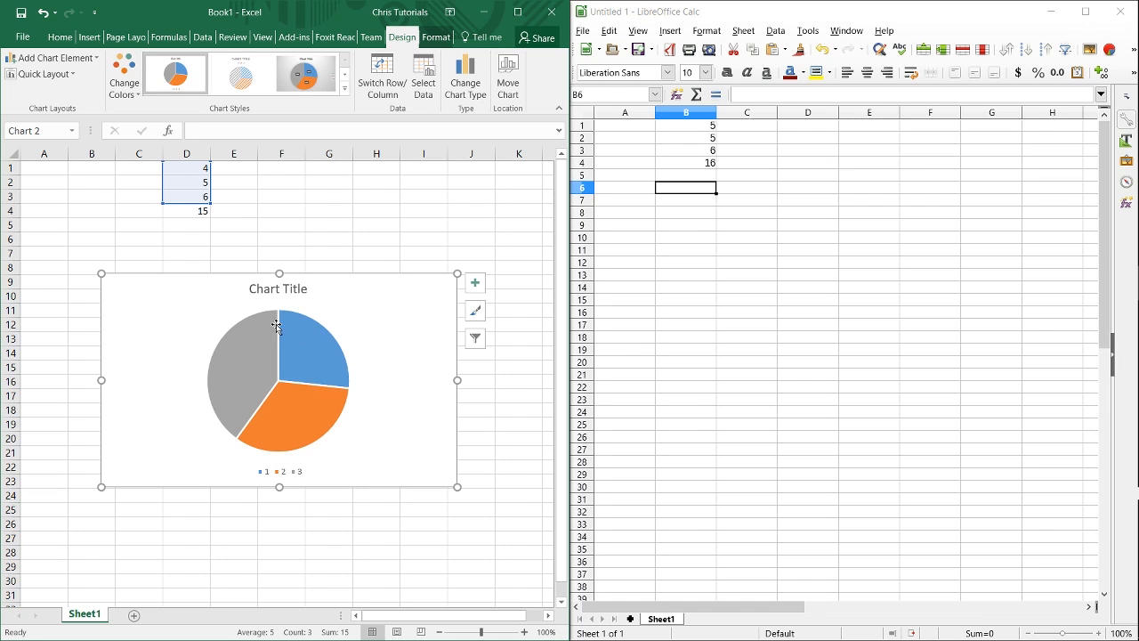
{"action": "mouse_move", "coordinate": [318, 320]}
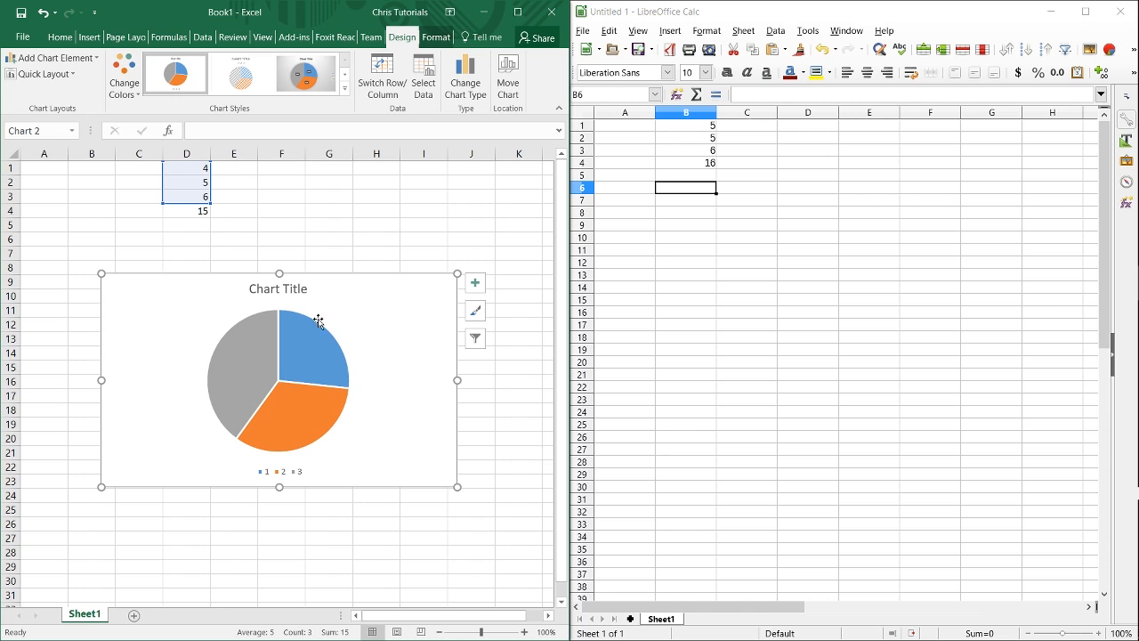
{"action": "mouse_move", "coordinate": [282, 323]}
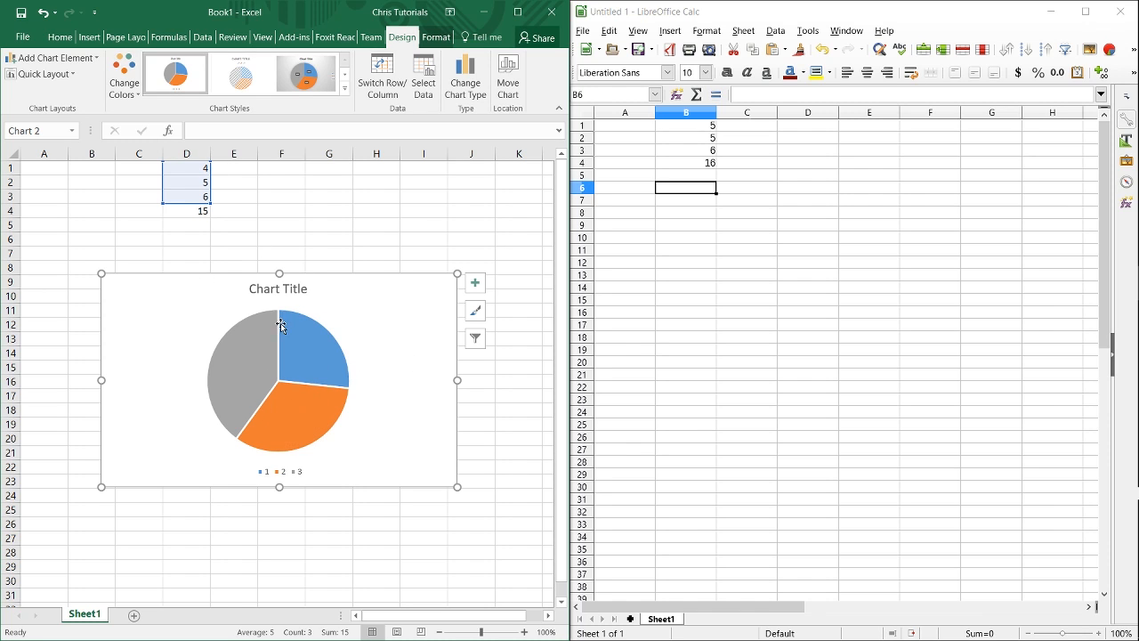
{"action": "mouse_move", "coordinate": [178, 182]}
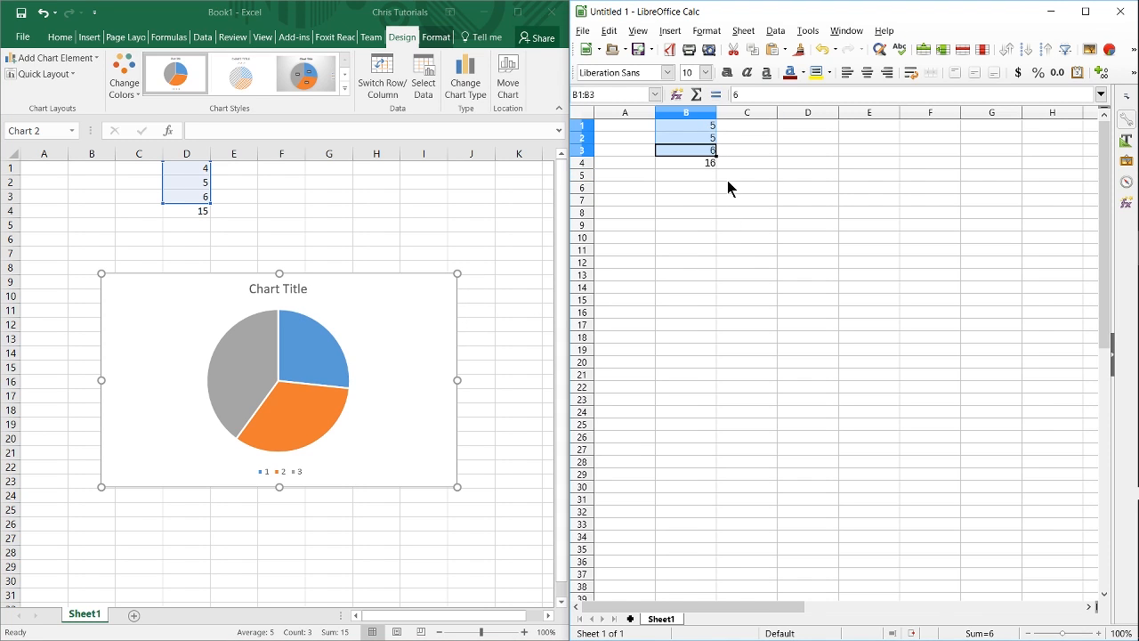
Step: Bring up Calc's Insert menu for charting the selected B1:B3 values
{"action": "left_click", "coordinate": [669, 30]}
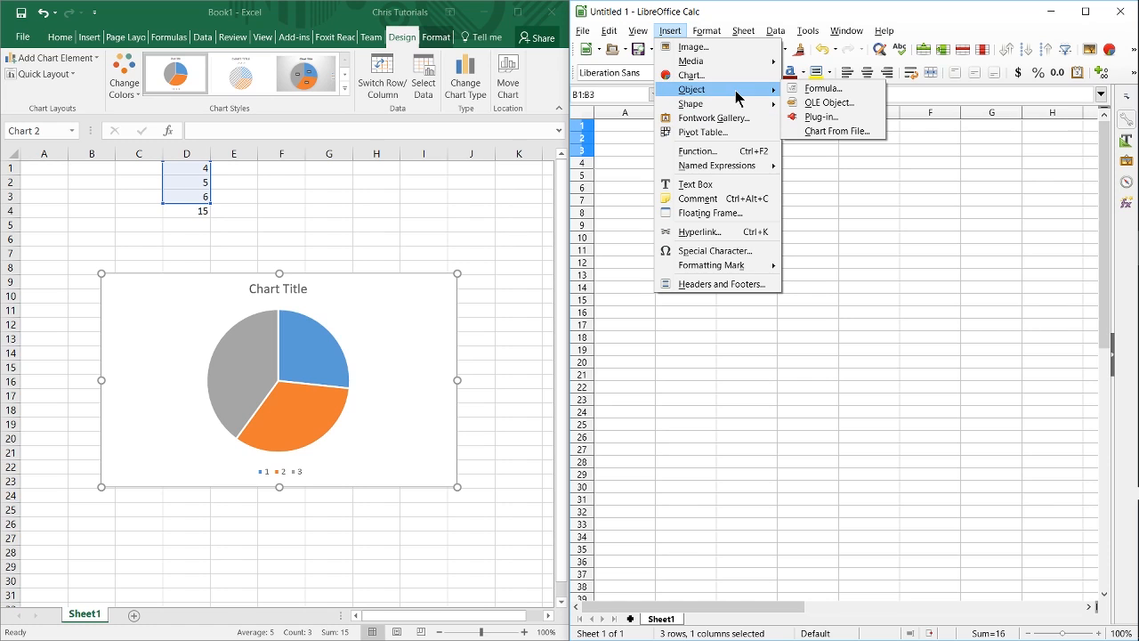
{"action": "mouse_move", "coordinate": [690, 103]}
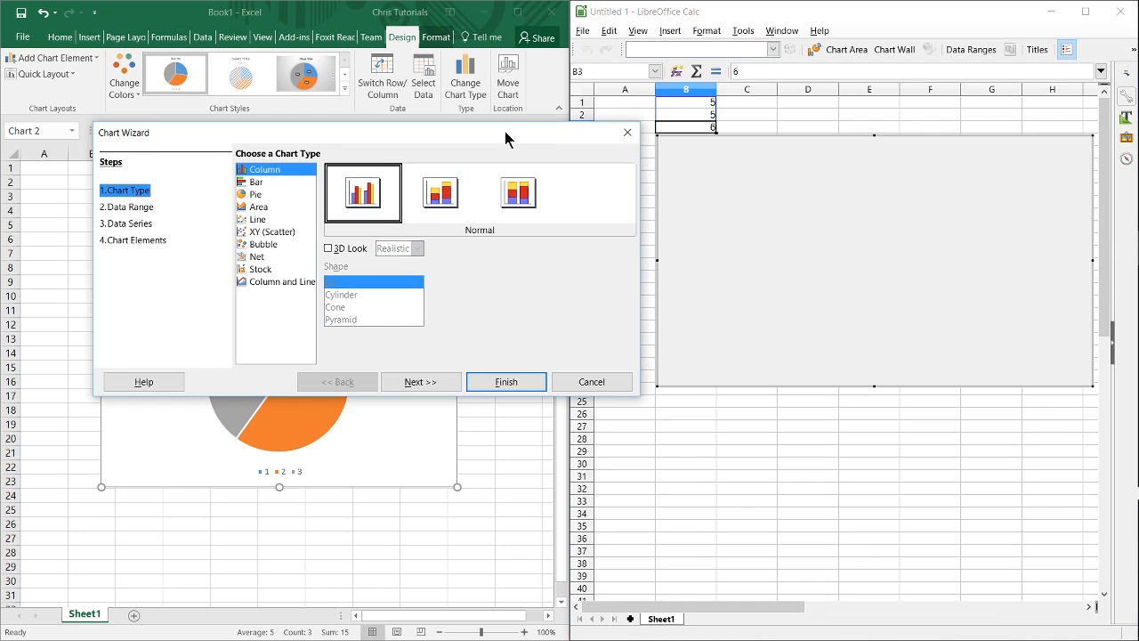
Step: Compare pie and bar types in the Chart Wizard, settle on horizontal bars and finish
{"action": "left_click", "coordinate": [256, 214]}
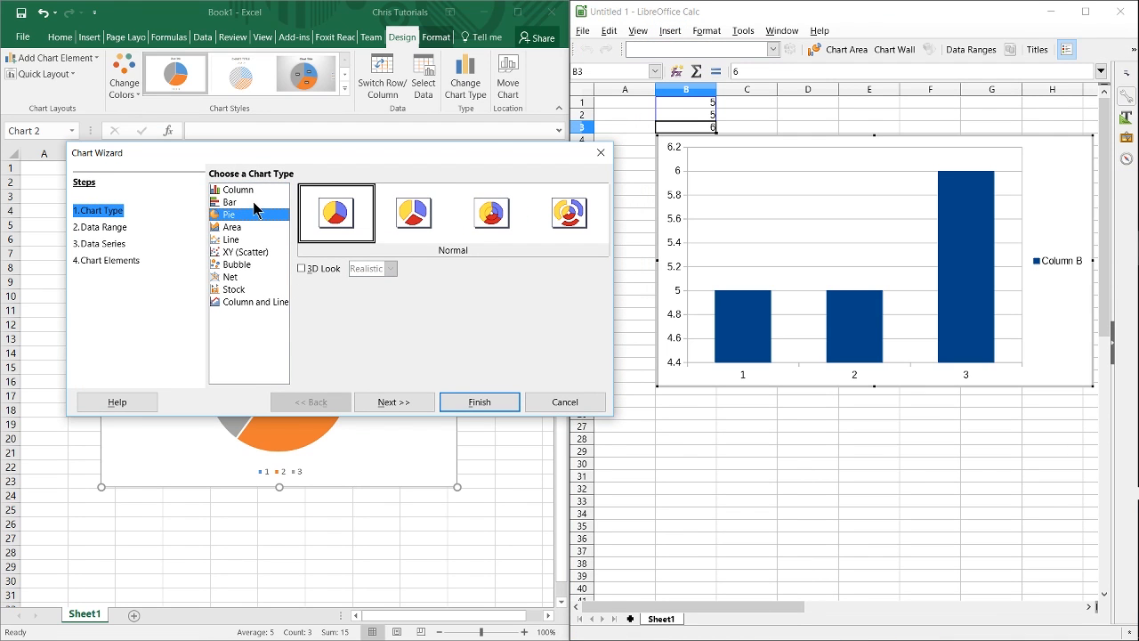
{"action": "left_click", "coordinate": [231, 203]}
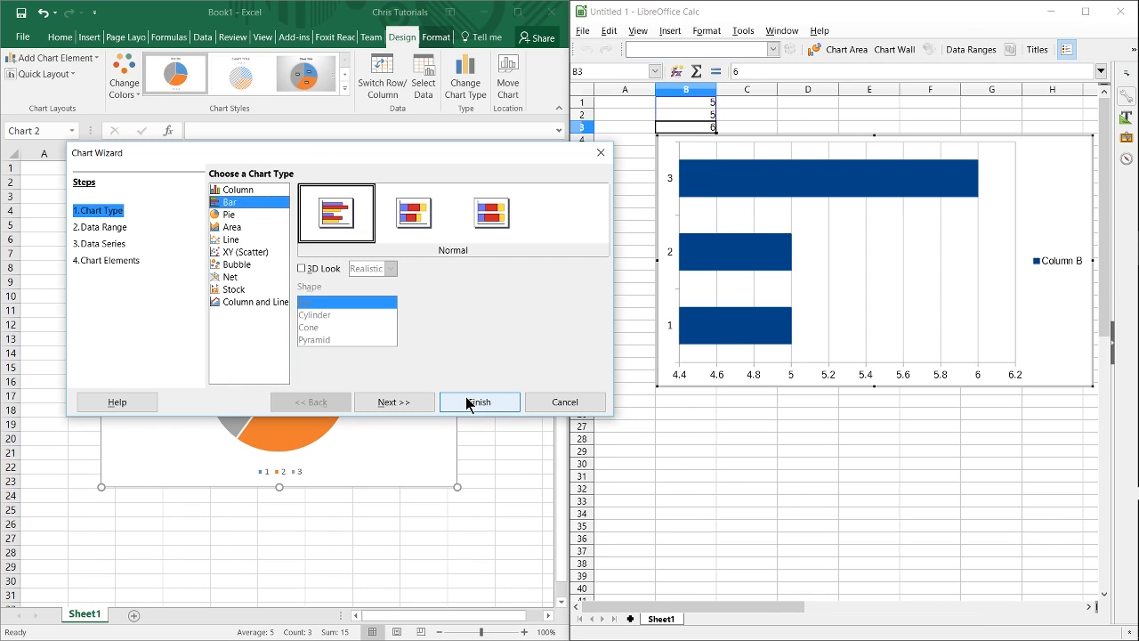
{"action": "left_click", "coordinate": [231, 214]}
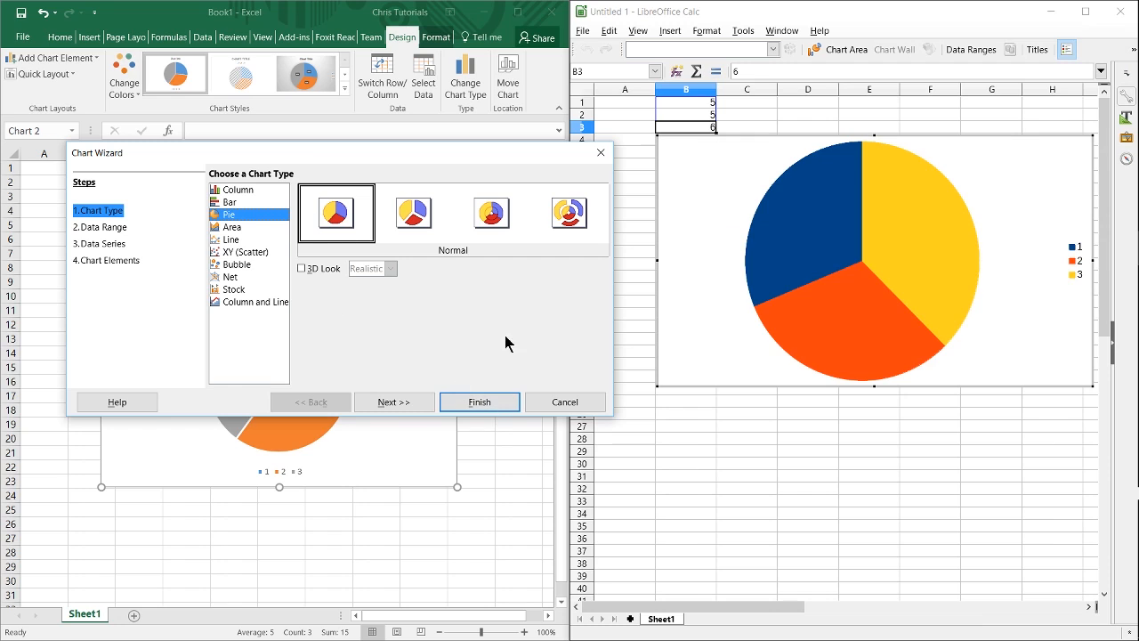
{"action": "mouse_move", "coordinate": [285, 227]}
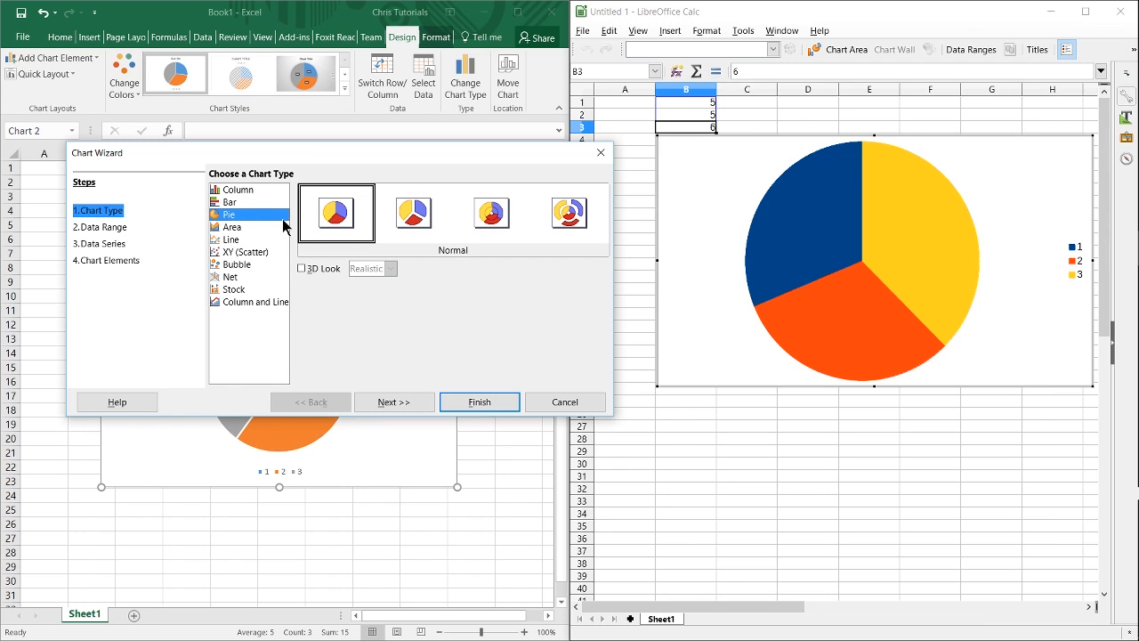
{"action": "left_click", "coordinate": [230, 203]}
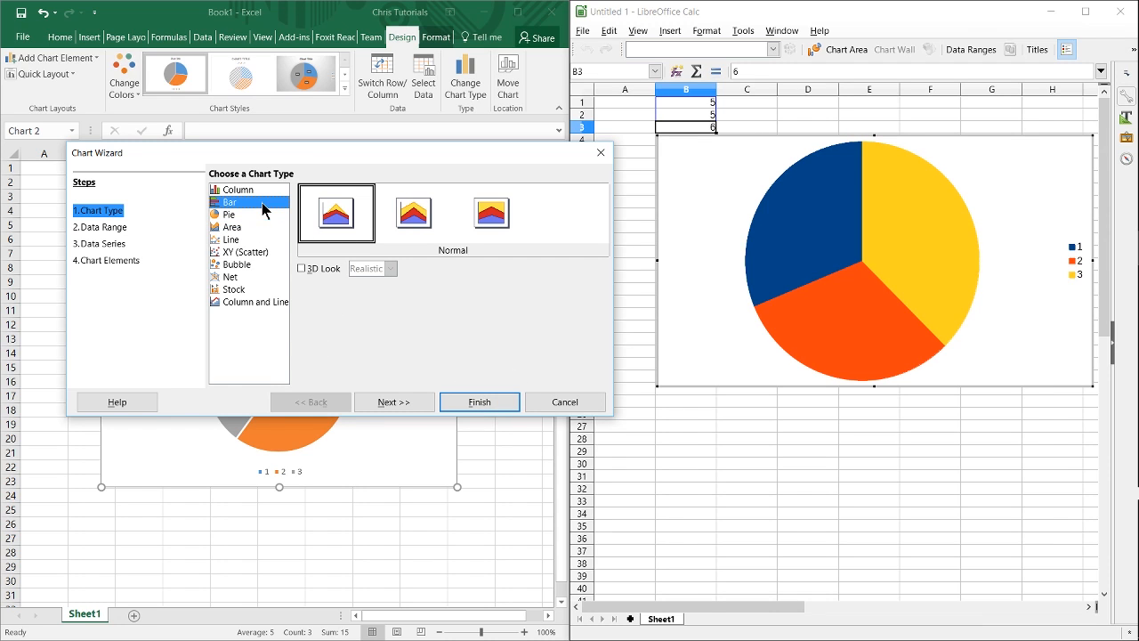
{"action": "left_click", "coordinate": [231, 201]}
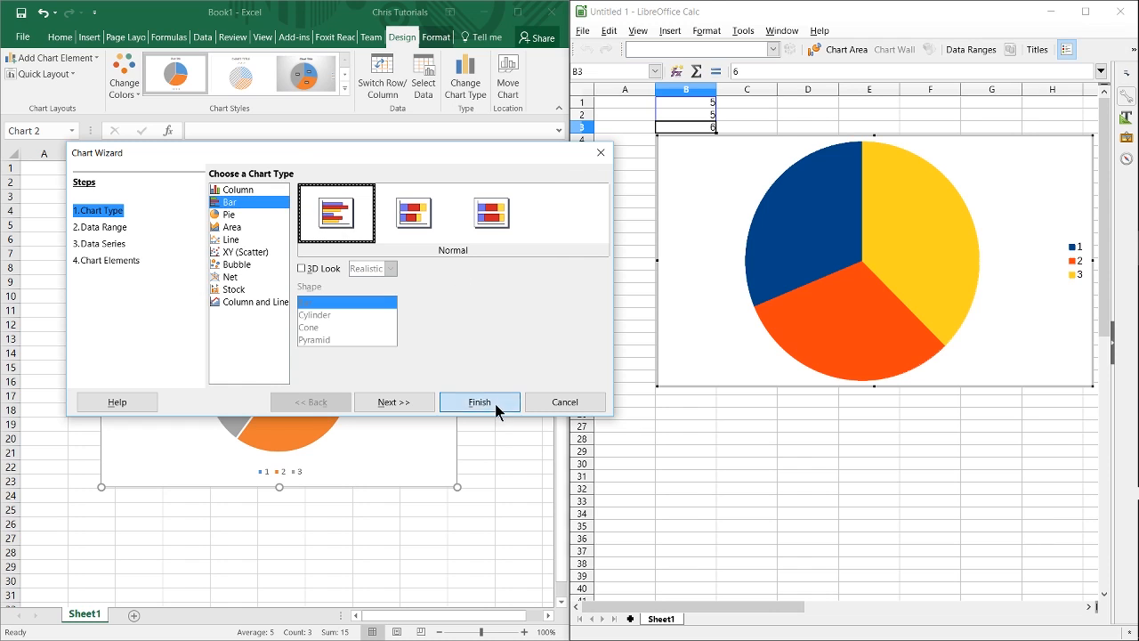
{"action": "left_click", "coordinate": [479, 402]}
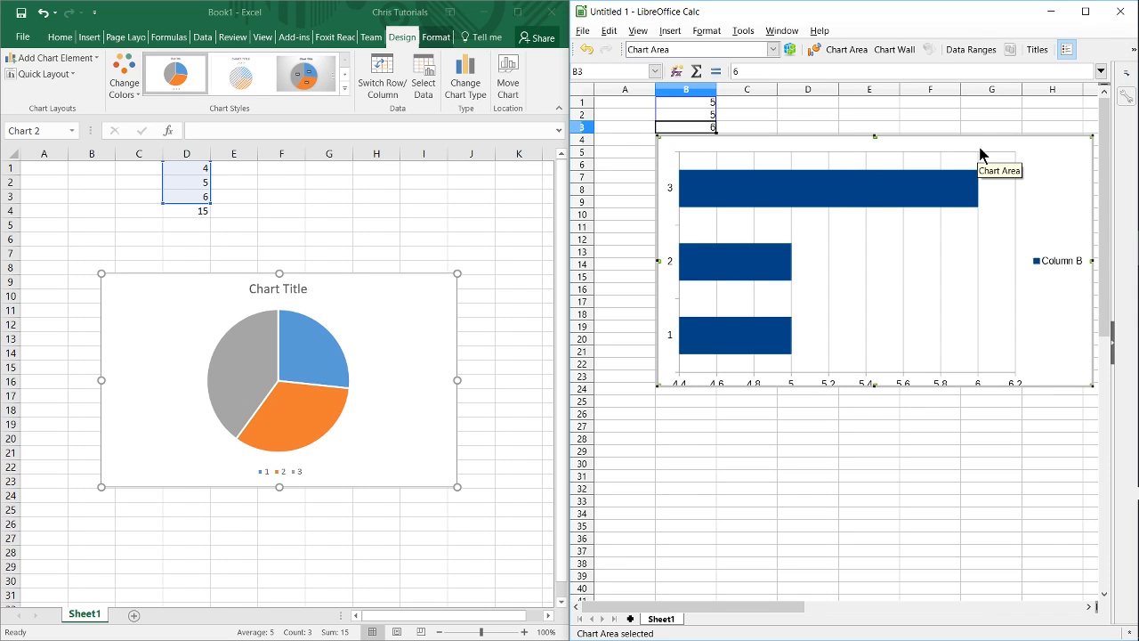
{"action": "mouse_move", "coordinate": [1036, 150]}
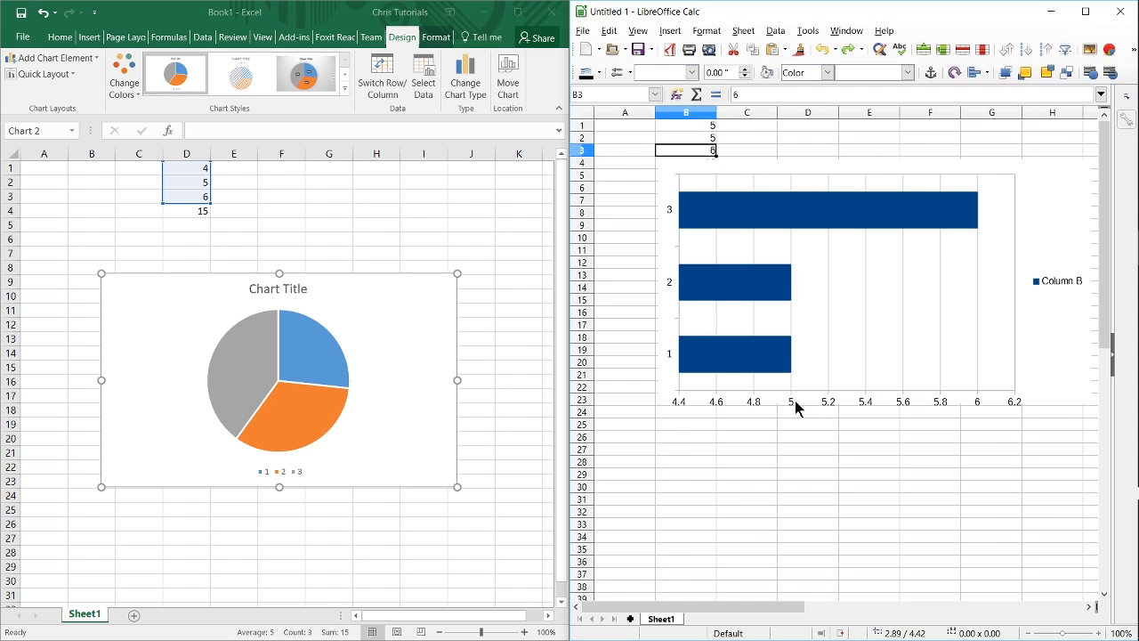
Step: Leave chart editing by selecting a cell outside the bar chart
{"action": "left_click", "coordinate": [808, 448]}
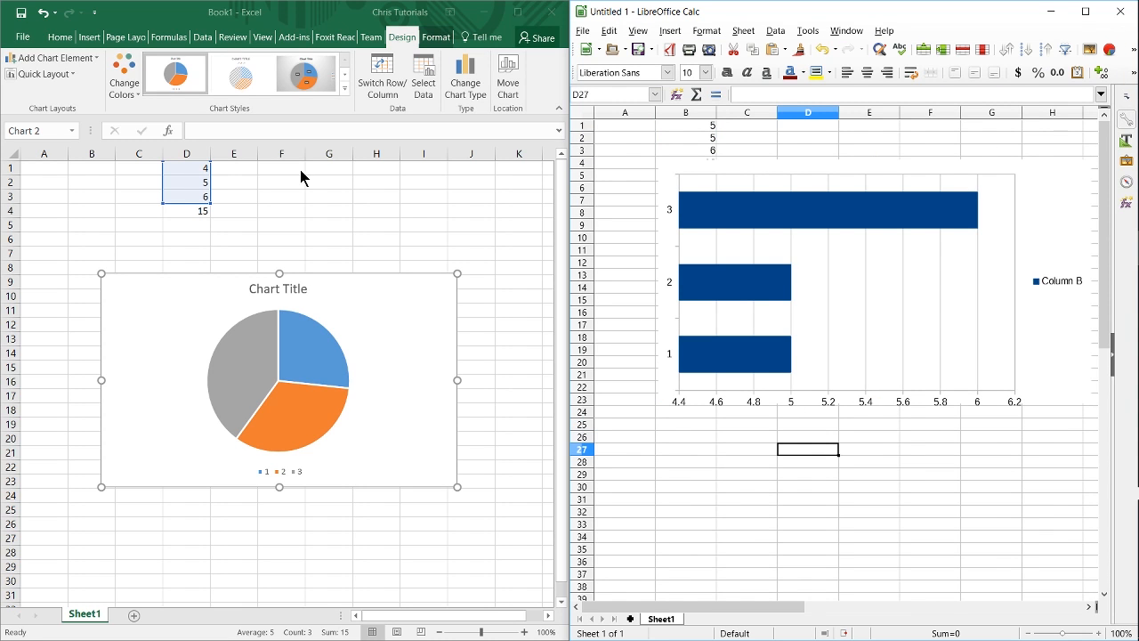
{"action": "mouse_move", "coordinate": [194, 43]}
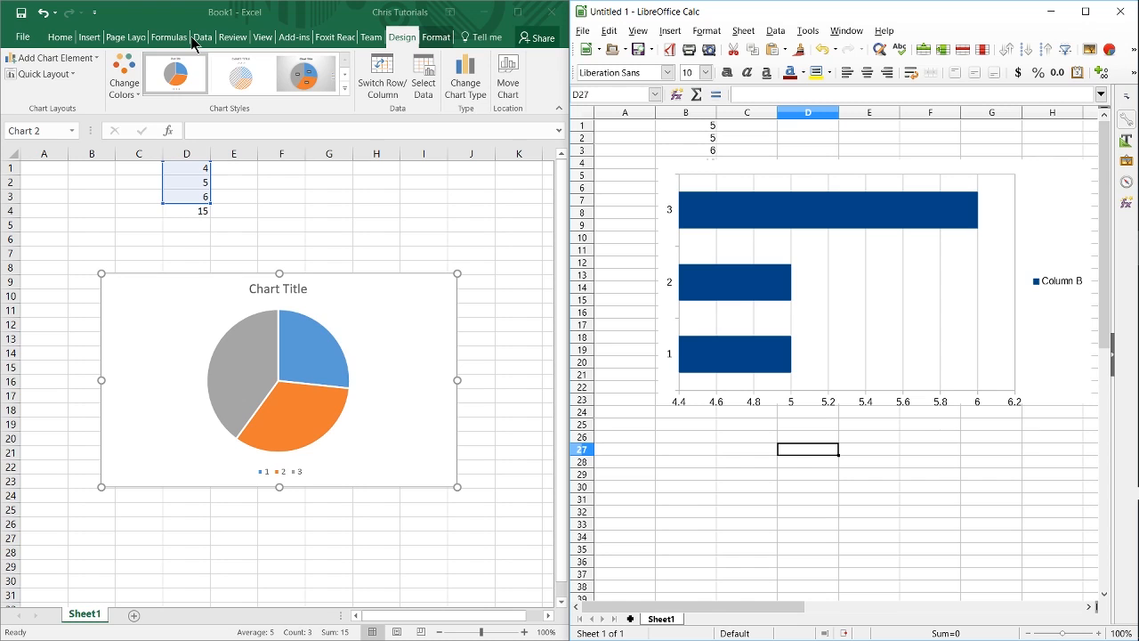
{"action": "mouse_move", "coordinate": [822, 142]}
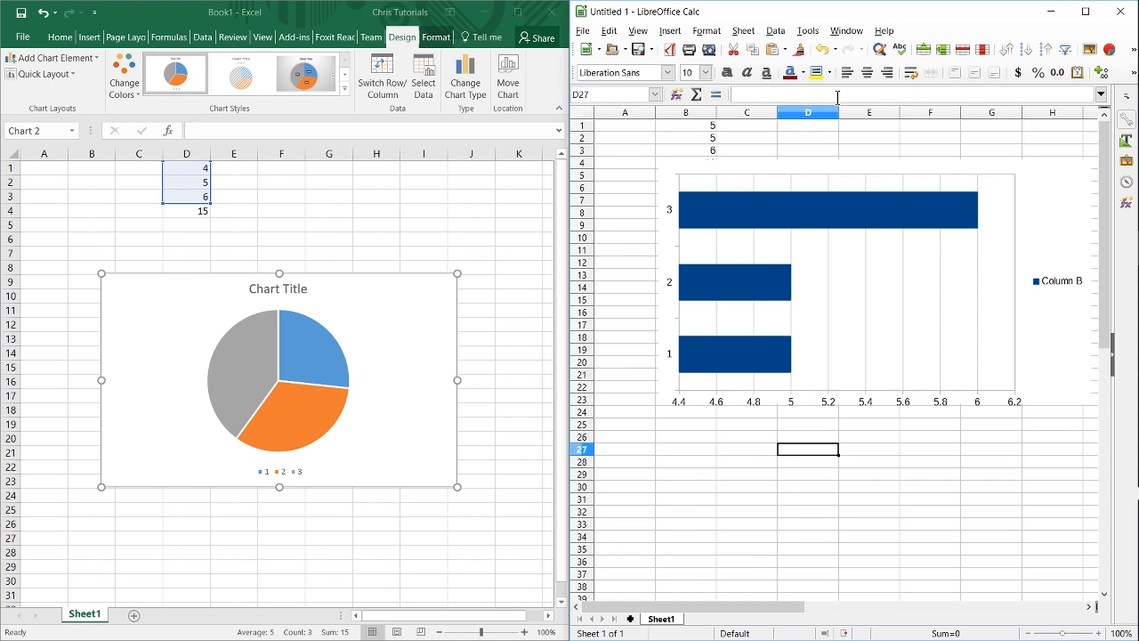
{"action": "mouse_move", "coordinate": [883, 135]}
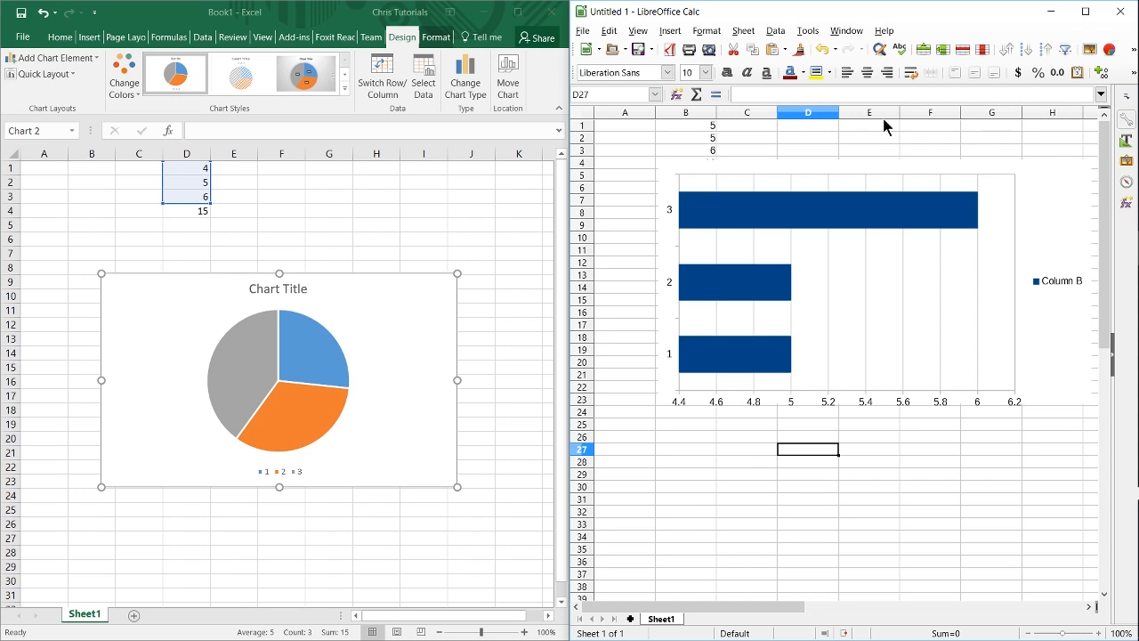
{"action": "mouse_move", "coordinate": [703, 45]}
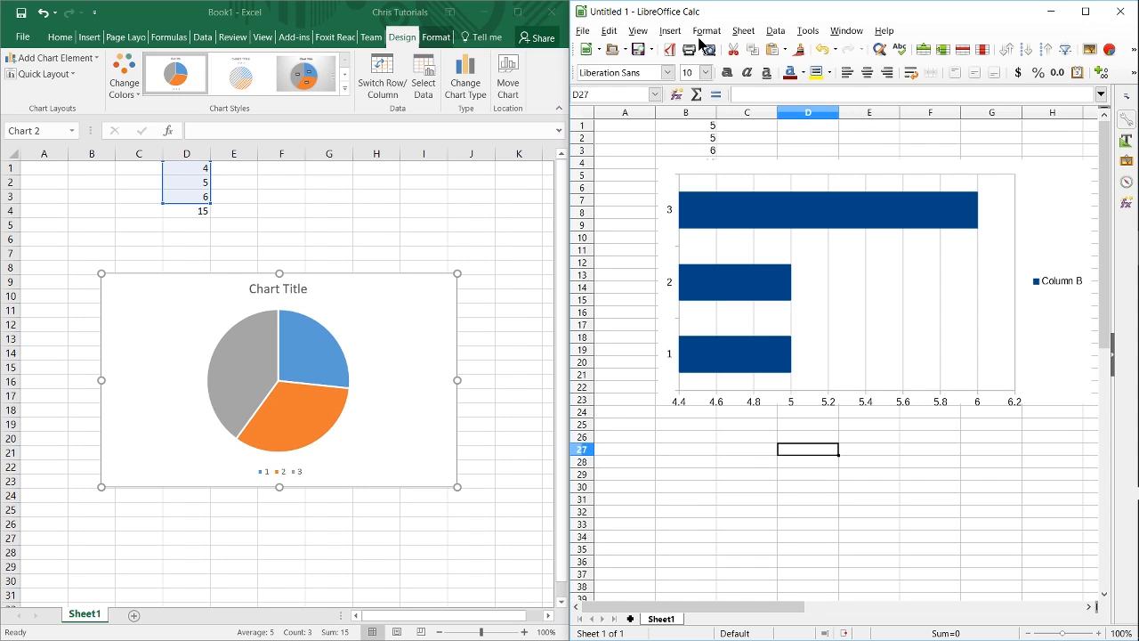
{"action": "left_click", "coordinate": [776, 31]}
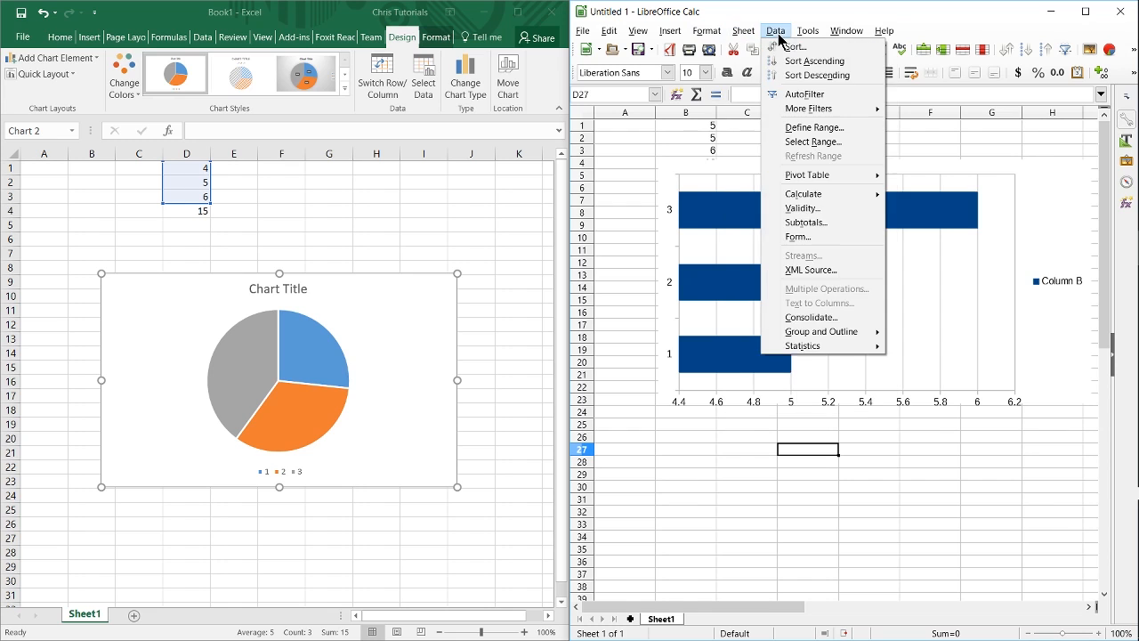
{"action": "left_click", "coordinate": [808, 30]}
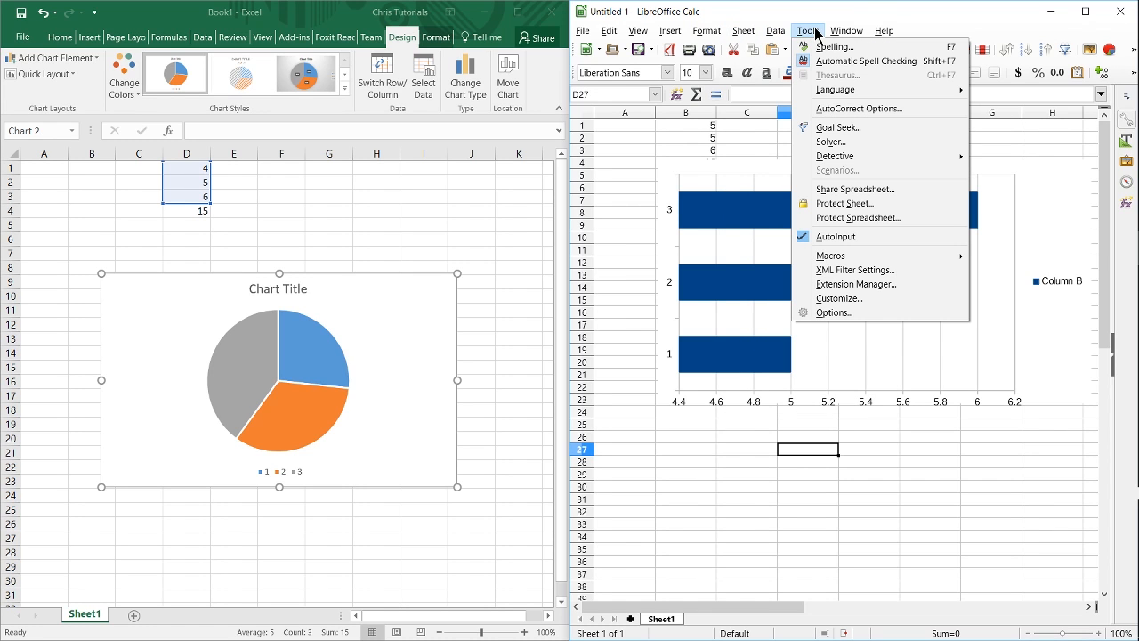
{"action": "left_click", "coordinate": [806, 30]}
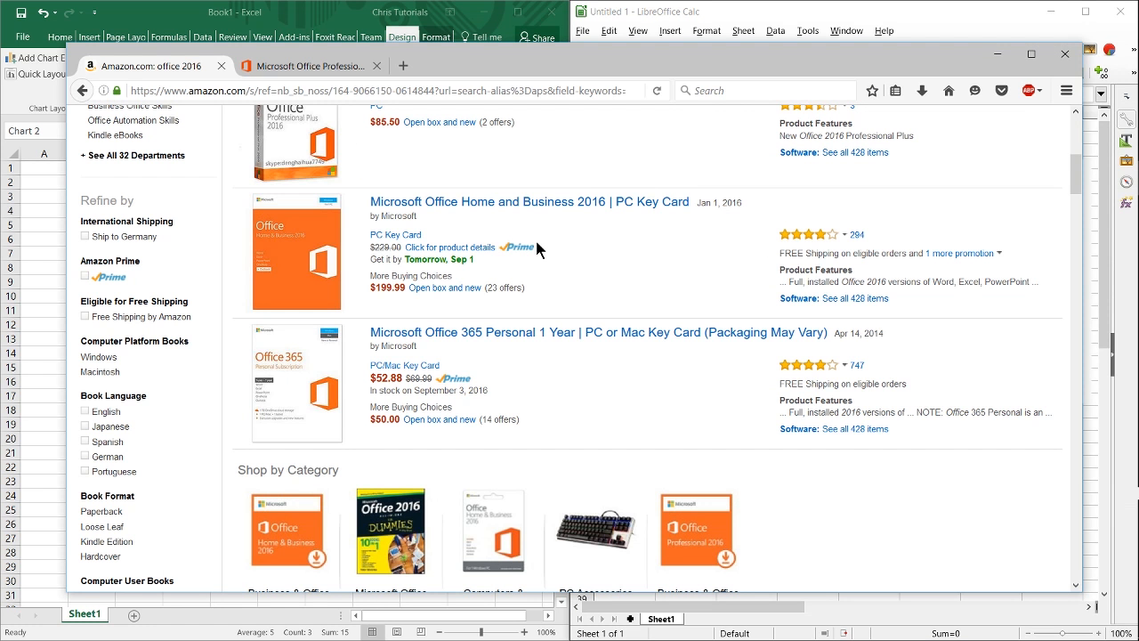
{"action": "mouse_move", "coordinate": [488, 263]}
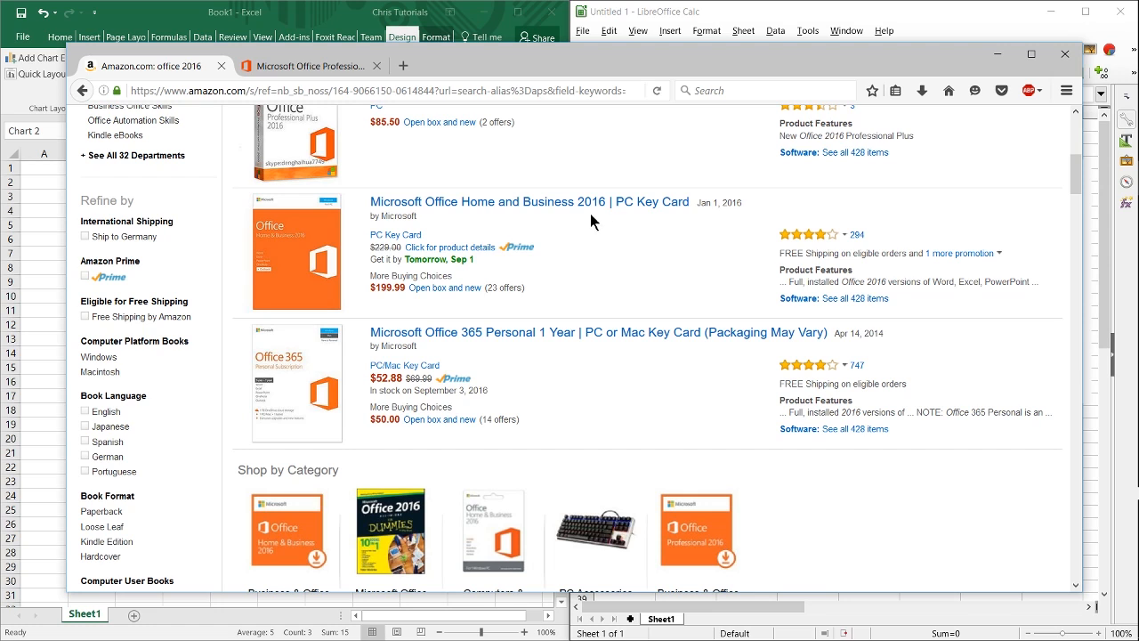
{"action": "mouse_move", "coordinate": [555, 206]}
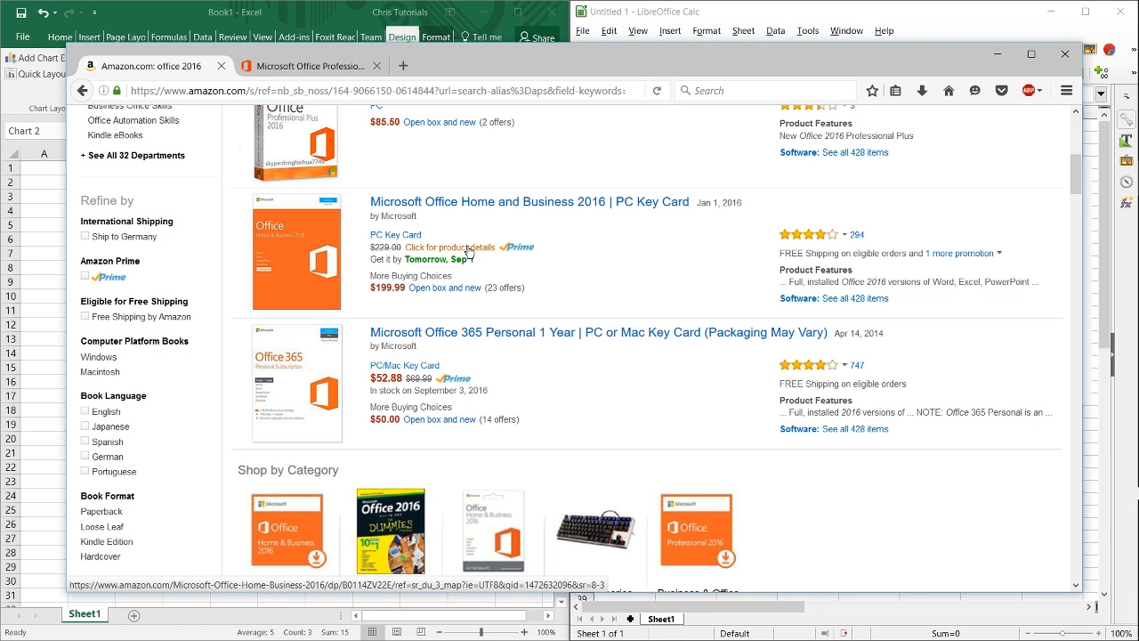
Step: Add the Office Home and Business 2016 PC Key Card to the Amazon cart for $199.99
{"action": "left_click", "coordinate": [448, 245]}
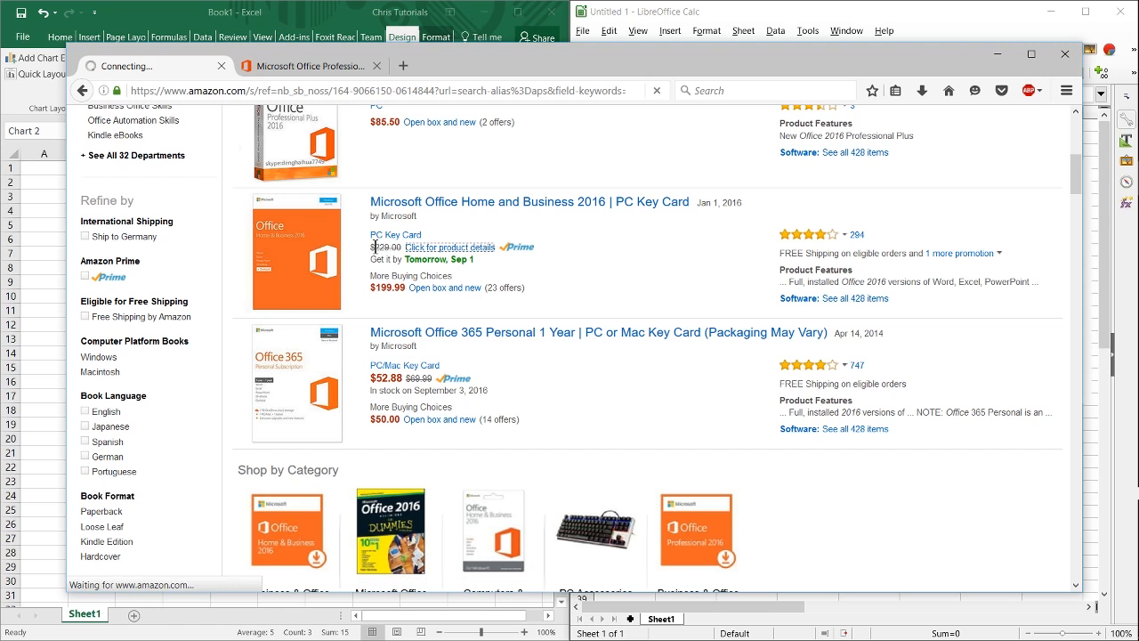
{"action": "left_click", "coordinate": [529, 201]}
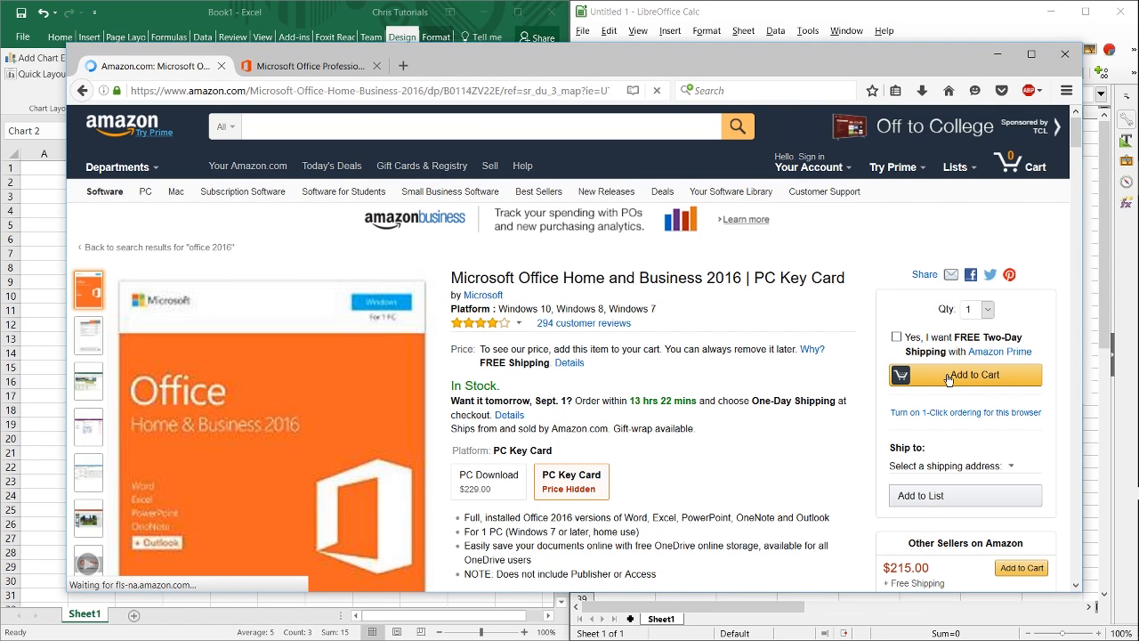
{"action": "left_click", "coordinate": [965, 374]}
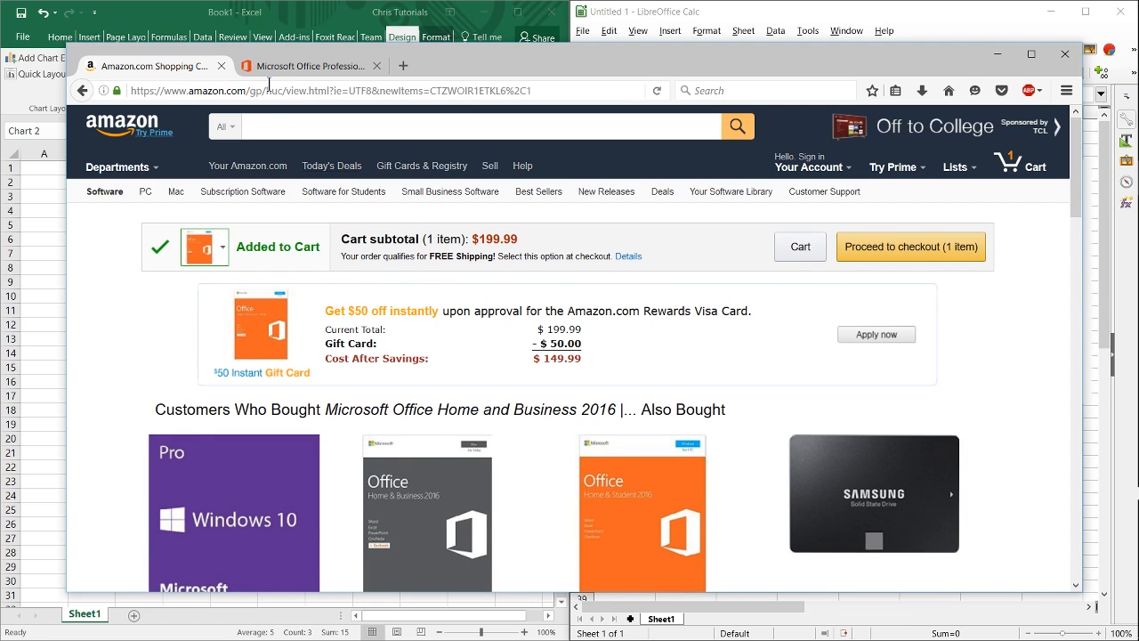
Step: Switch to the Office Professional 2016 page showing its $399.99 price
{"action": "left_click", "coordinate": [310, 64]}
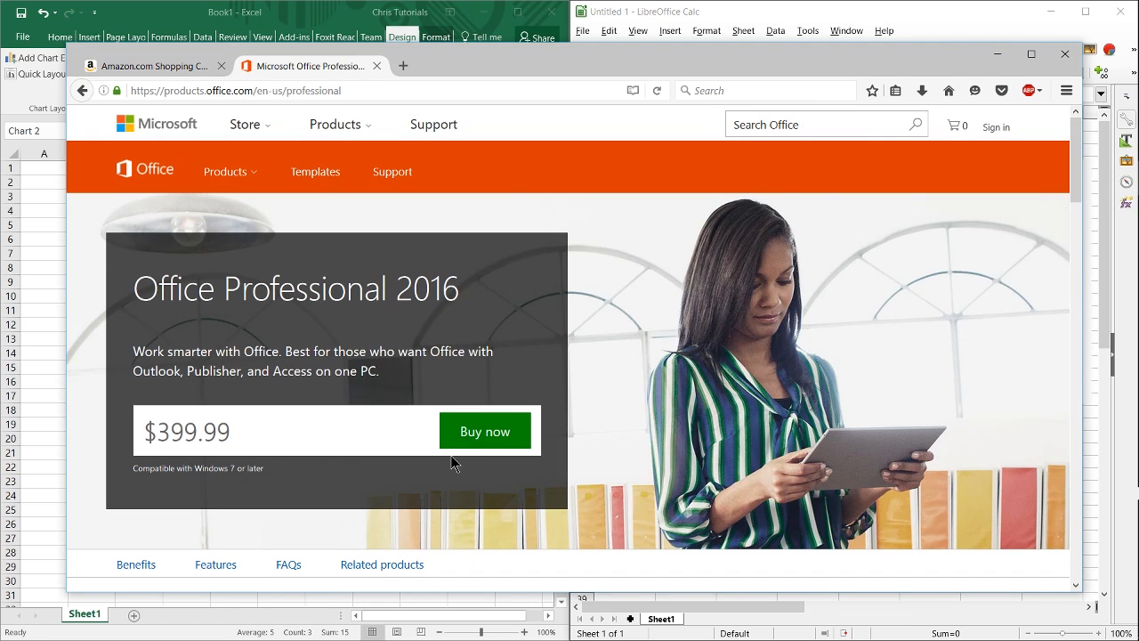
{"action": "mouse_move", "coordinate": [484, 431]}
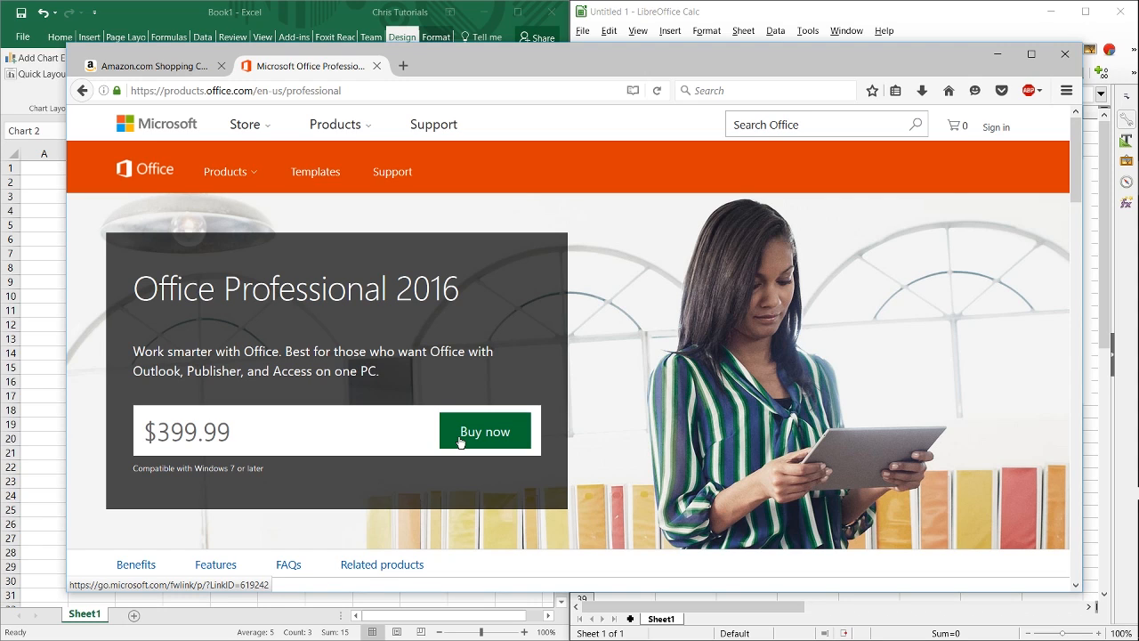
{"action": "mouse_move", "coordinate": [406, 379]}
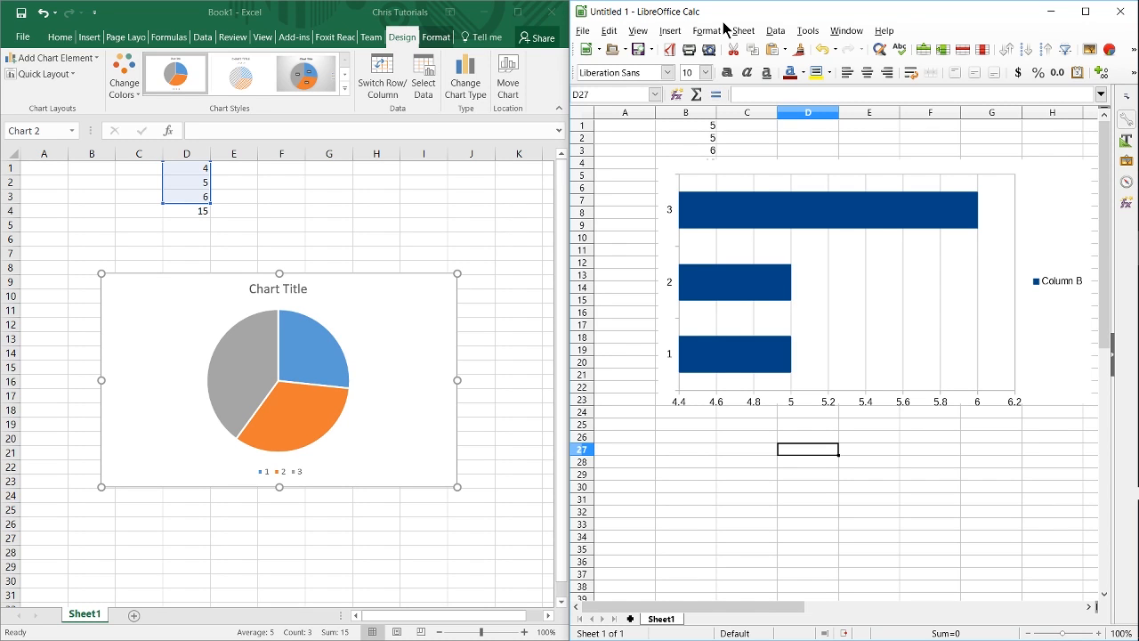
{"action": "mouse_move", "coordinate": [385, 319]}
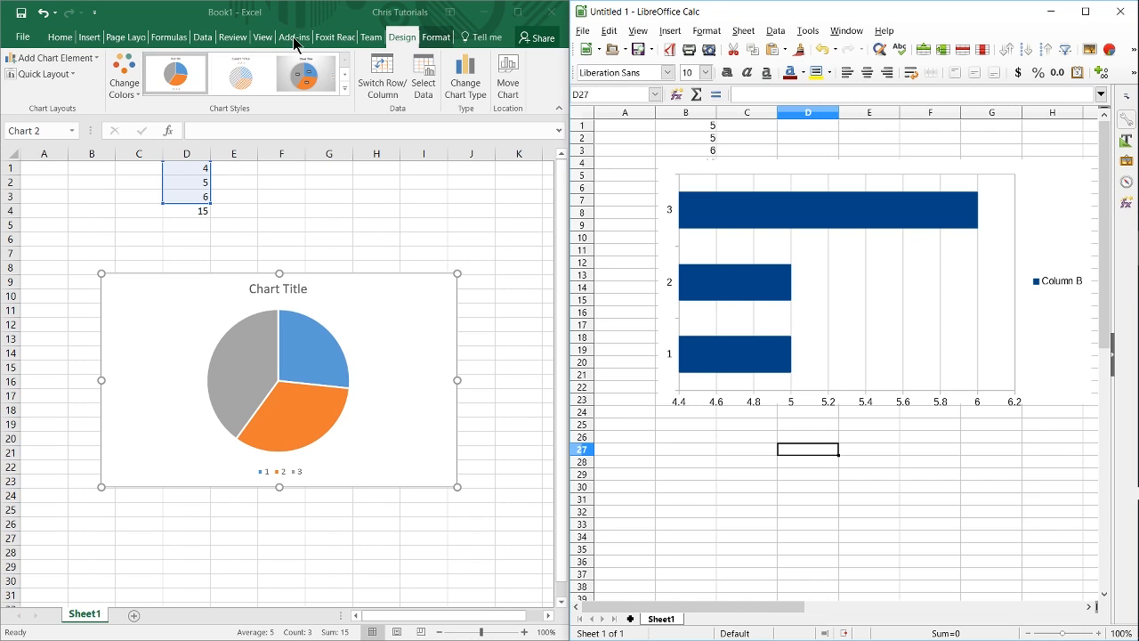
Step: Show the Add-ins ribbon options in the Excel workbook with the pie chart
{"action": "left_click", "coordinate": [294, 36]}
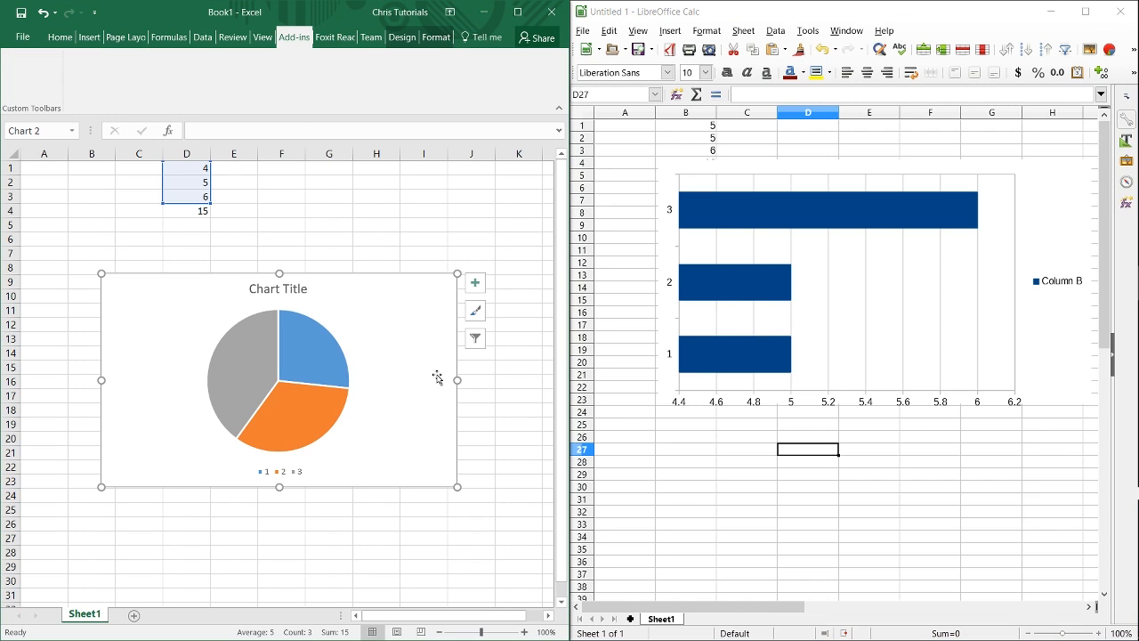
{"action": "mouse_move", "coordinate": [369, 345]}
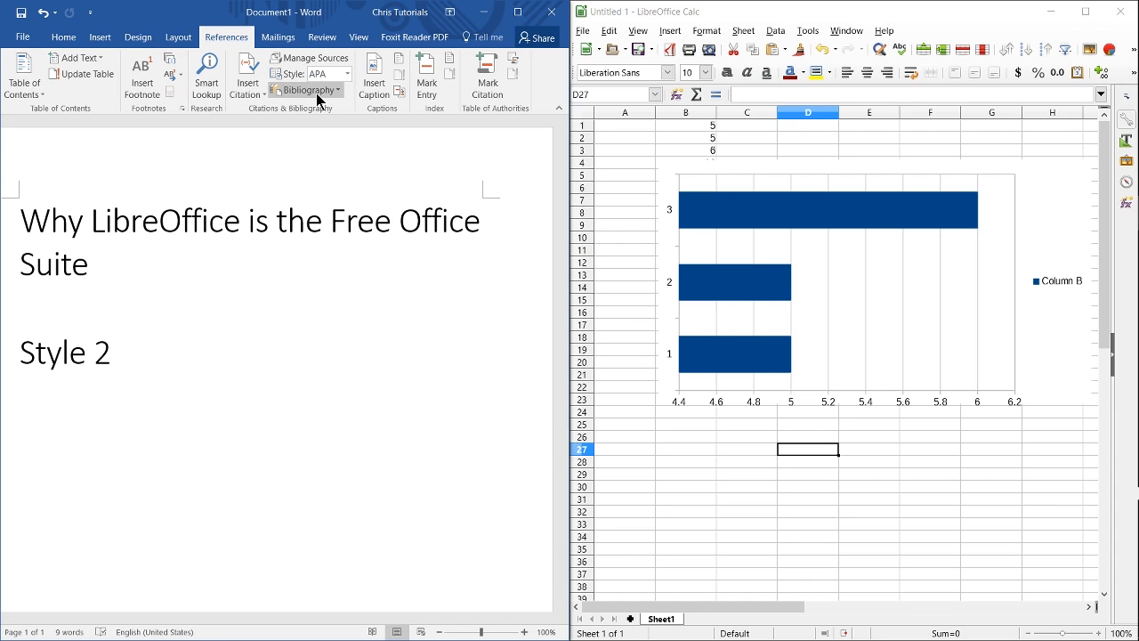
{"action": "mouse_move", "coordinate": [310, 89]}
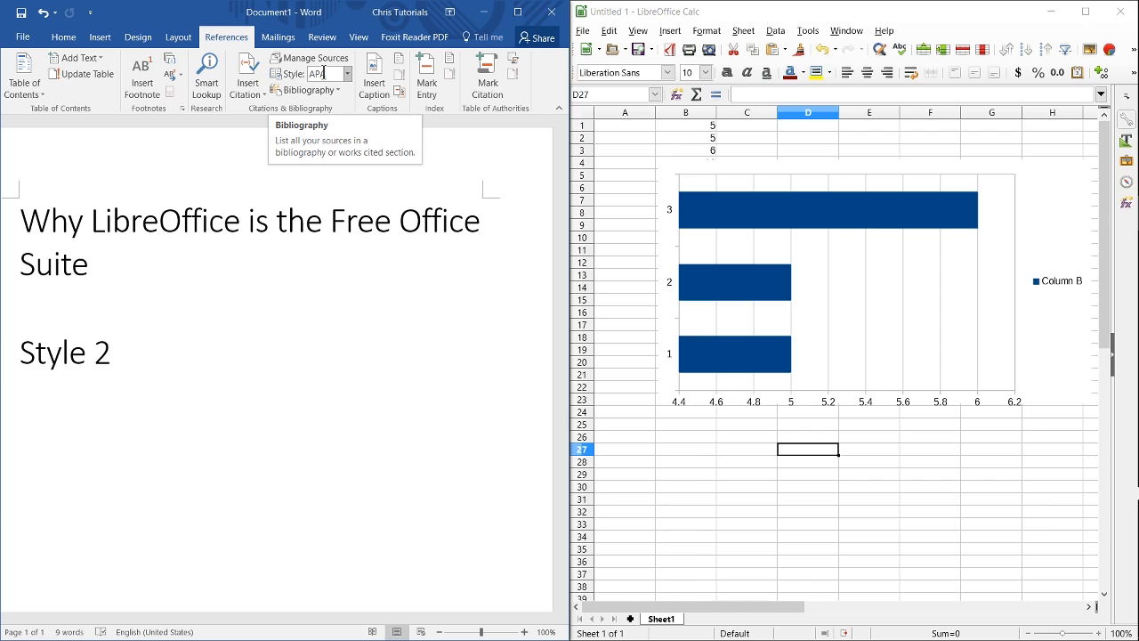
{"action": "left_click", "coordinate": [345, 73]}
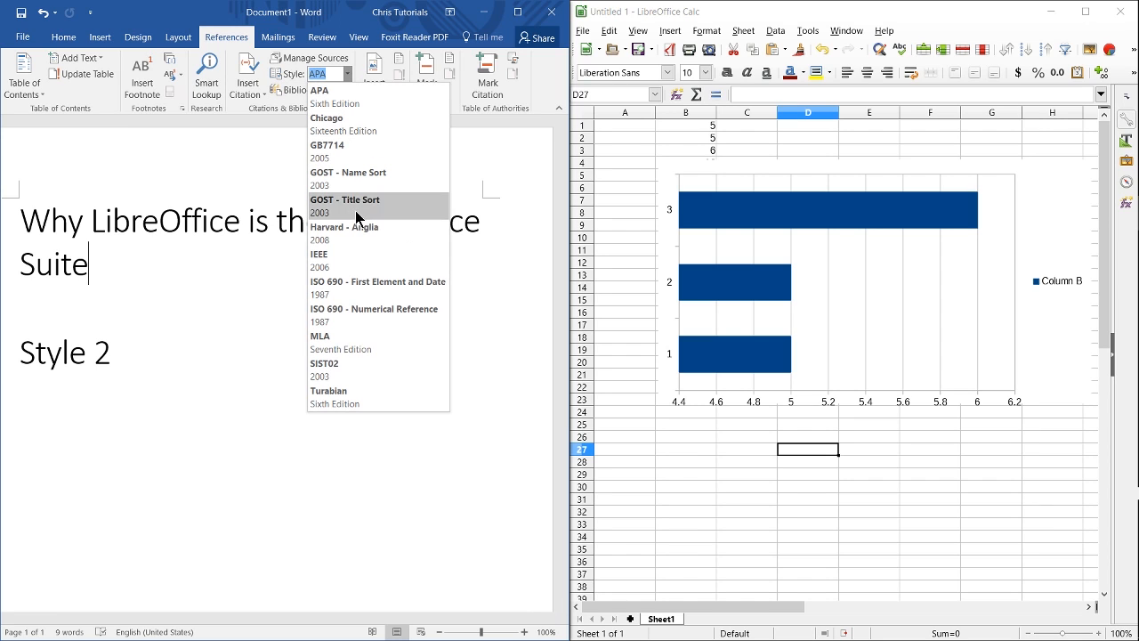
{"action": "mouse_move", "coordinate": [347, 80]}
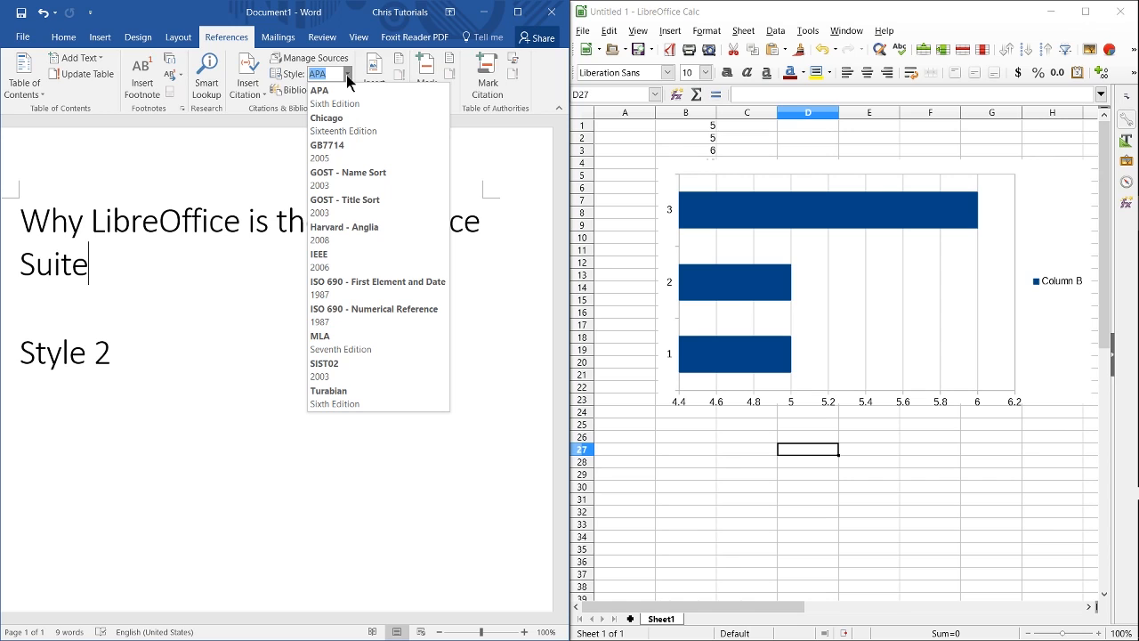
{"action": "left_click", "coordinate": [318, 89]}
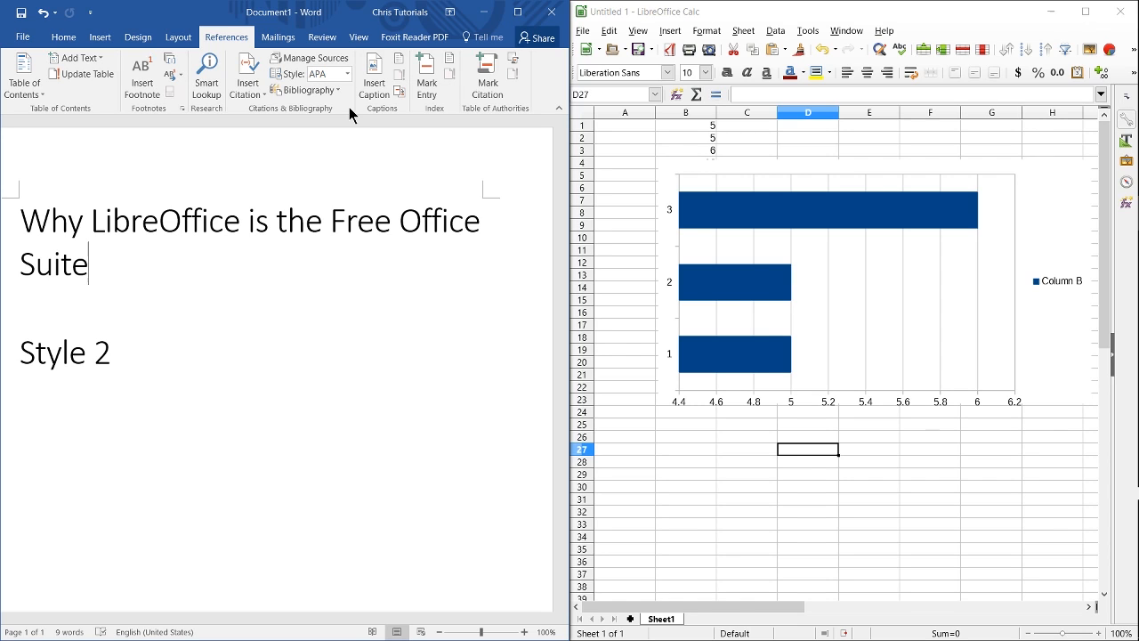